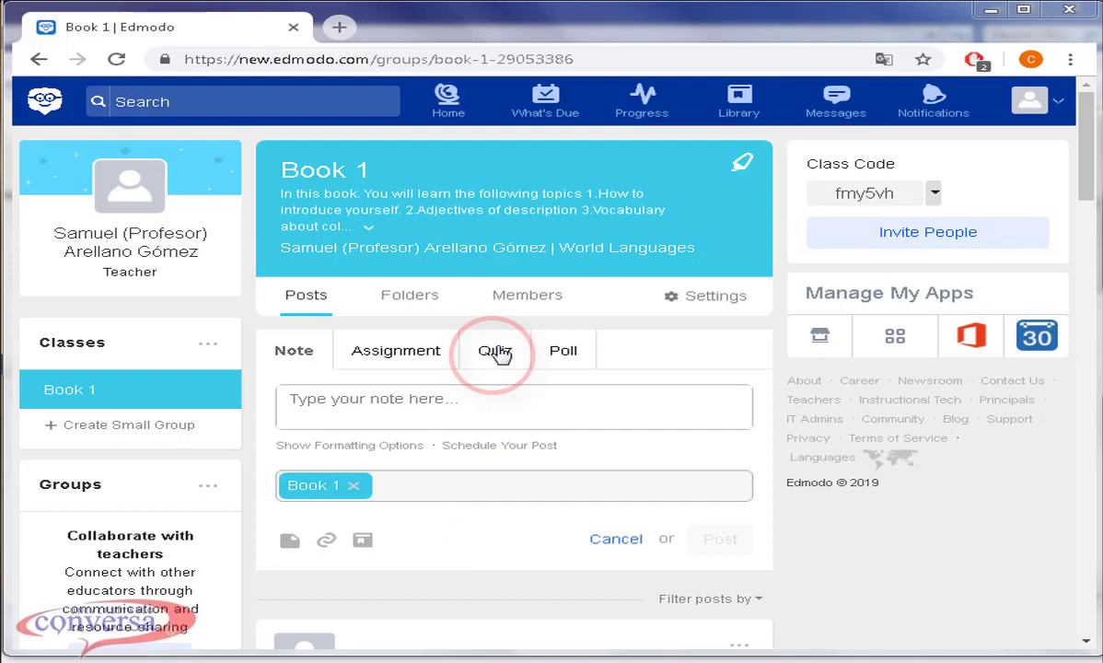
# Step: Create a new quiz from the Book 1 post box and reach the question type choices
pyautogui.click(491, 350)
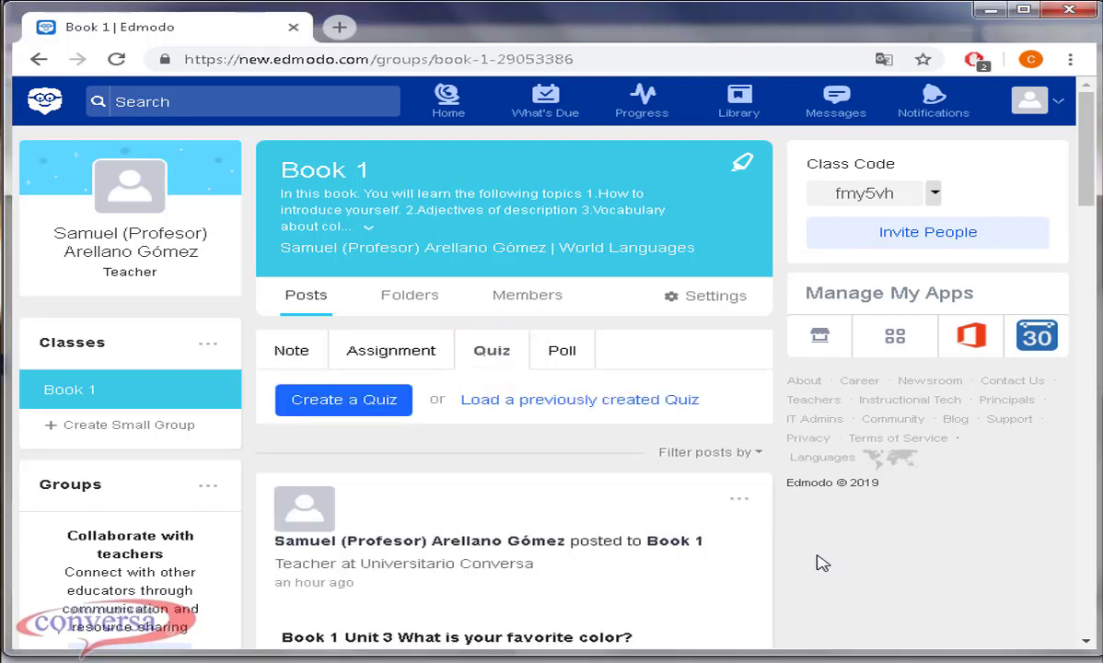
pyautogui.click(343, 399)
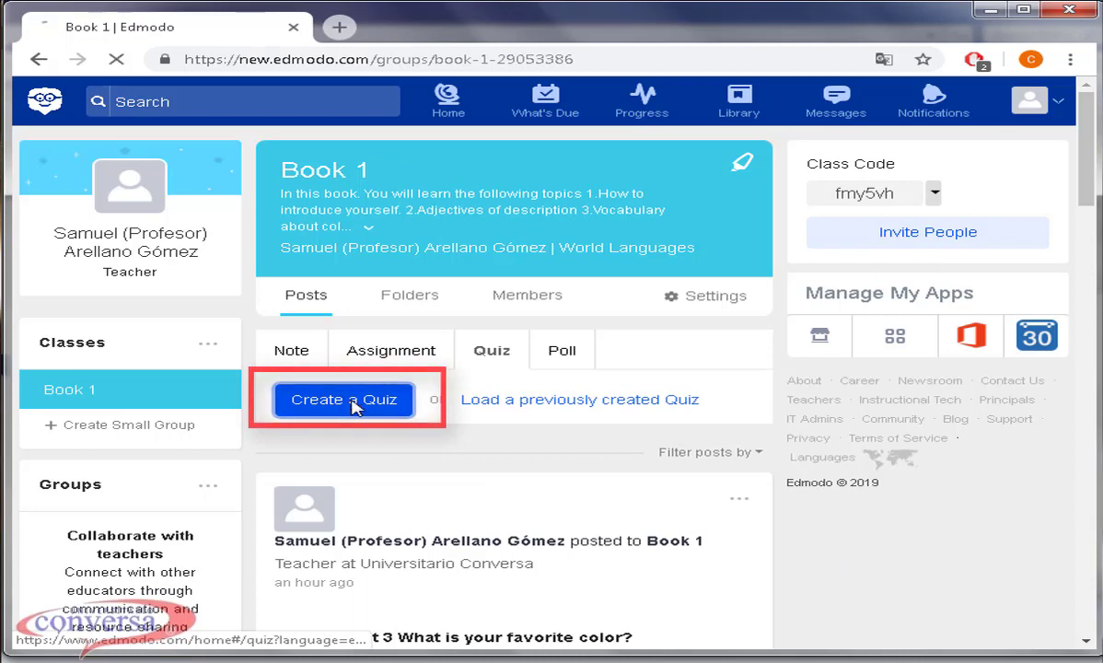
pyautogui.click(344, 399)
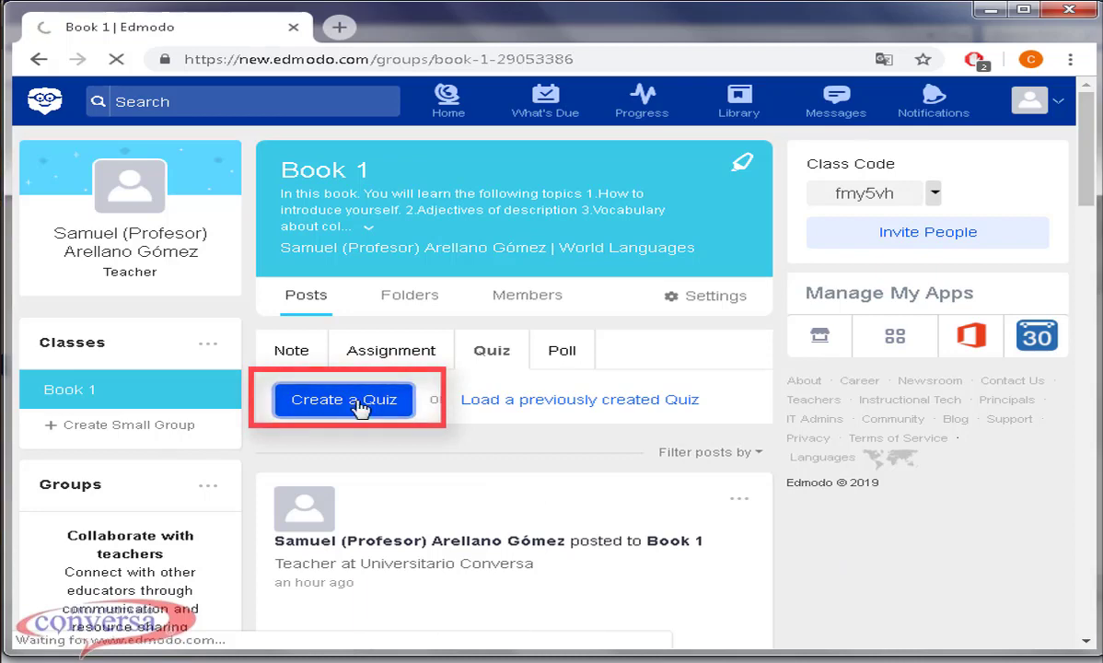
pyautogui.click(342, 400)
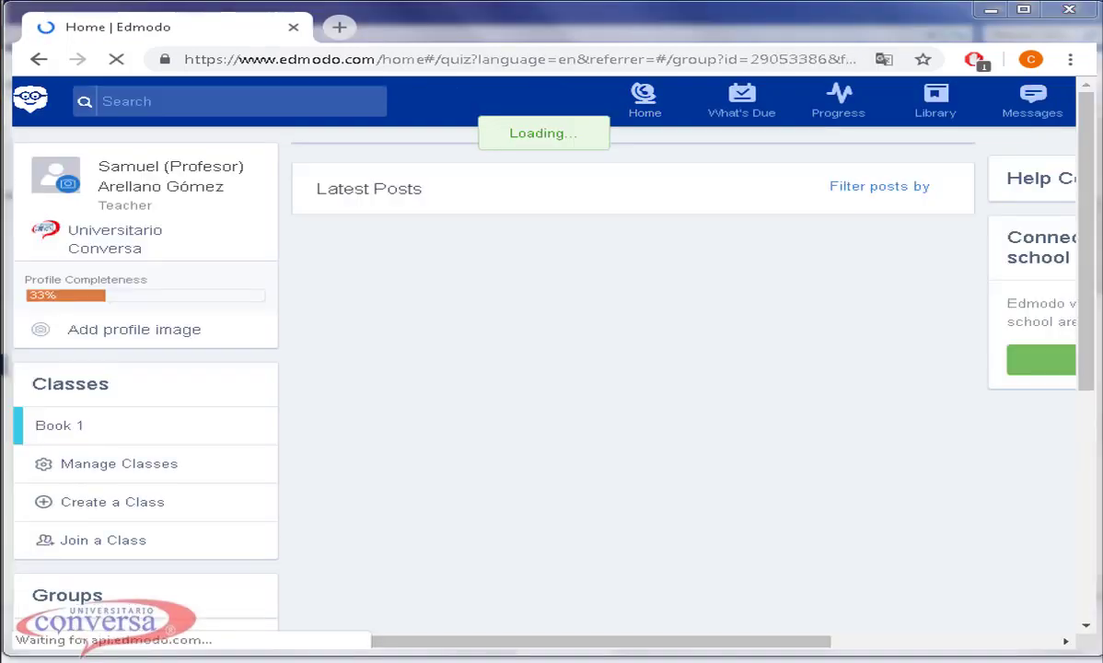
pyautogui.click(347, 265)
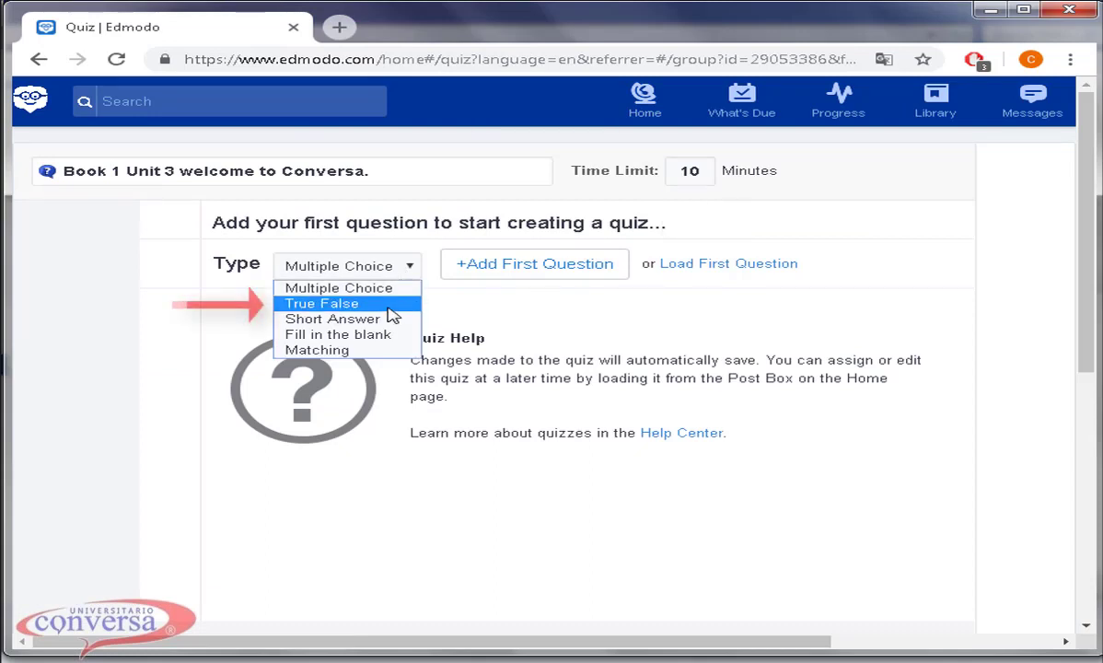
# Step: Add a first true/false question about adjectives and set its correct answer
pyautogui.click(321, 303)
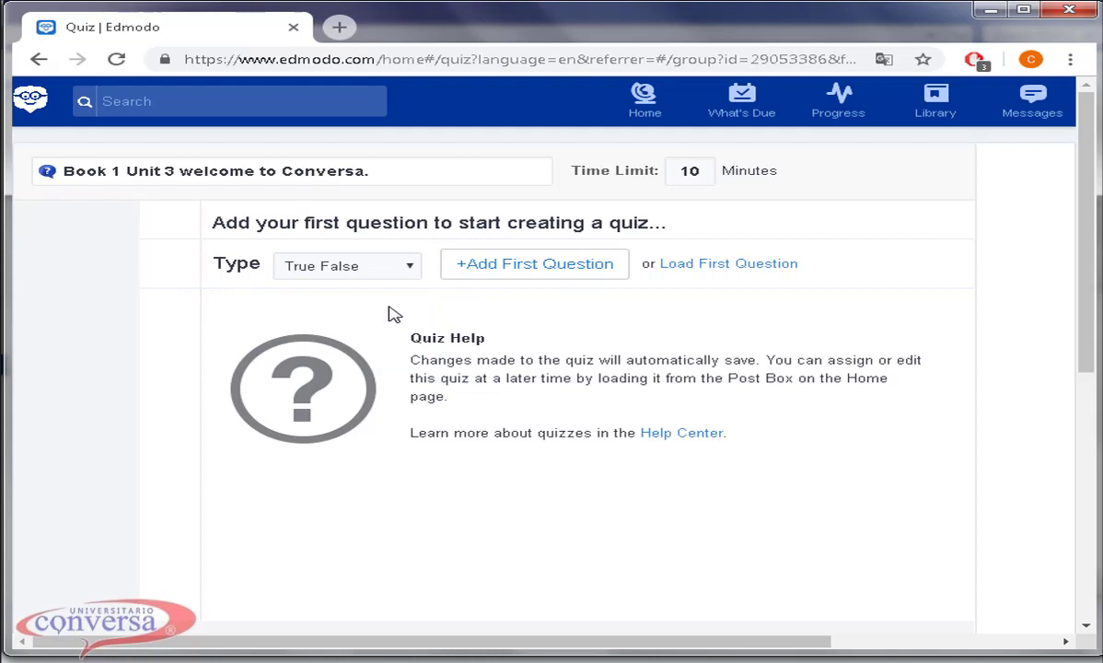
pyautogui.click(534, 263)
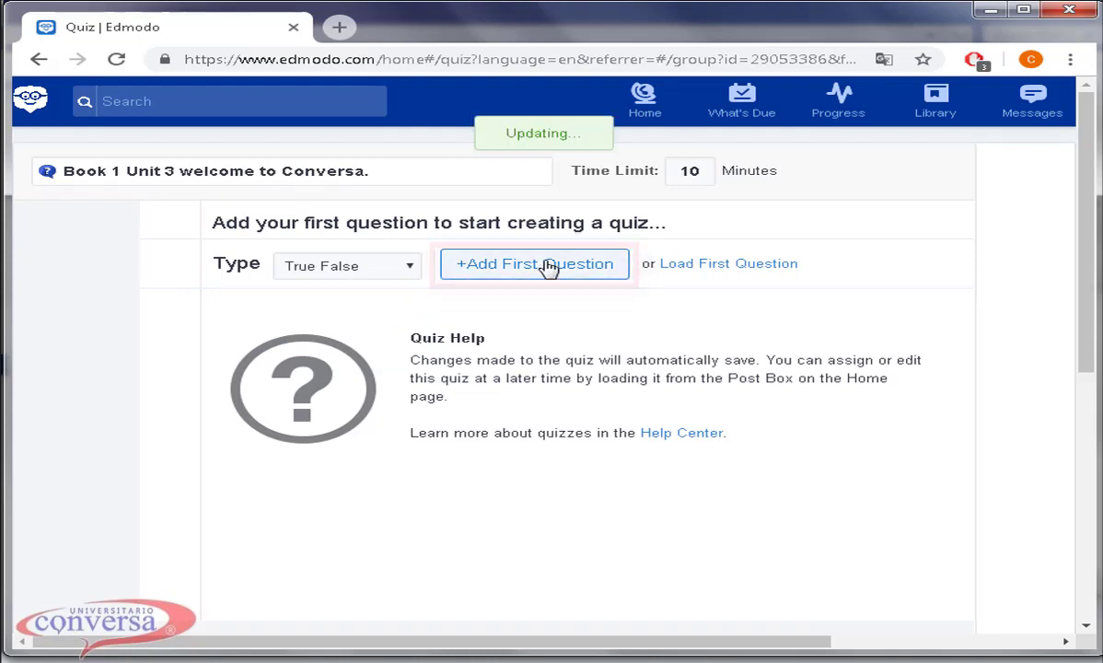
pyautogui.click(534, 263)
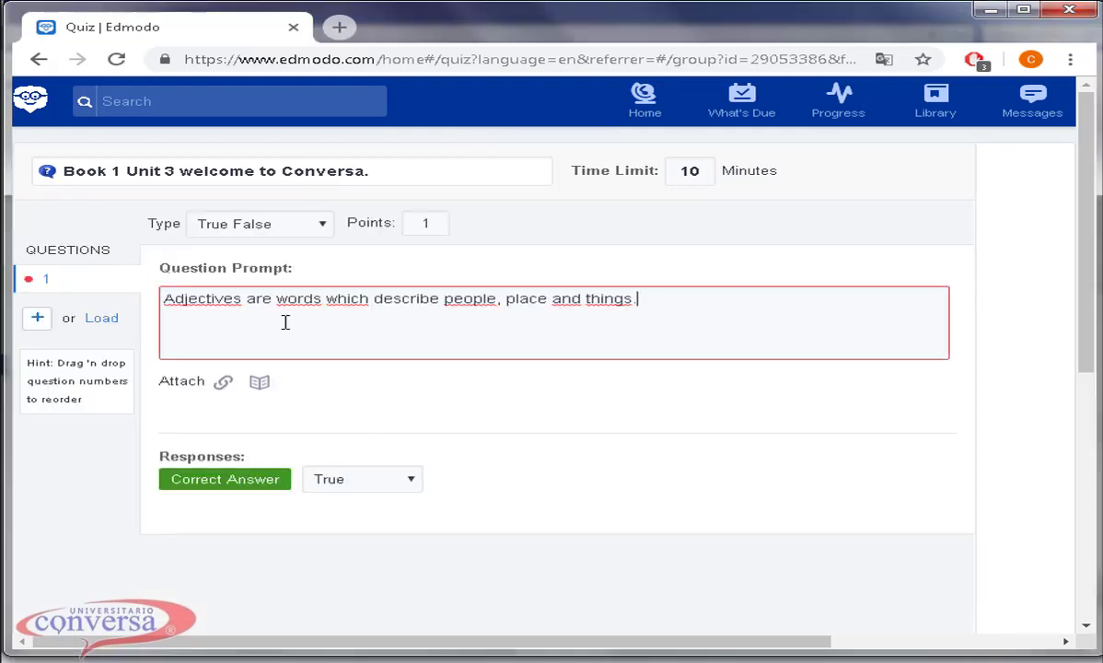
pyautogui.click(362, 479)
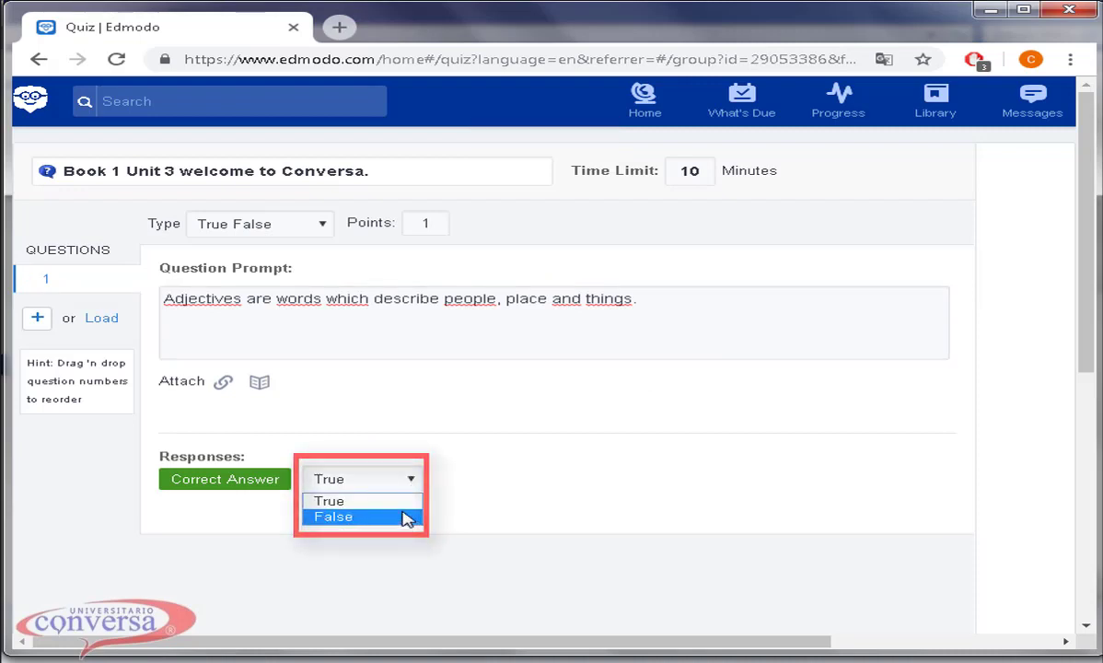
pyautogui.click(329, 501)
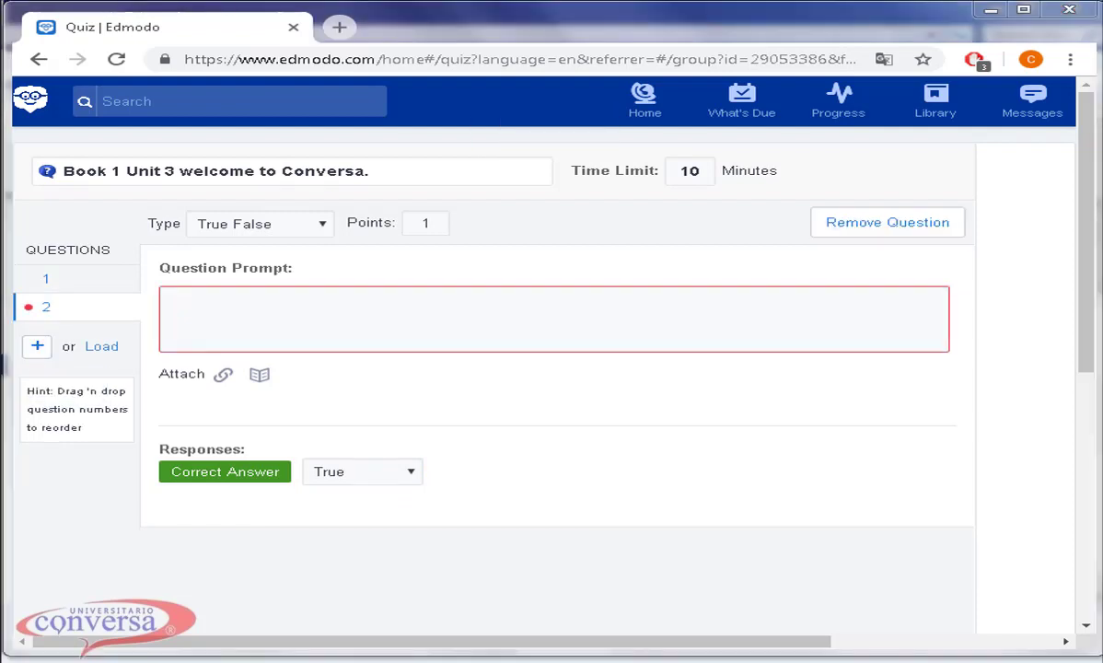
# Step: Add a second true/false question 'Adjectives come after nouns.' marked False
pyautogui.write('Adjectives come after nouns.')
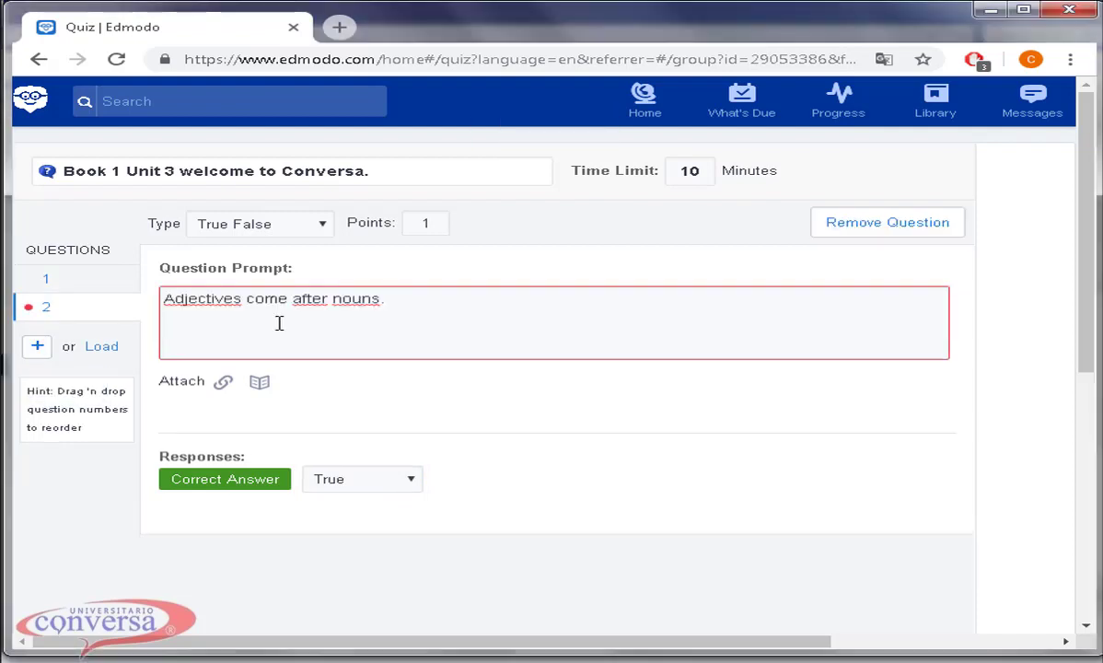
pyautogui.click(361, 478)
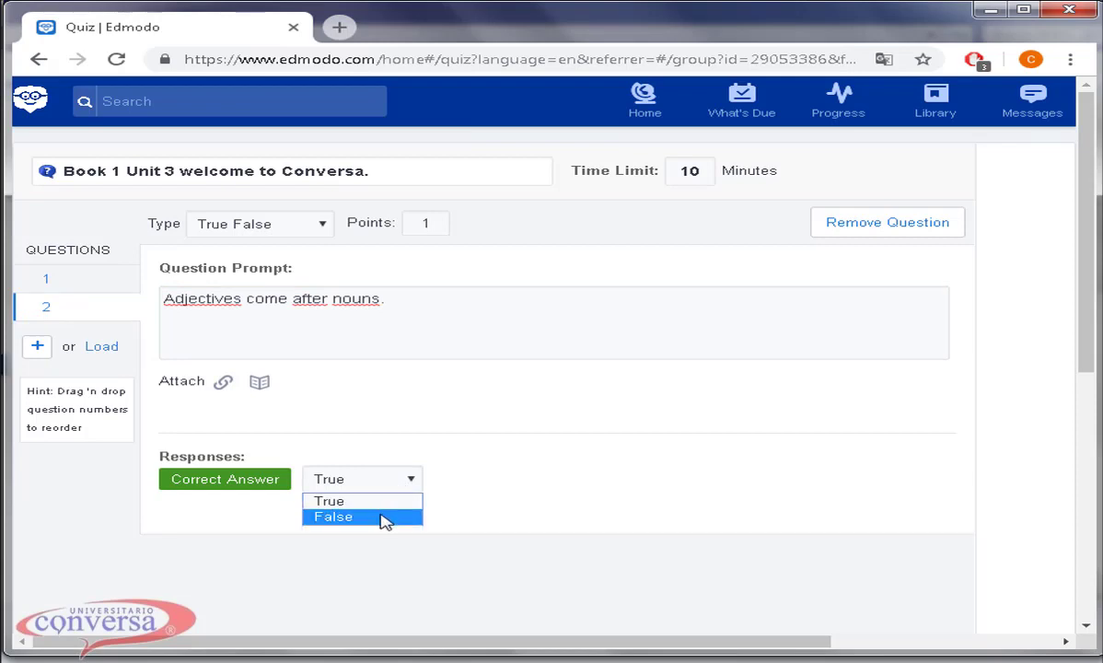
pyautogui.click(334, 517)
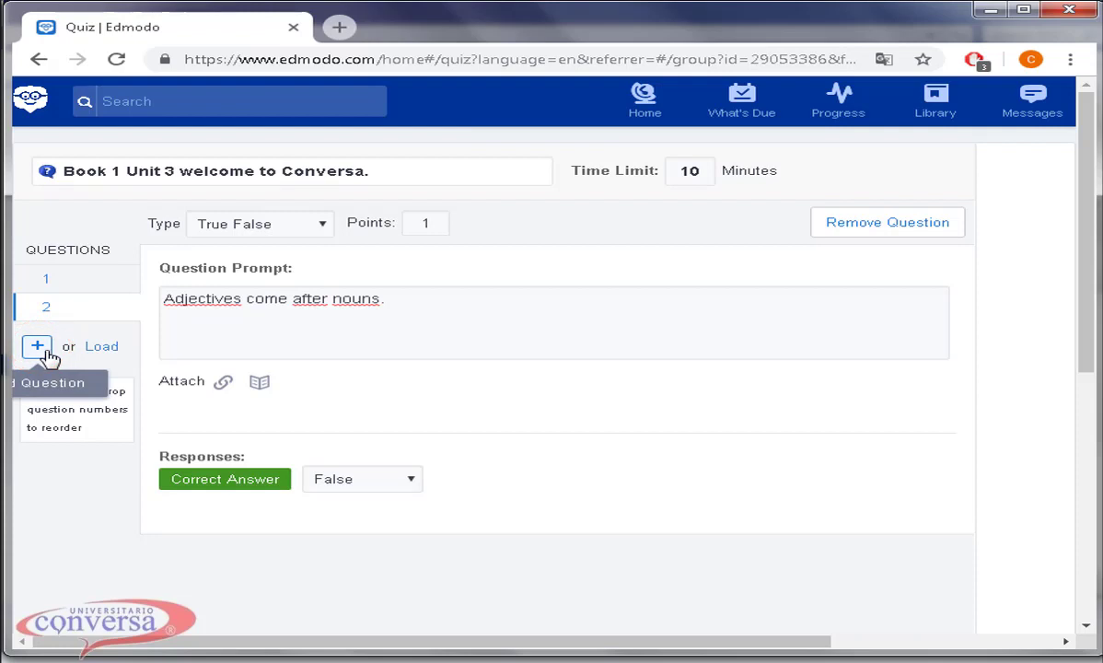
# Step: Add short-answer question 3 'Introduce yourself.Use at least 10 adjectives of description.' and start question 4
pyautogui.click(38, 346)
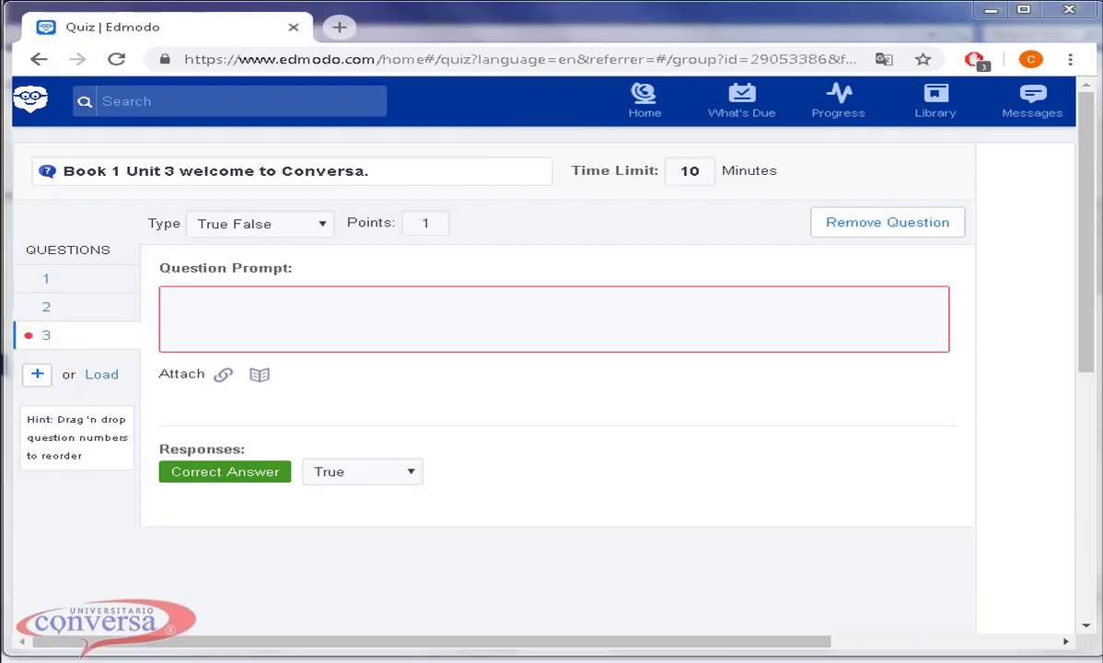
pyautogui.click(261, 223)
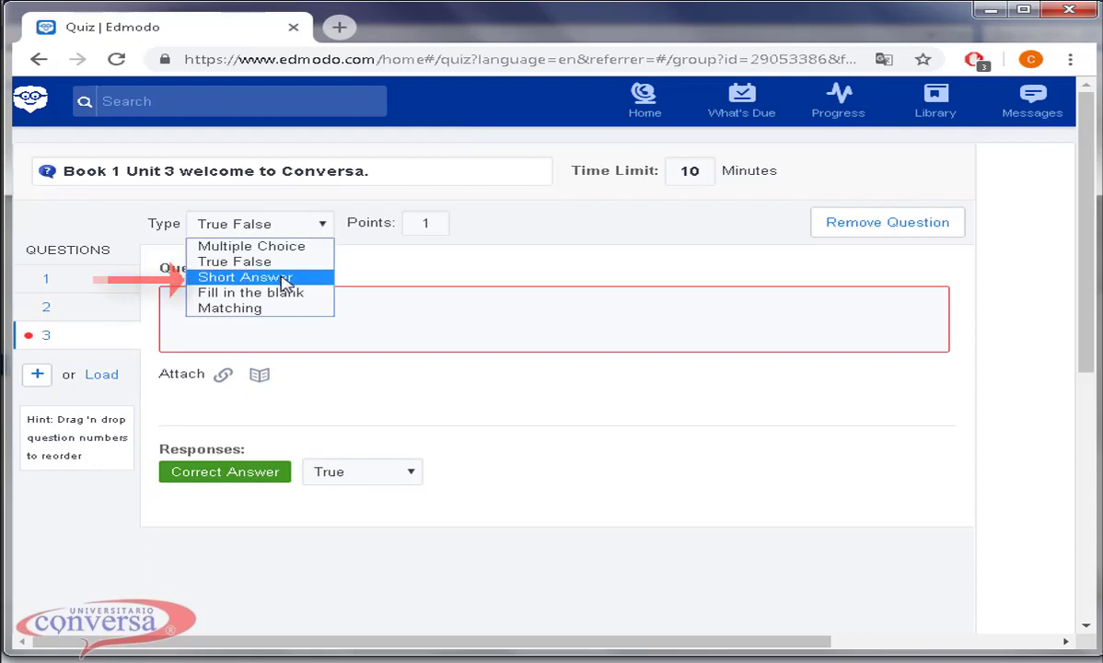
pyautogui.click(245, 278)
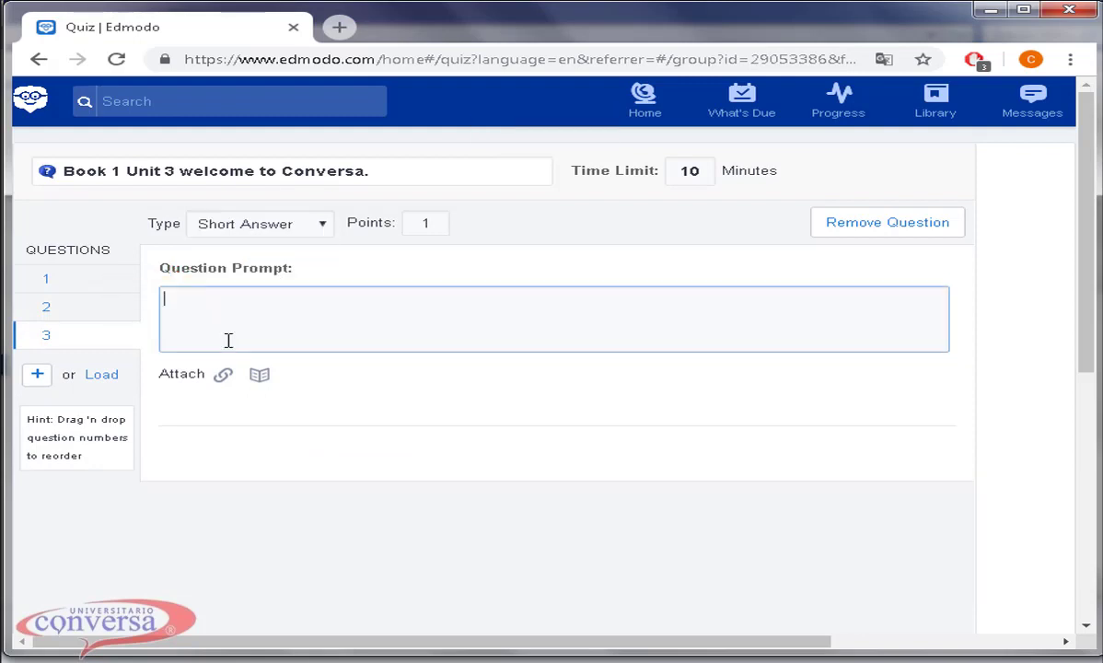
pyautogui.write('Introduce yourself.Use at least 10 adjectives of description.')
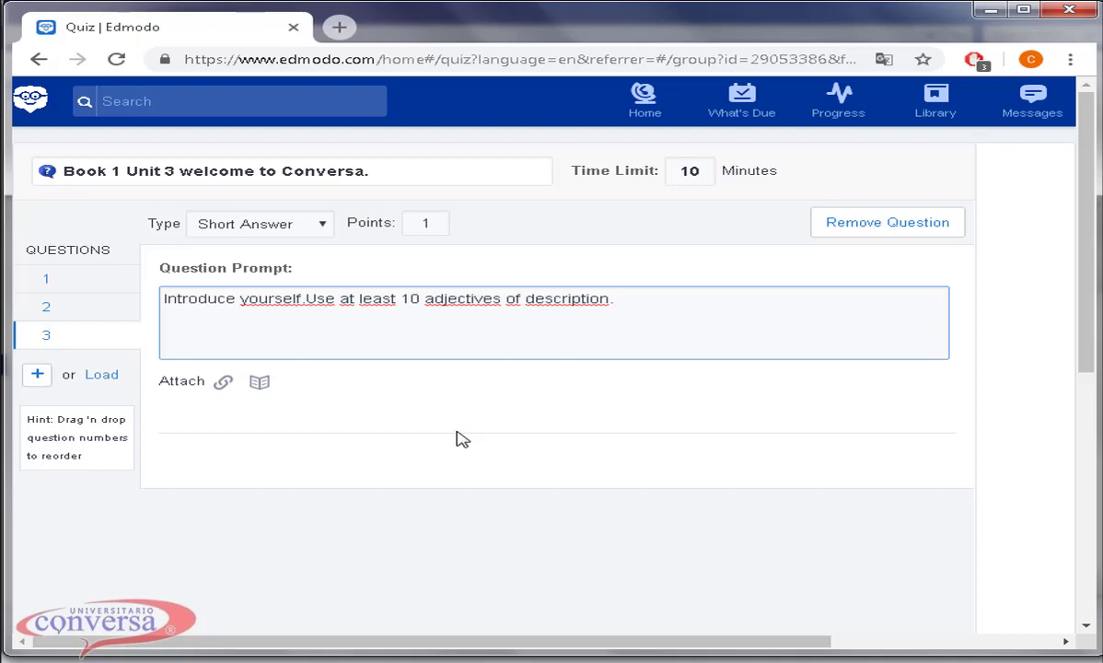
pyautogui.moveTo(117, 401)
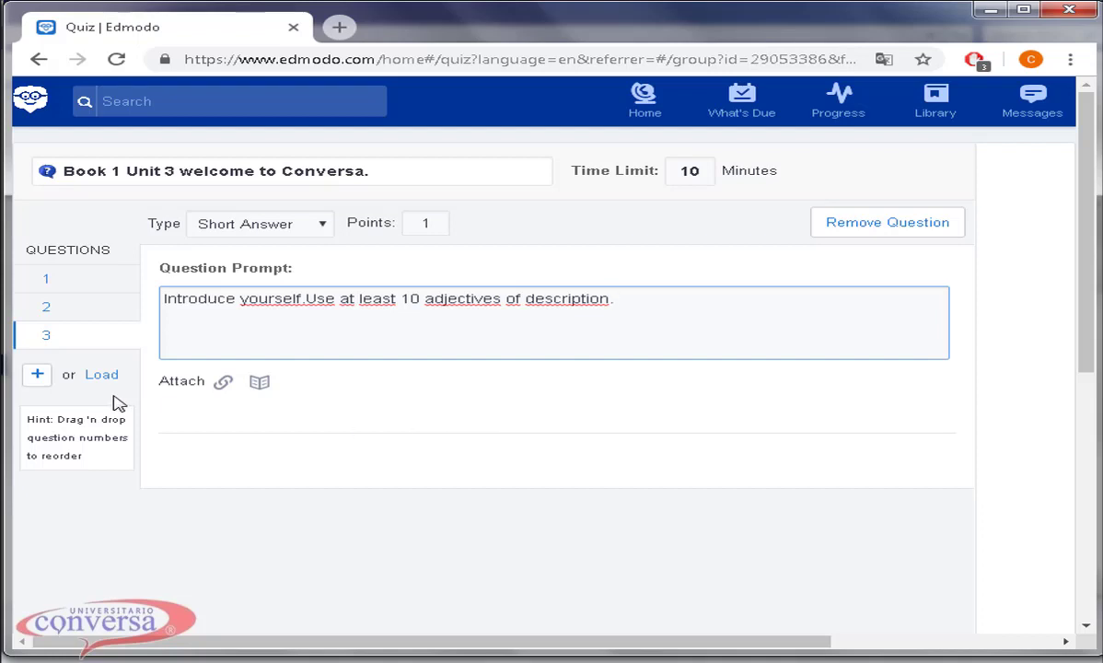
pyautogui.click(37, 374)
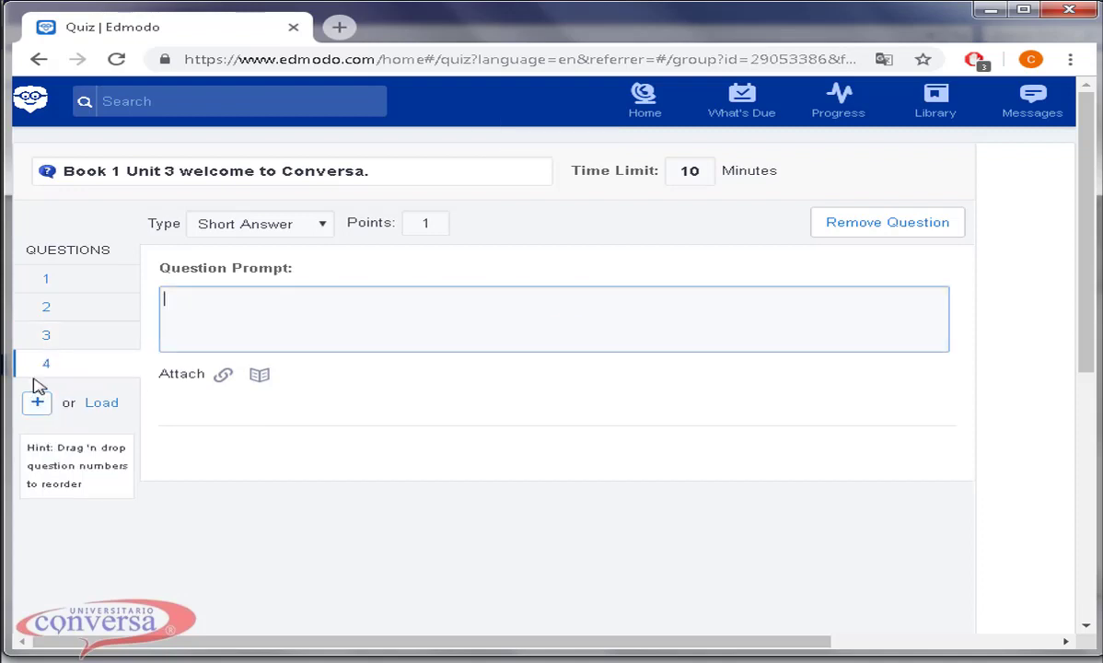
# Step: Make question 4 fill-in-the-blank 'My mother and I "_____"smart.' with answer 'are'
pyautogui.click(260, 223)
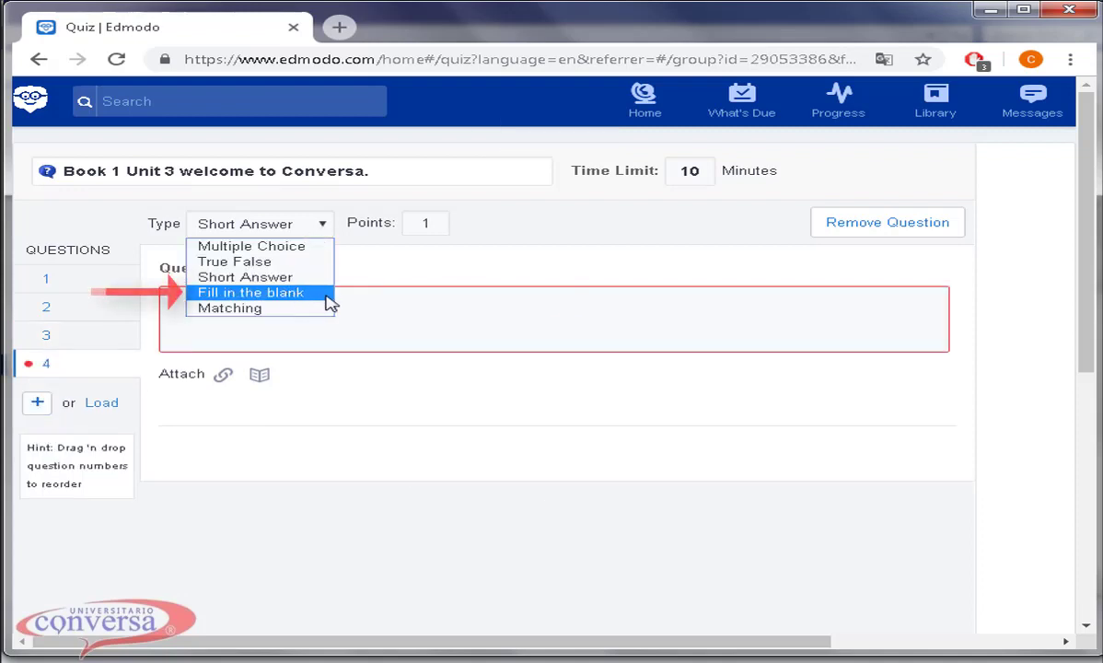
pyautogui.click(250, 292)
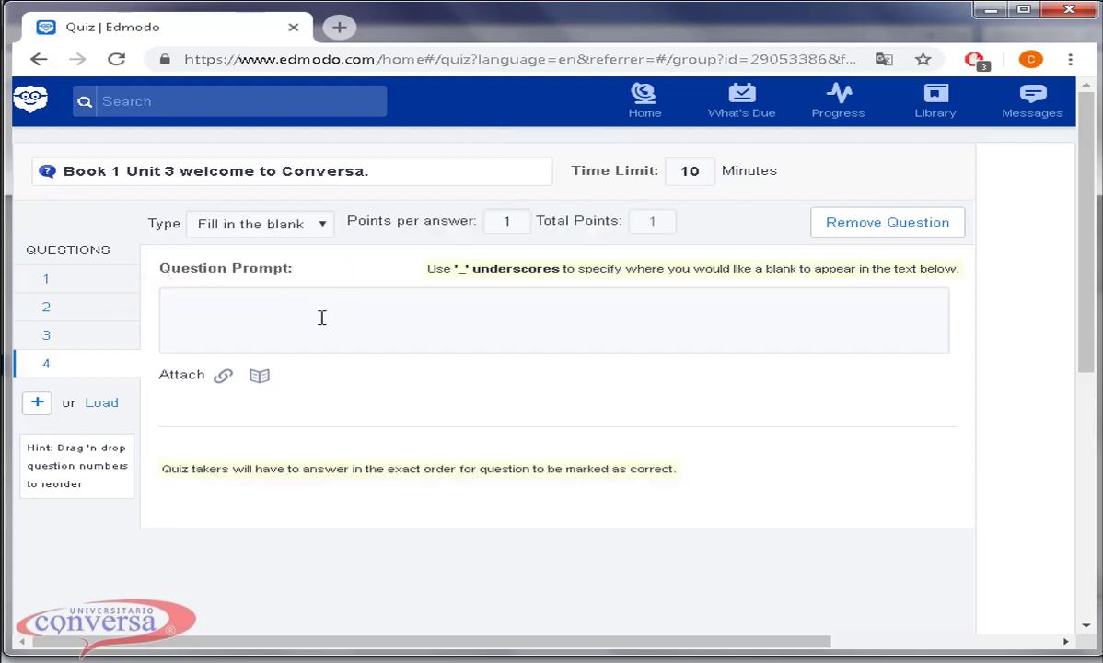
pyautogui.click(321, 318)
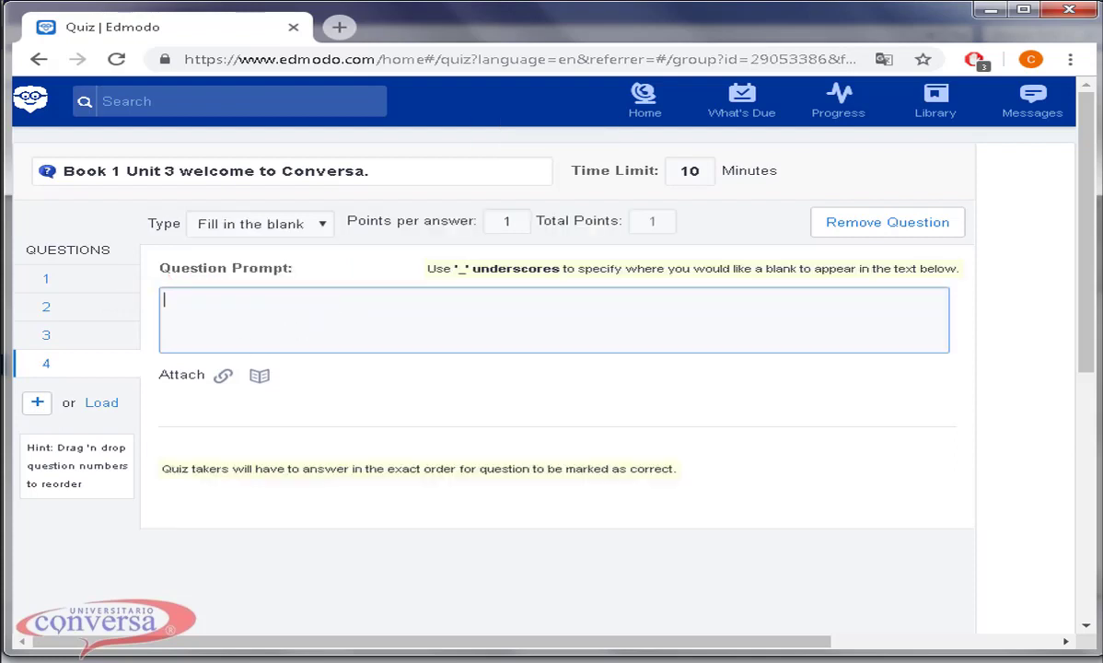
pyautogui.write('My mother and I "_____"smart.')
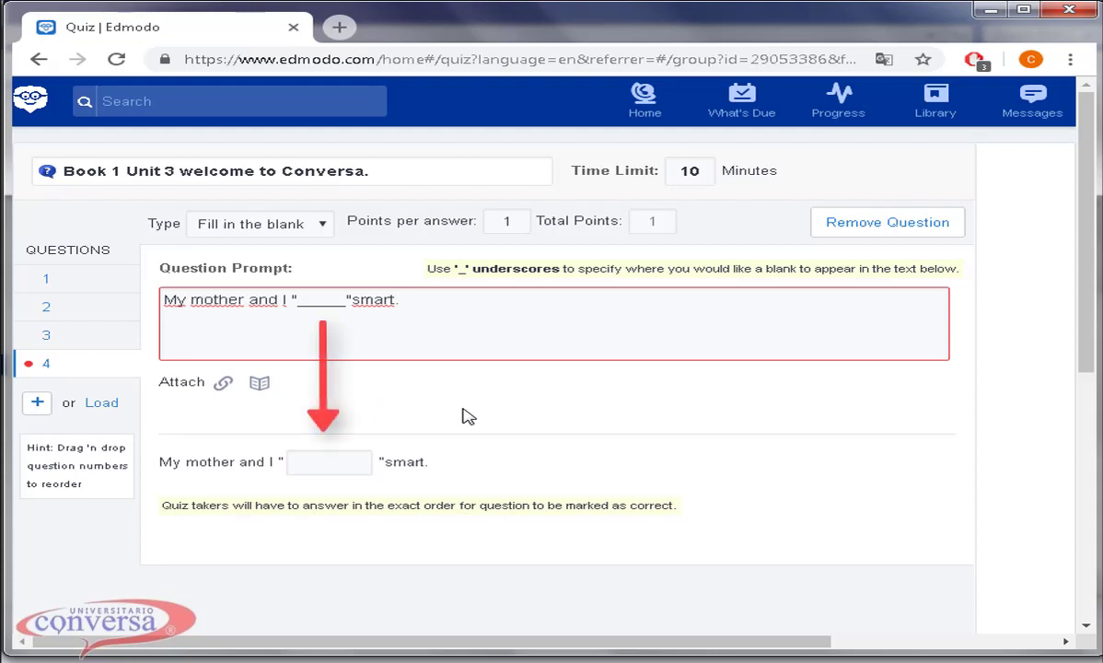
pyautogui.write('are')
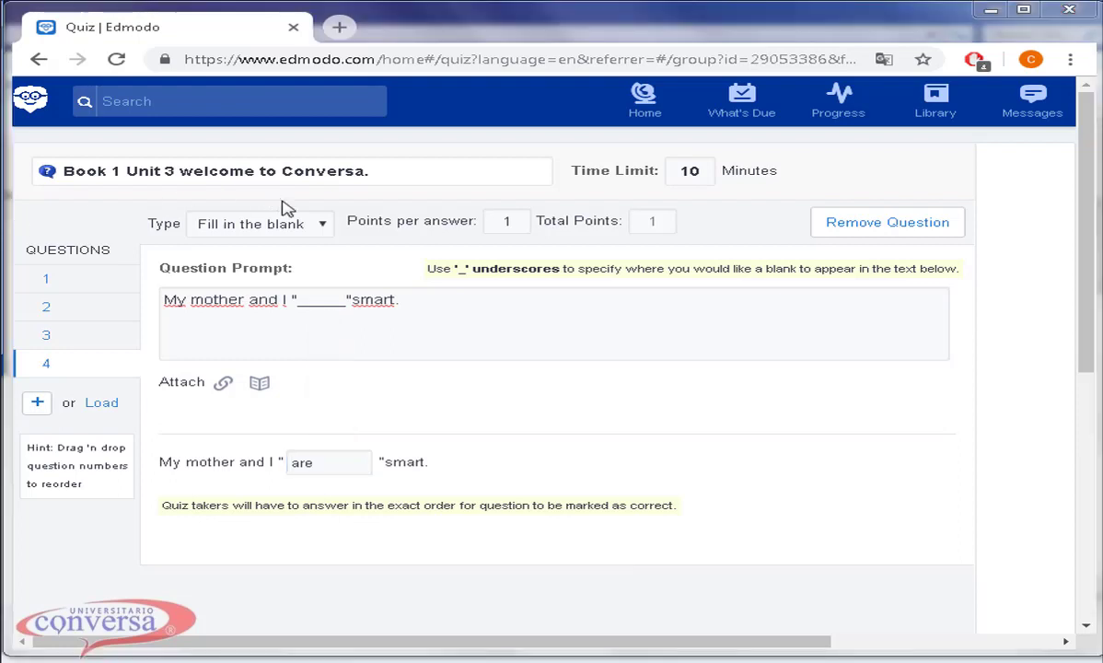
pyautogui.click(261, 223)
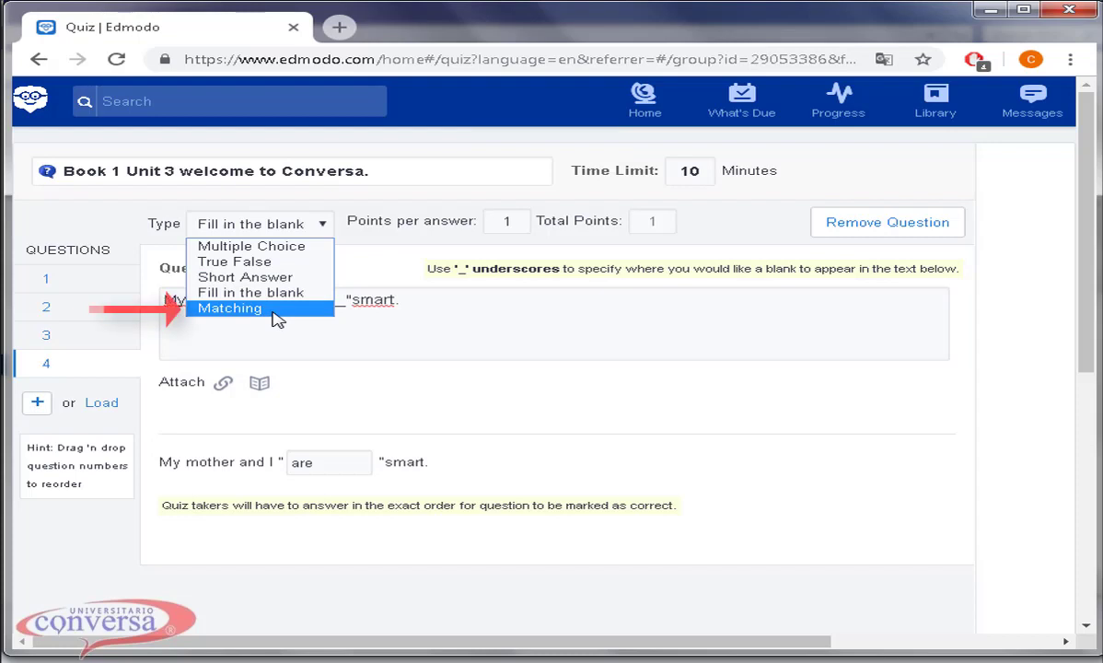
# Step: Make question 5 matching with entries 'It is May', 'It is blue.' and 'When it is your birthday?'
pyautogui.click(229, 308)
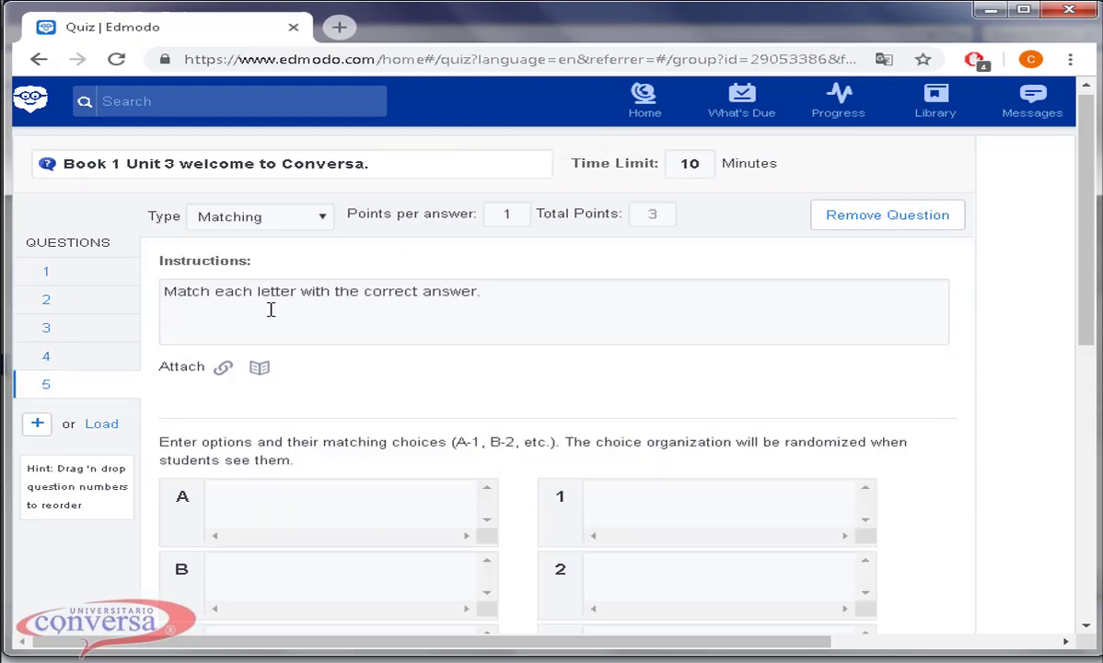
pyautogui.scroll(-3)
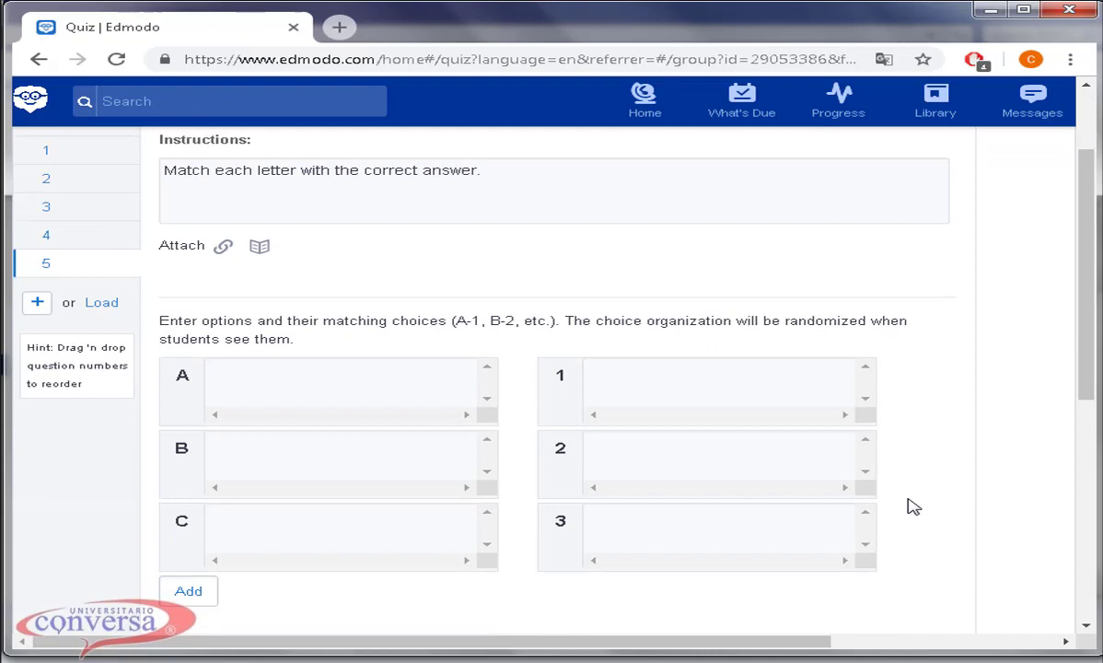
pyautogui.scroll(-3)
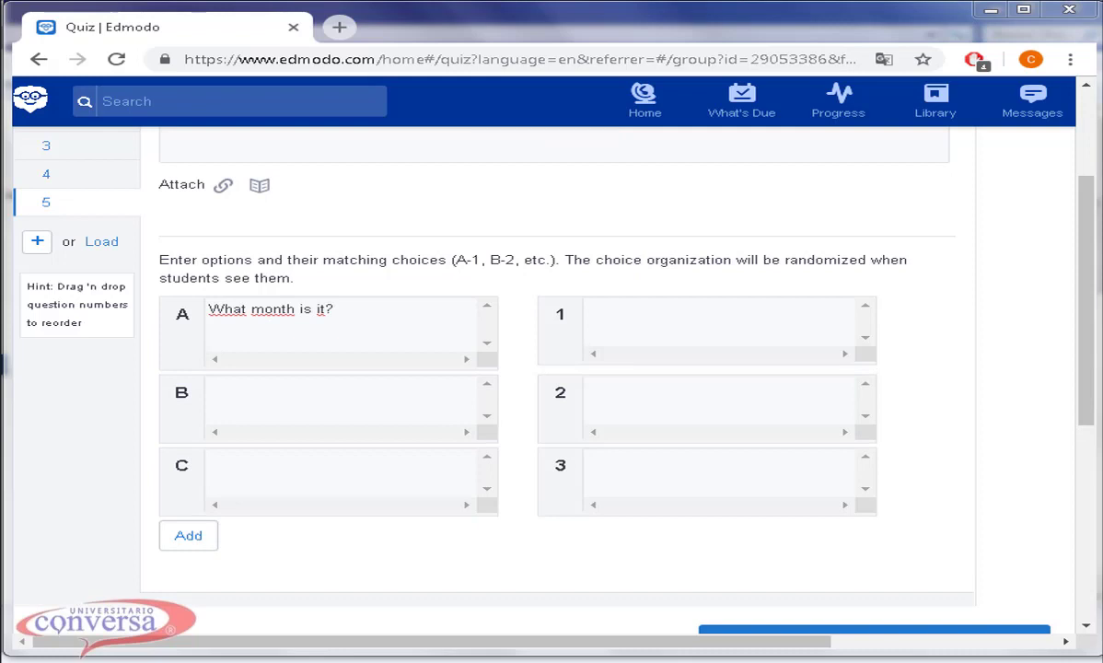
pyautogui.click(718, 327)
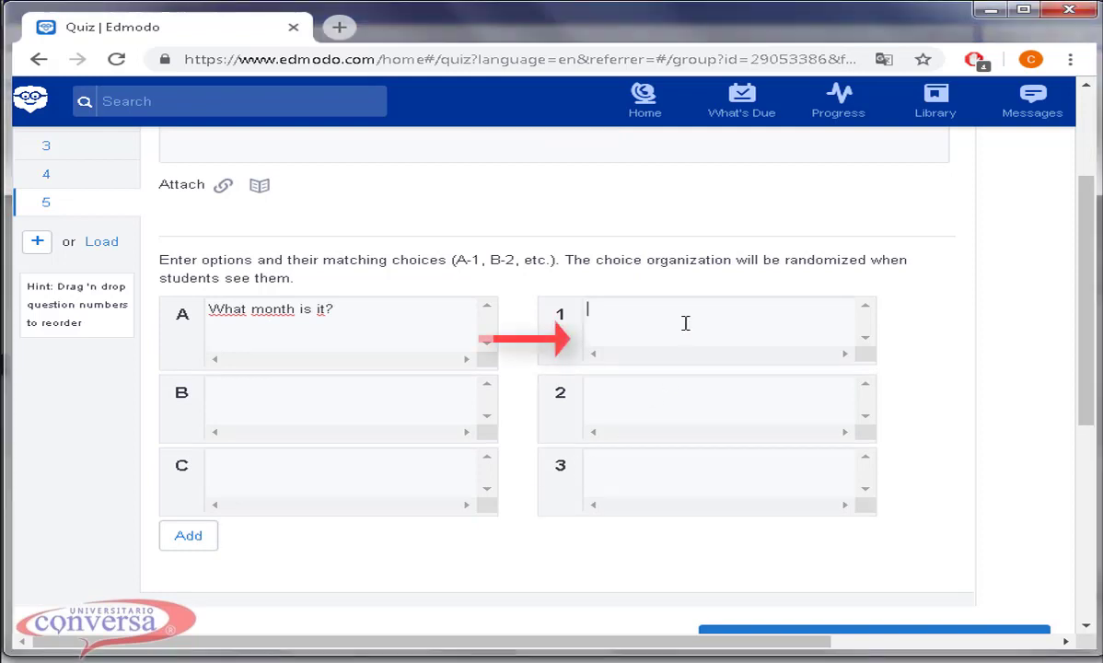
pyautogui.write('It is May')
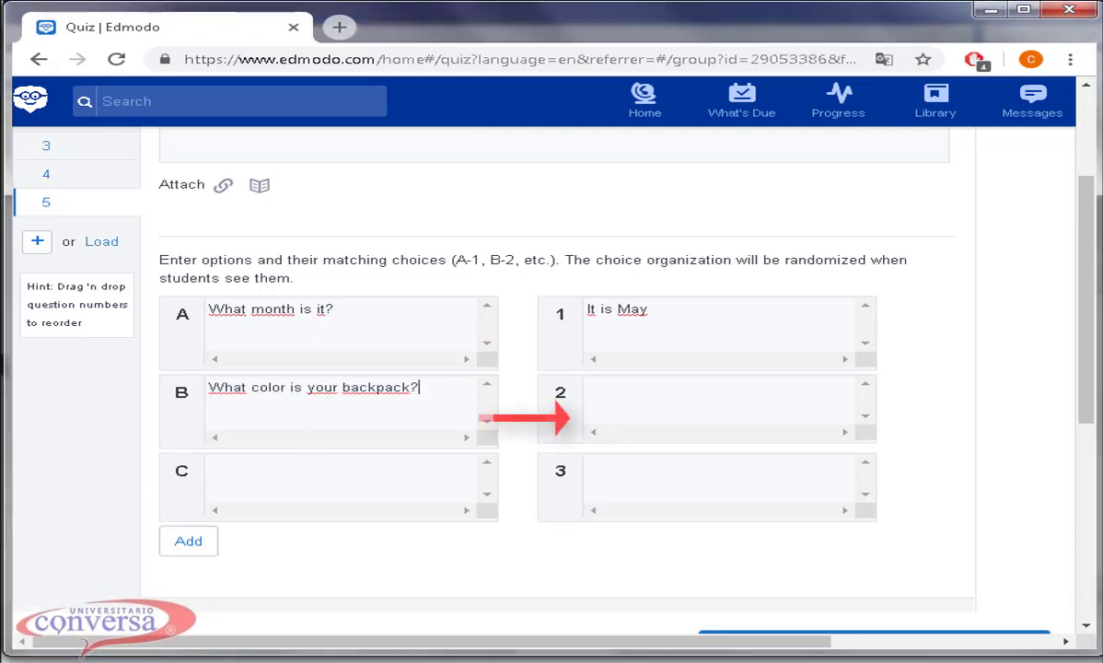
pyautogui.write('It is blue.')
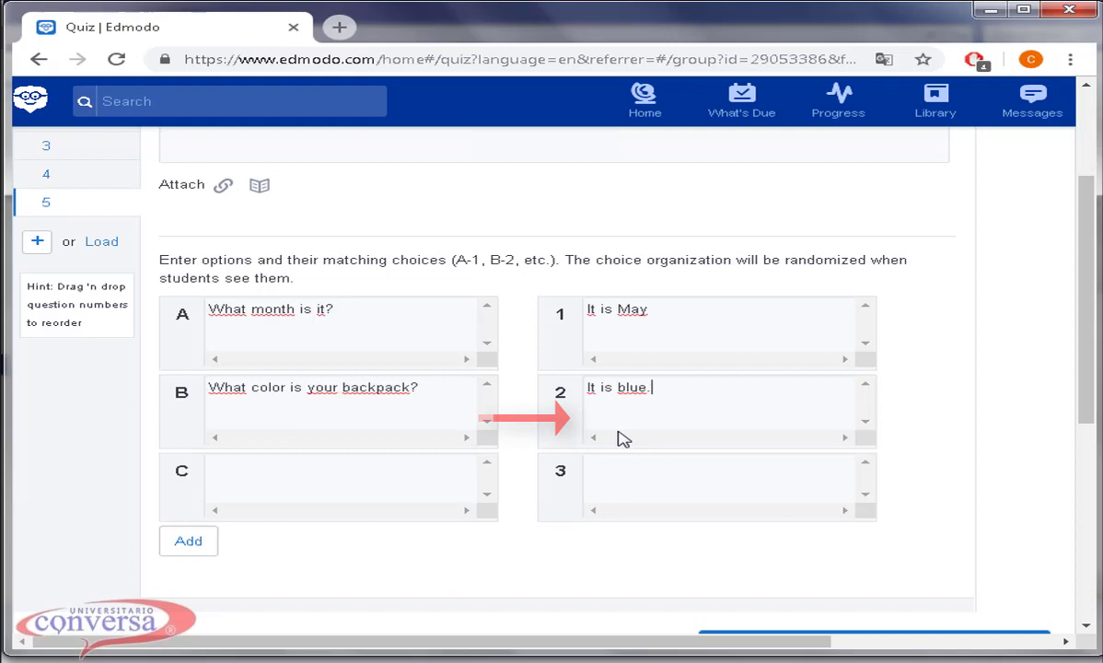
pyautogui.write('When it is your birthday?')
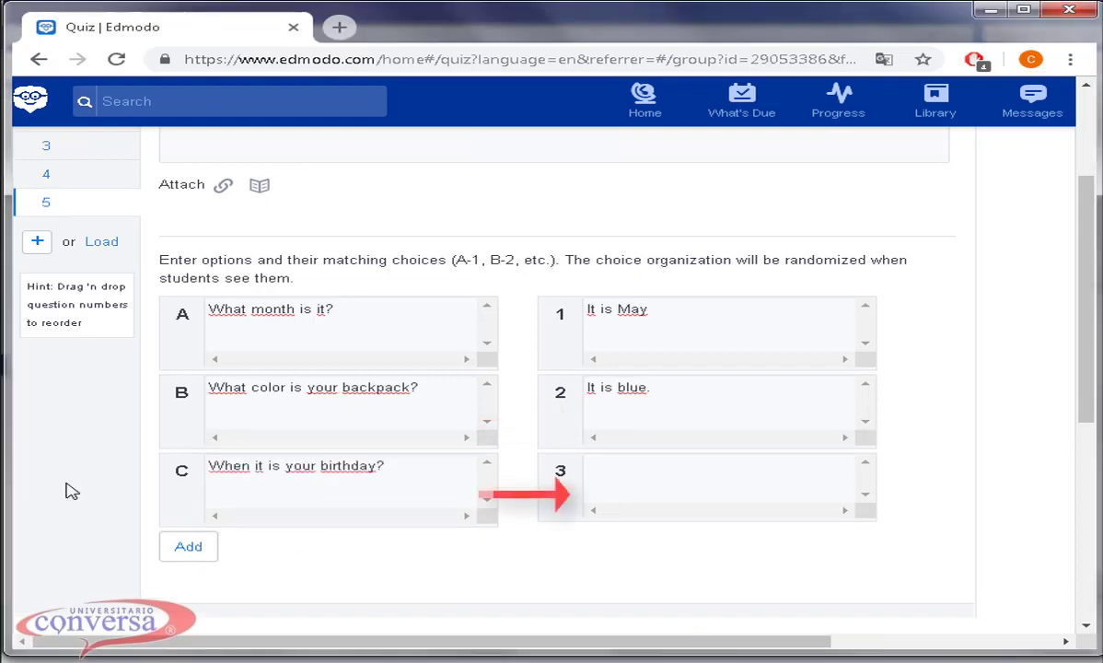
pyautogui.scroll(-3)
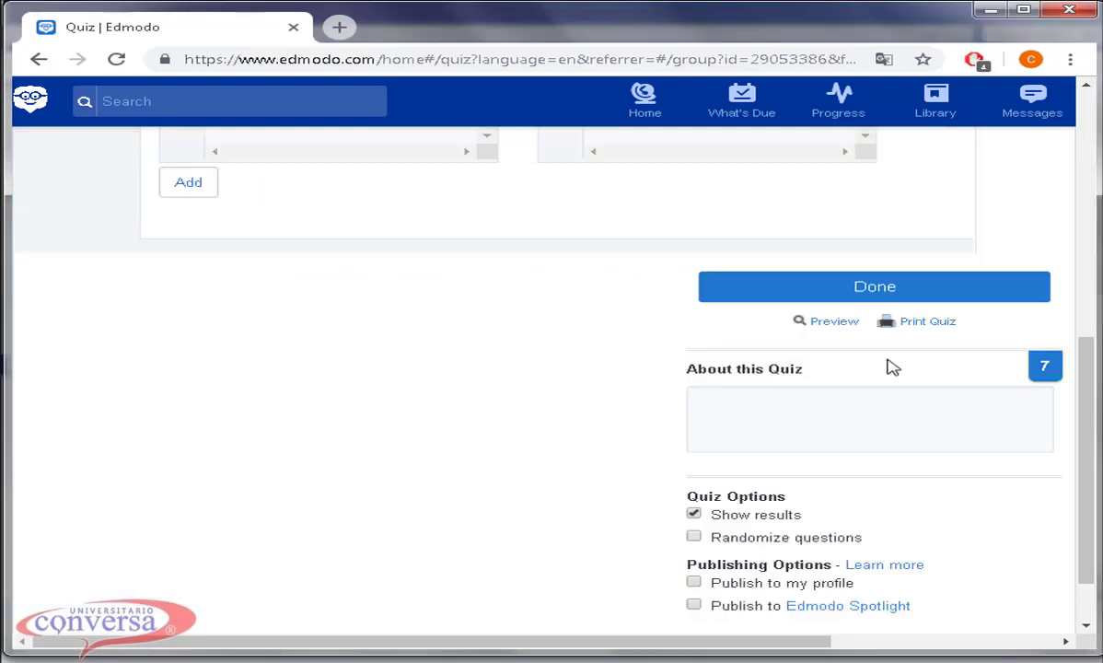
# Step: Save the finished quiz with Done and return to the Book 1 class page
pyautogui.click(877, 286)
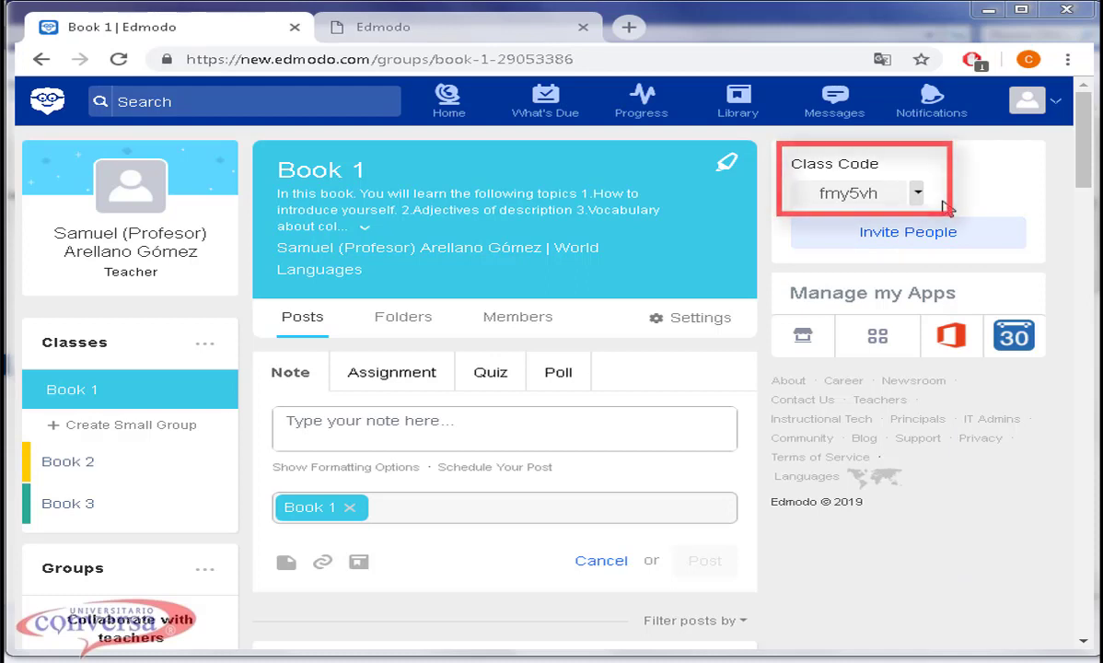
# Step: Search Google for edmodo and choose student sign-up with a Google account
pyautogui.rightClick(847, 193)
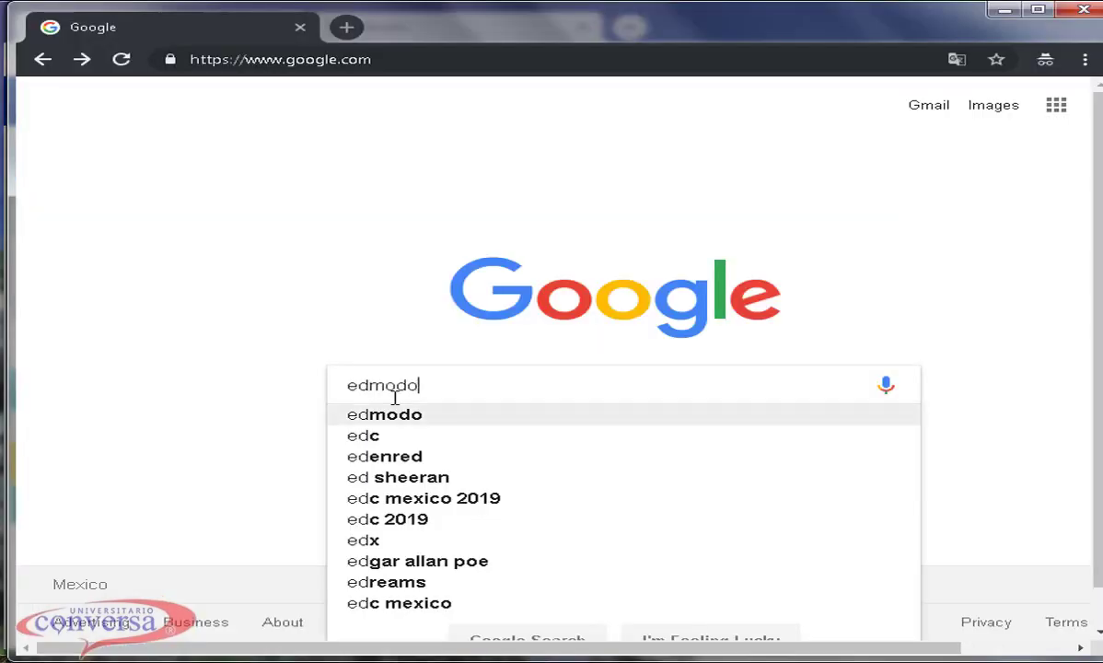
pyautogui.click(384, 414)
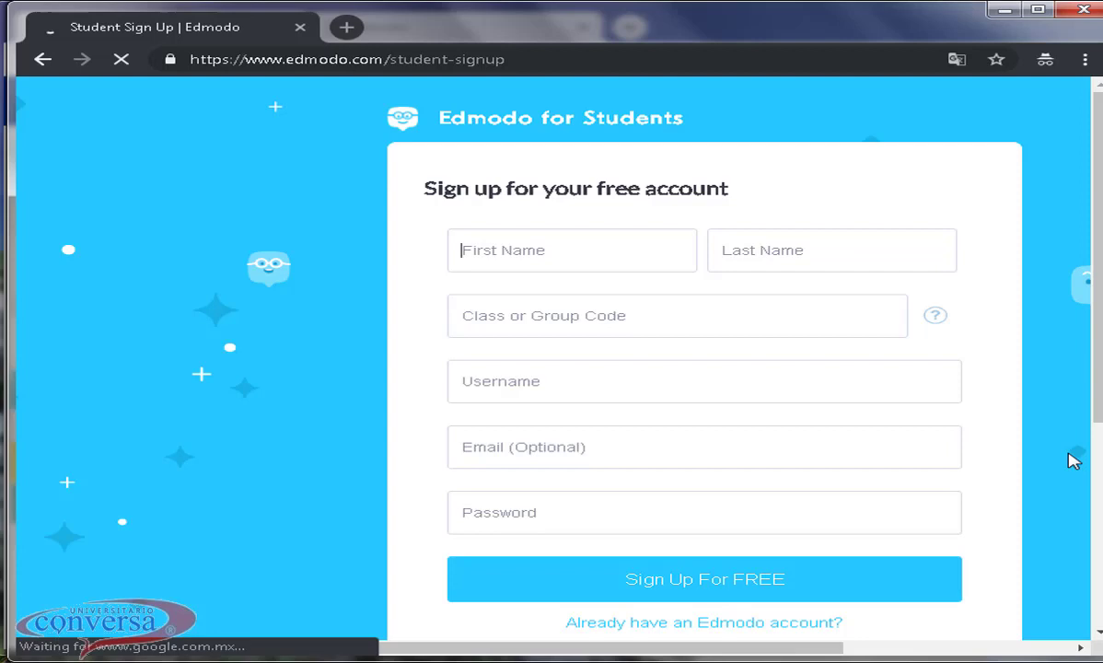
pyautogui.scroll(-3)
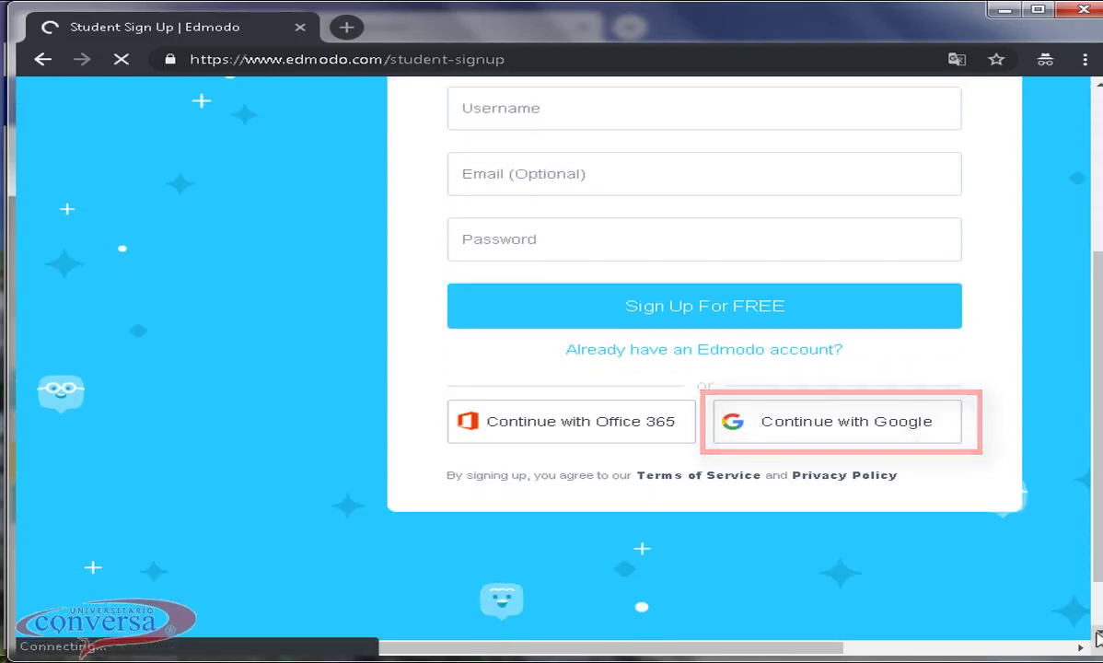
pyautogui.click(843, 422)
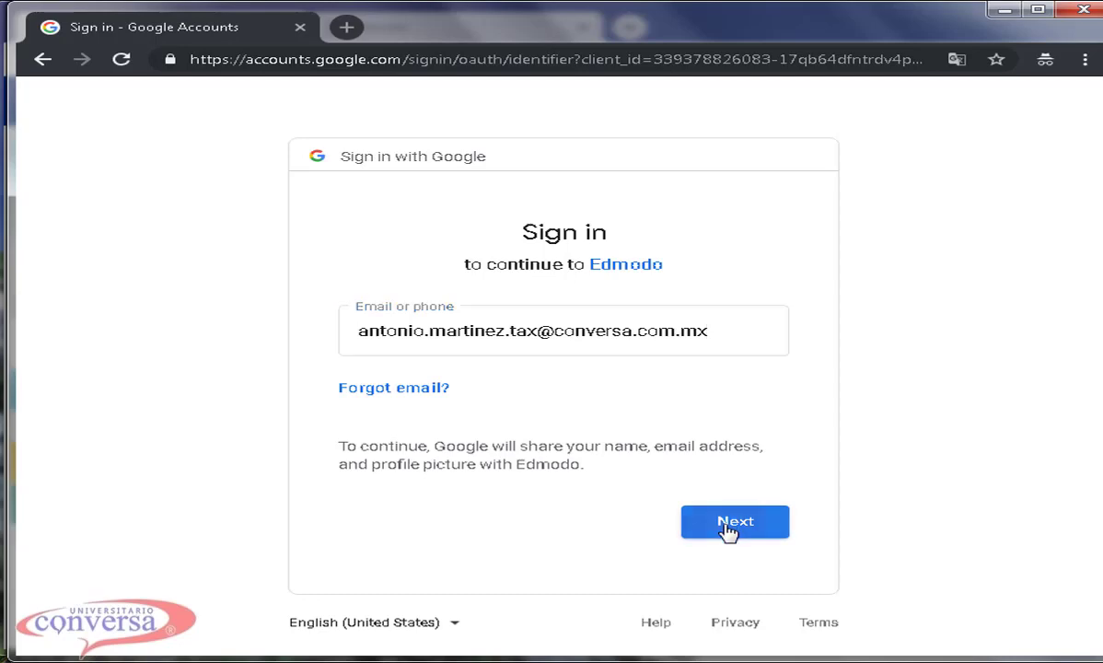
# Step: Sign in to Google and allow Edmodo access, reaching Finish Creating Your Account
pyautogui.click(734, 521)
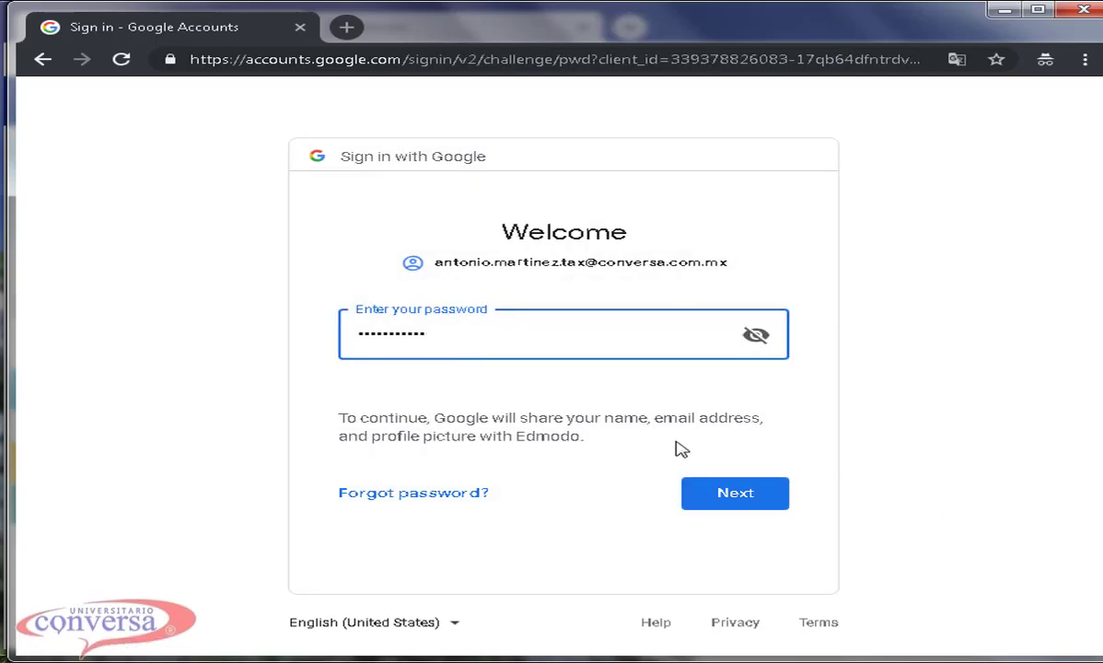
pyautogui.click(735, 493)
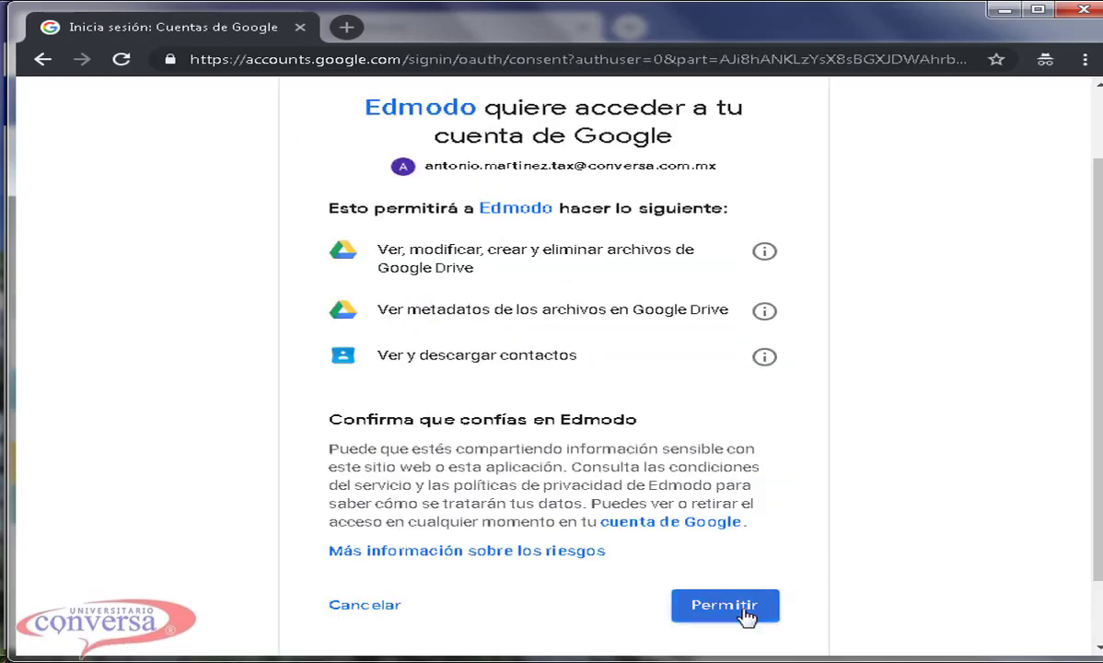
pyautogui.click(726, 605)
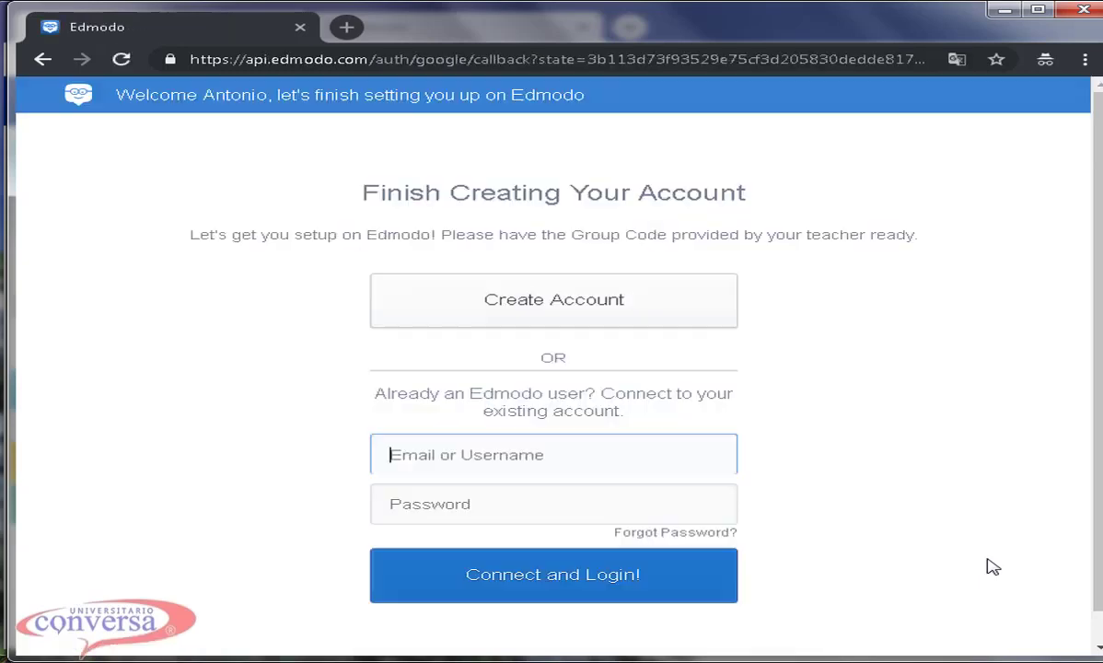
pyautogui.click(554, 300)
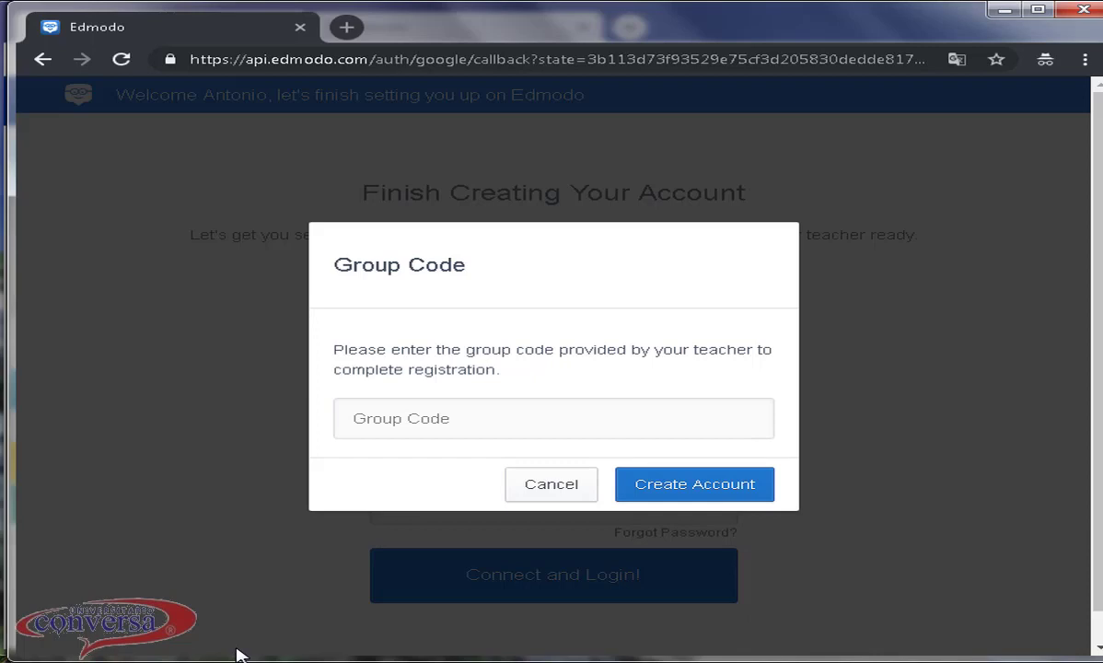
pyautogui.click(552, 418)
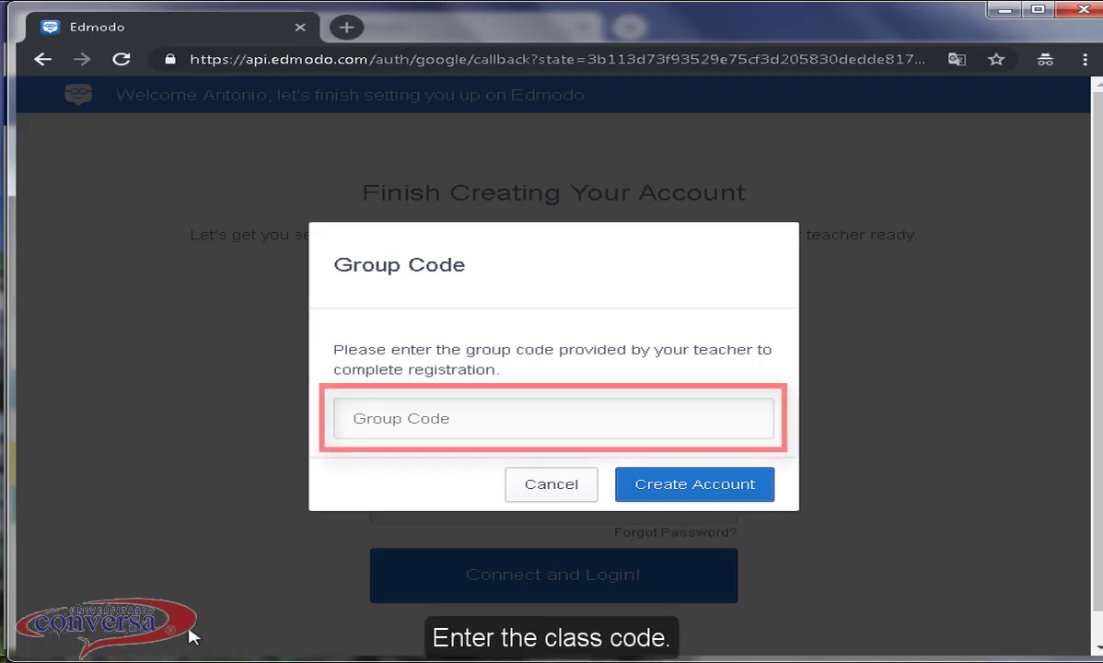
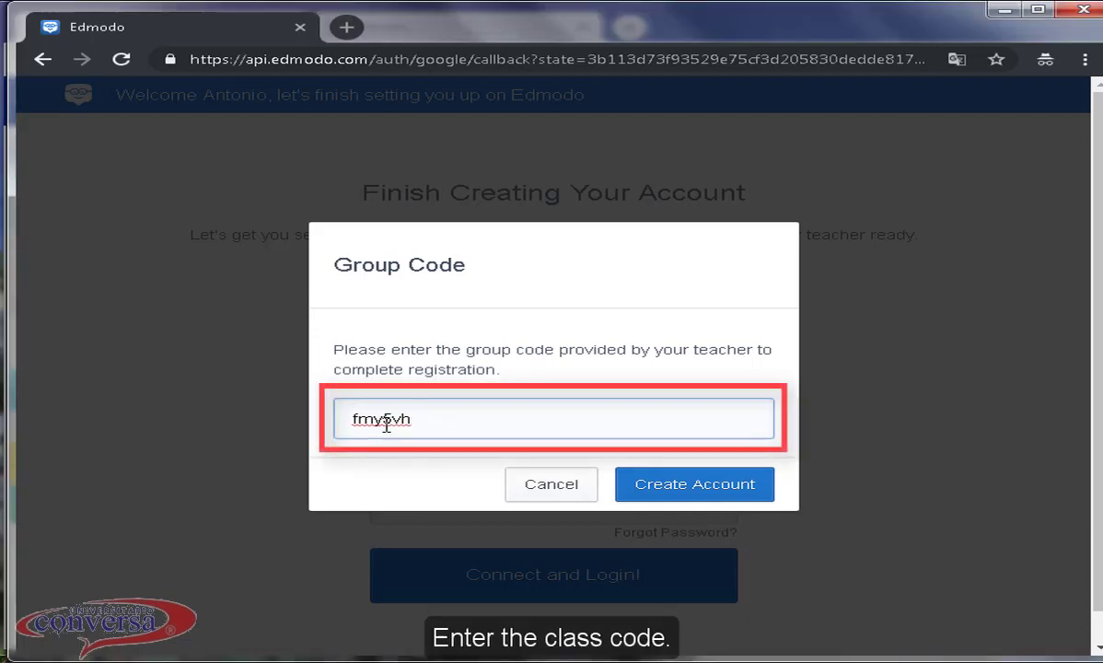
pyautogui.click(695, 484)
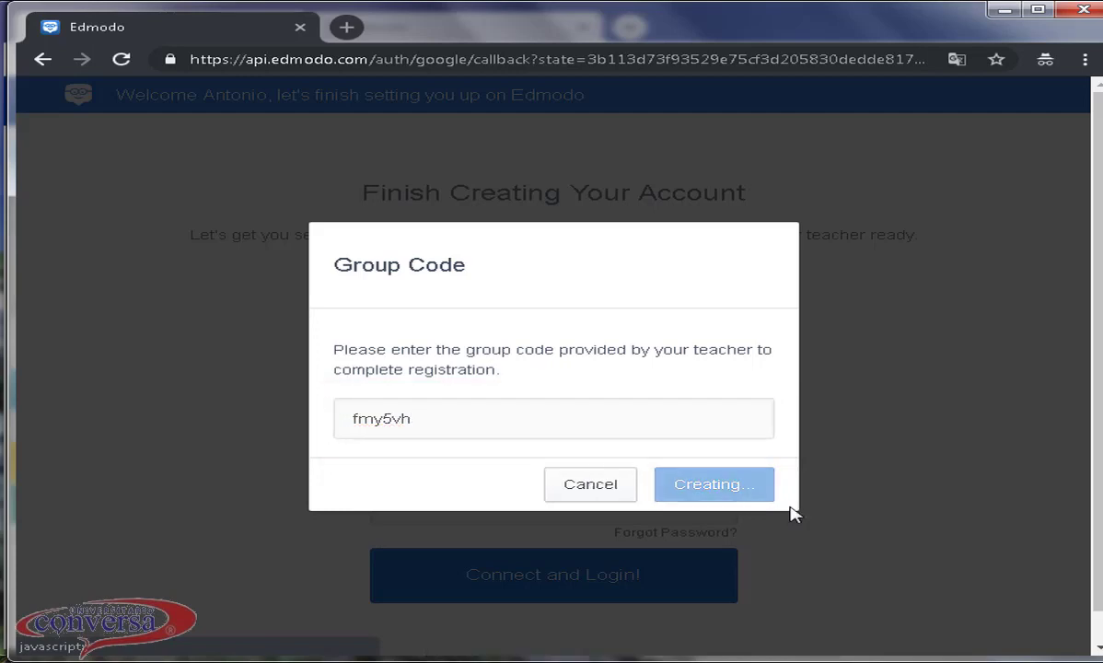
pyautogui.click(714, 484)
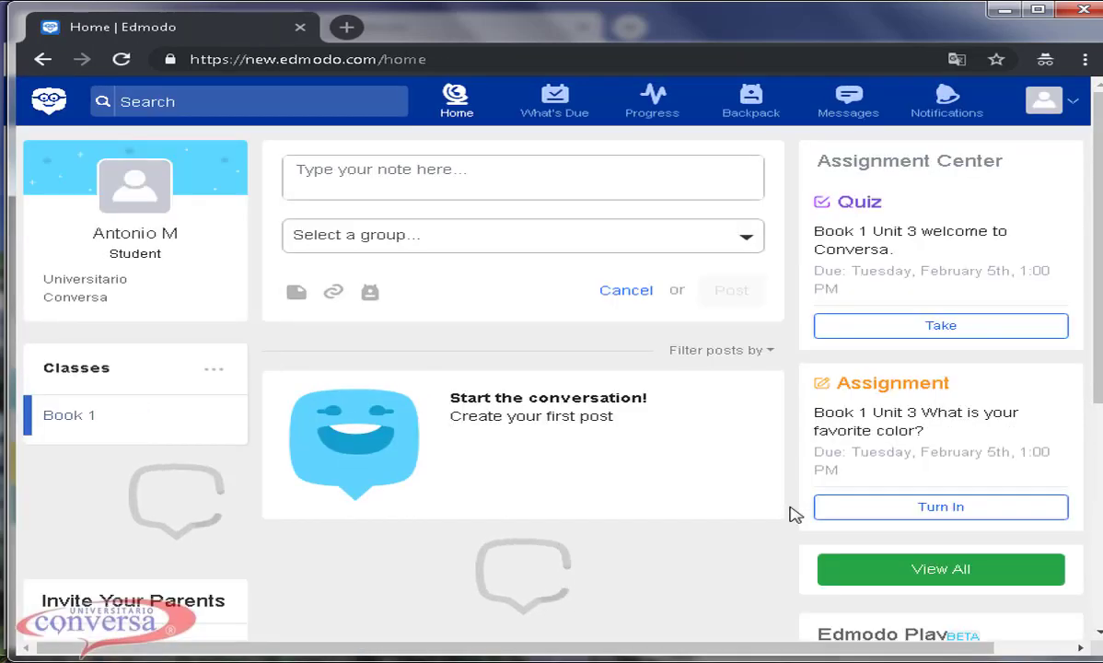
# Step: Visit the Book 1 class as the student, then show the What's Due list
pyautogui.click(69, 415)
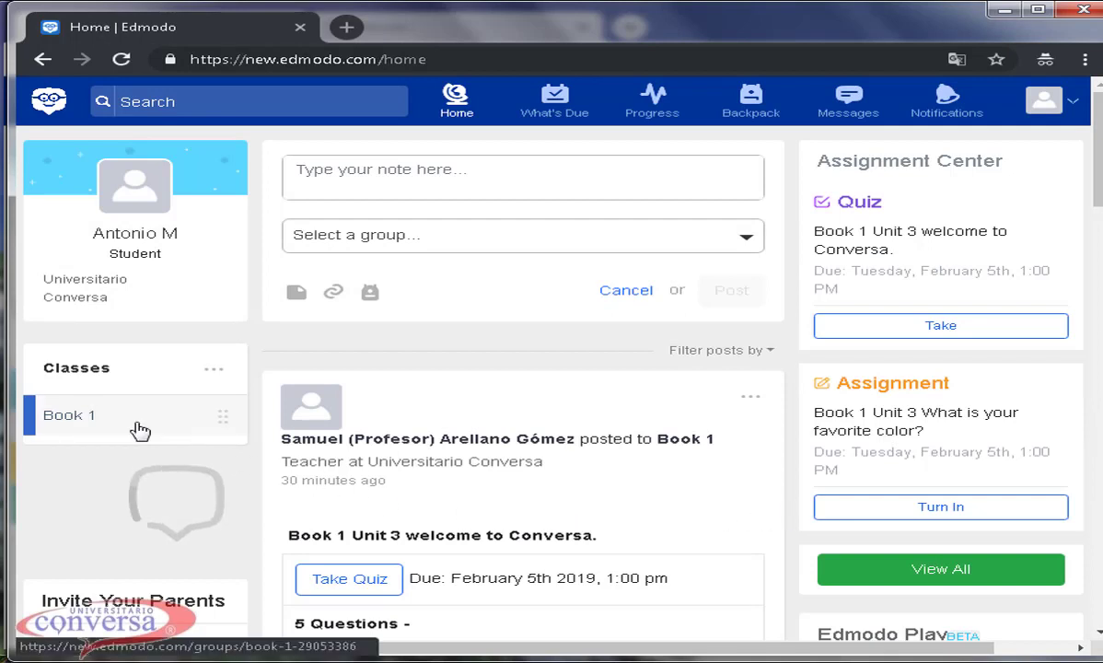
pyautogui.click(69, 415)
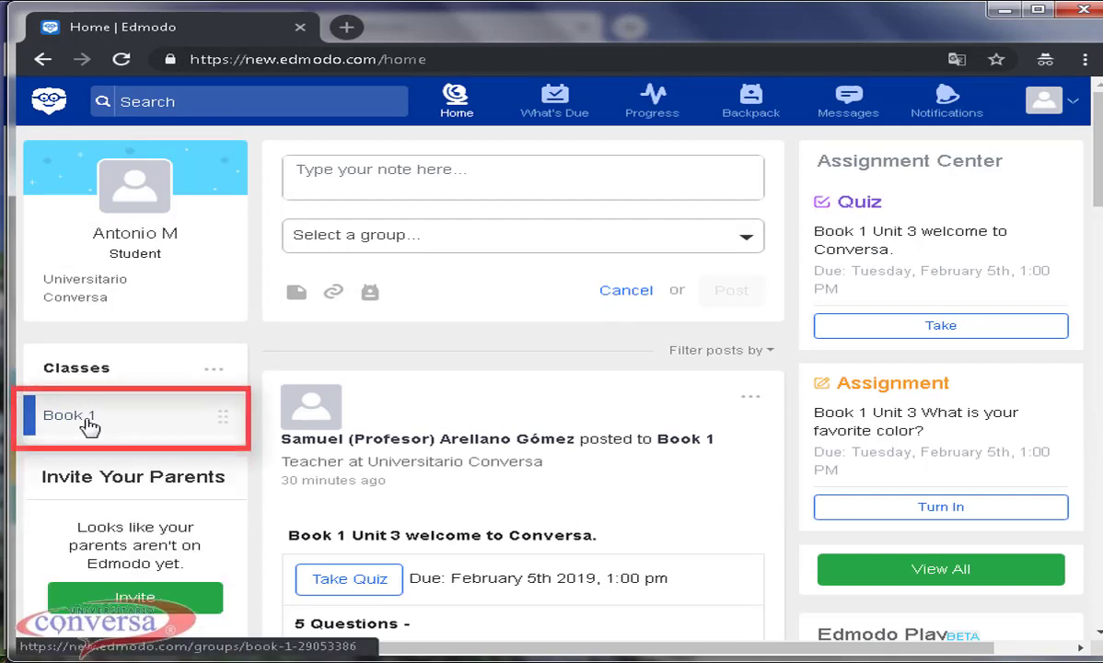
pyautogui.click(69, 418)
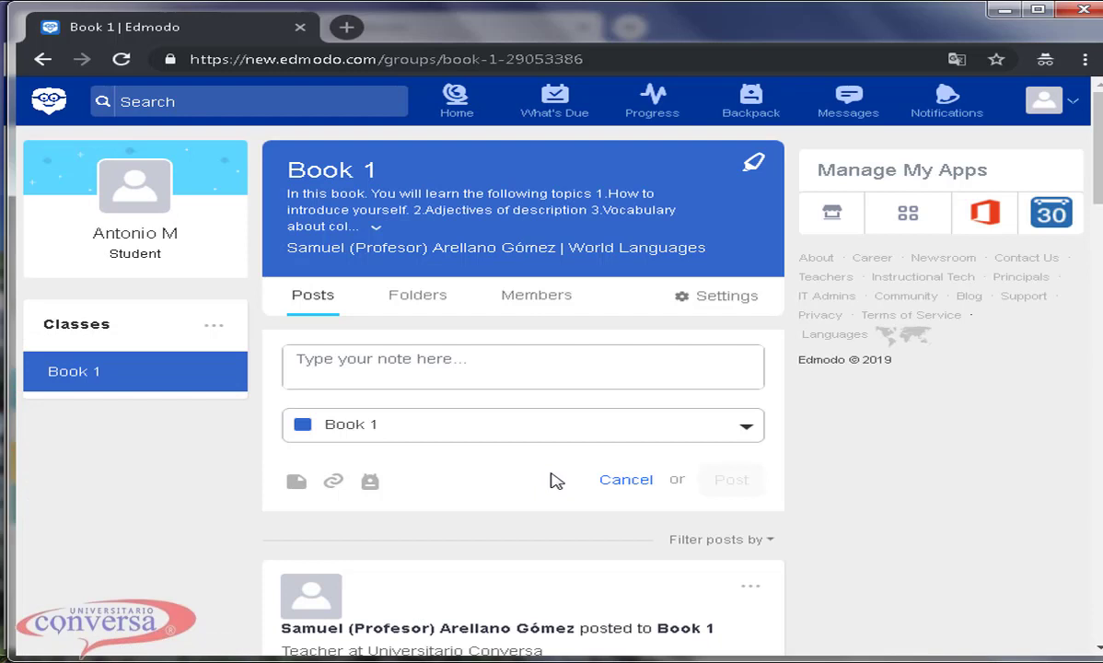
pyautogui.scroll(-3)
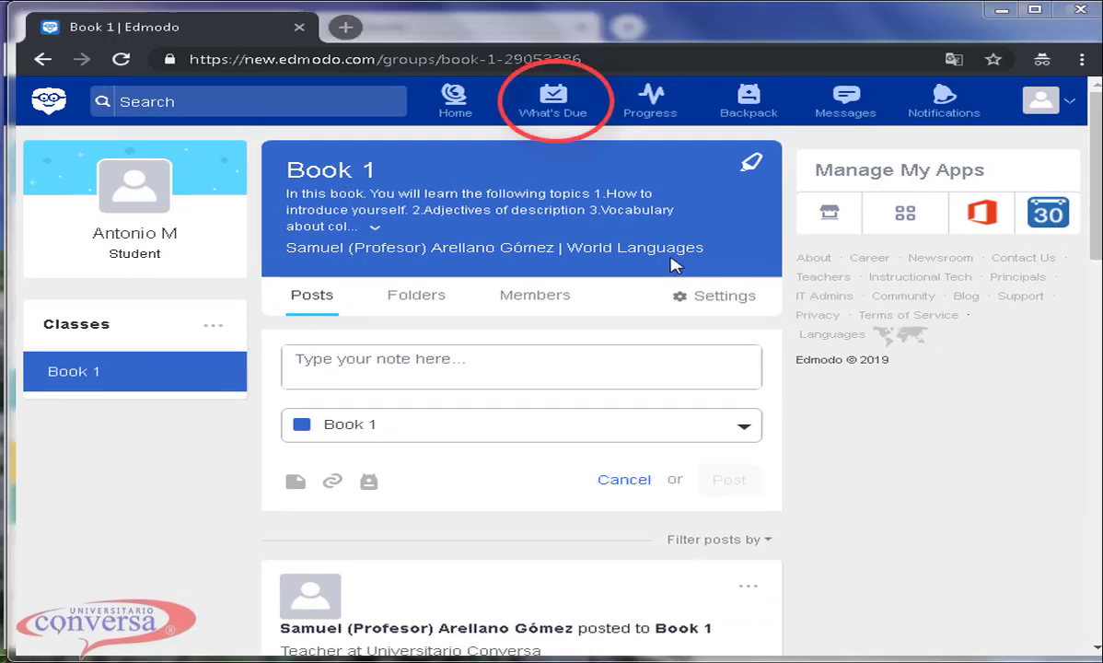
pyautogui.click(552, 99)
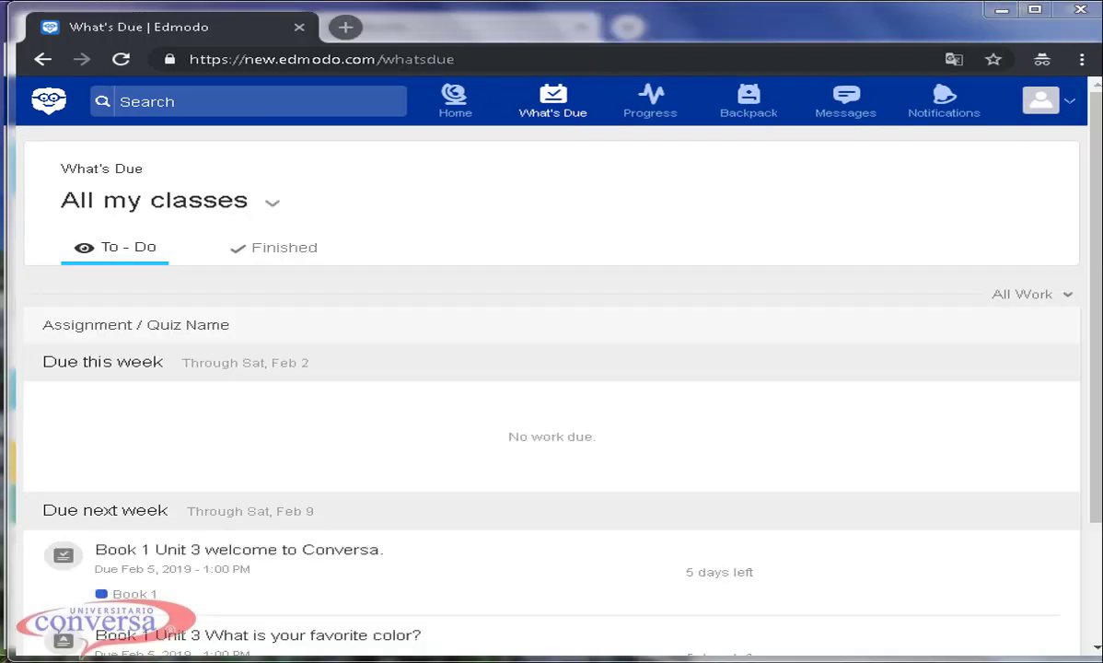
# Step: Open the 'What is your favorite color?' assignment, watch the Colors Part 2 video, and close the viewer
pyautogui.scroll(-3)
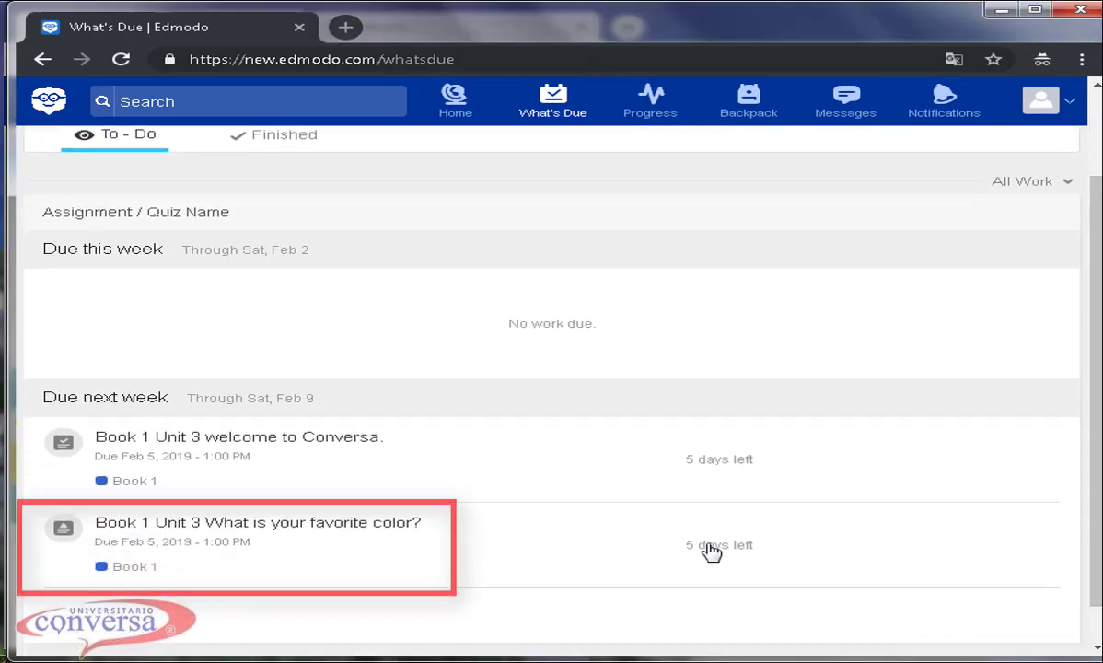
pyautogui.click(258, 523)
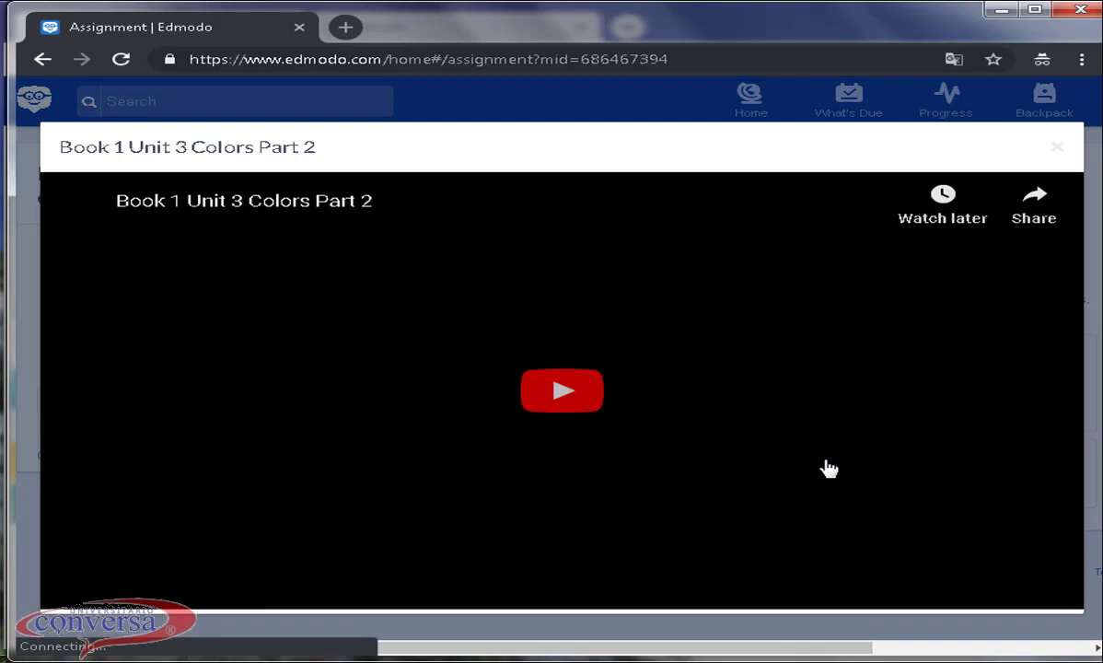
pyautogui.click(561, 391)
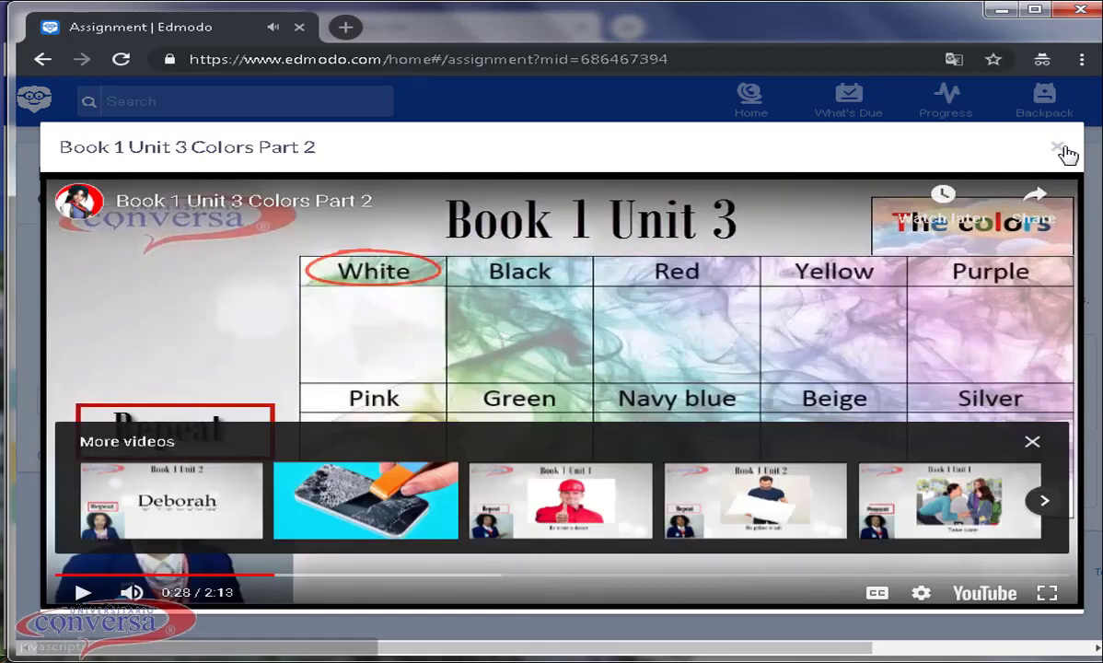
pyautogui.click(1055, 148)
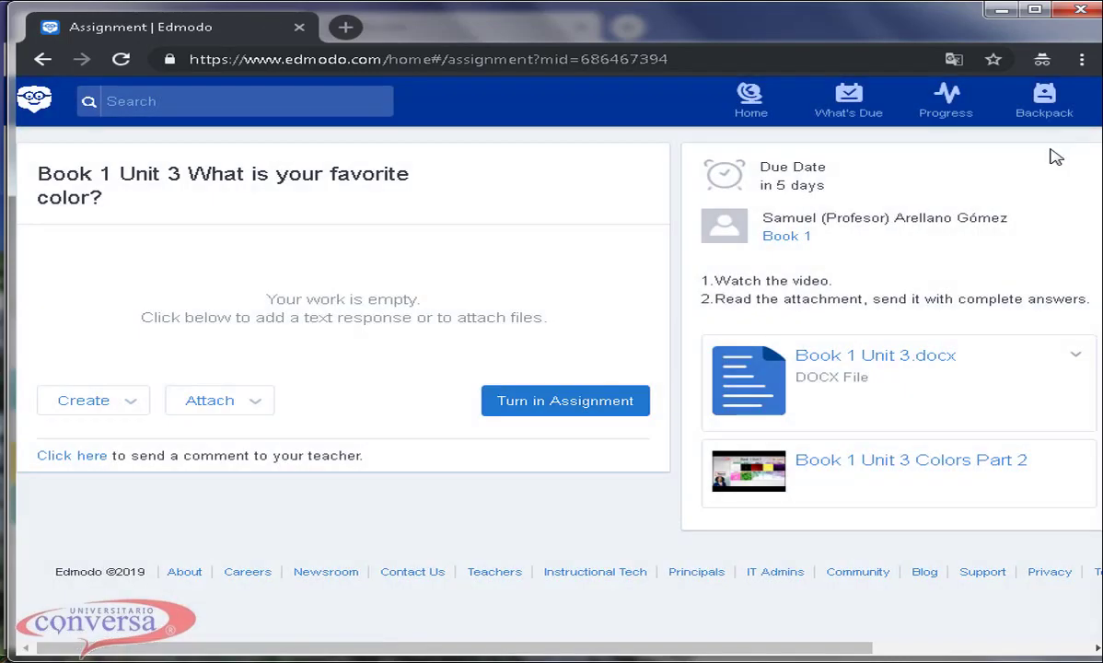
# Step: Download the Book 1 Unit 3.docx attachment and save it in Word to My homework
pyautogui.click(1072, 355)
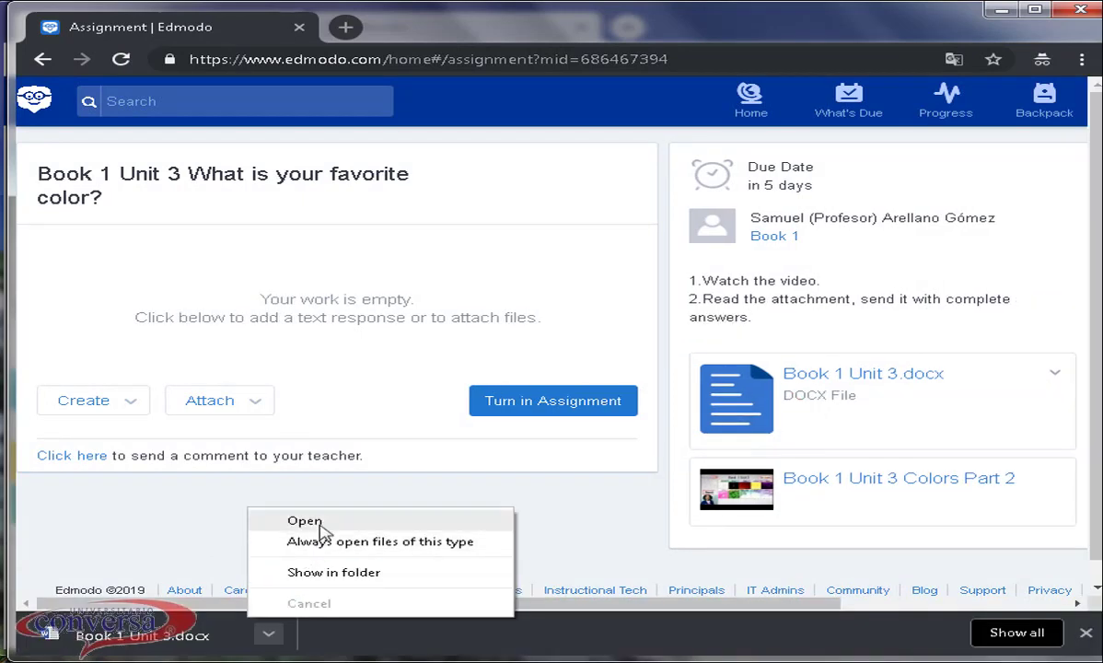
pyautogui.click(304, 520)
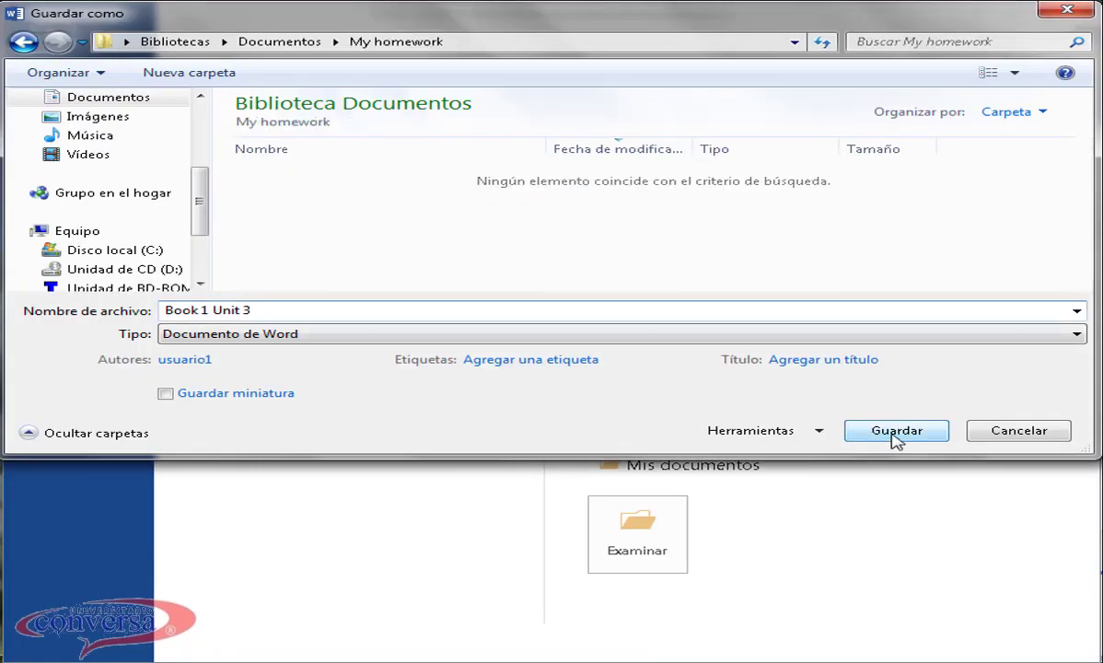
pyautogui.click(897, 430)
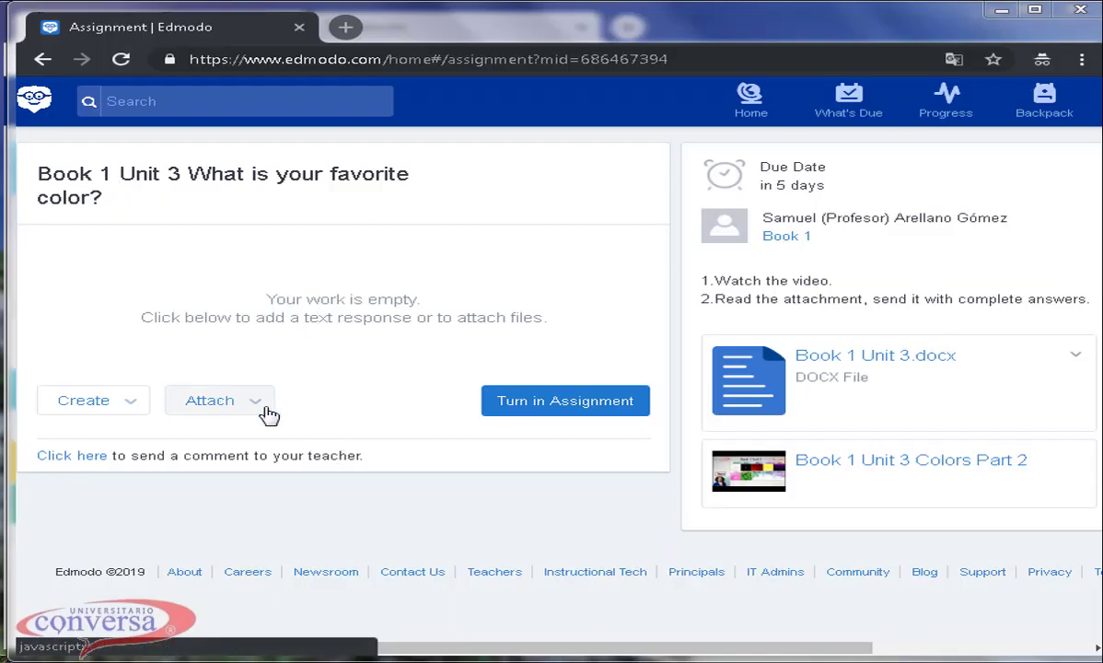
# Step: Attach the Book 1 Unit 3 file from the computer and post the comment to the teacher
pyautogui.click(219, 400)
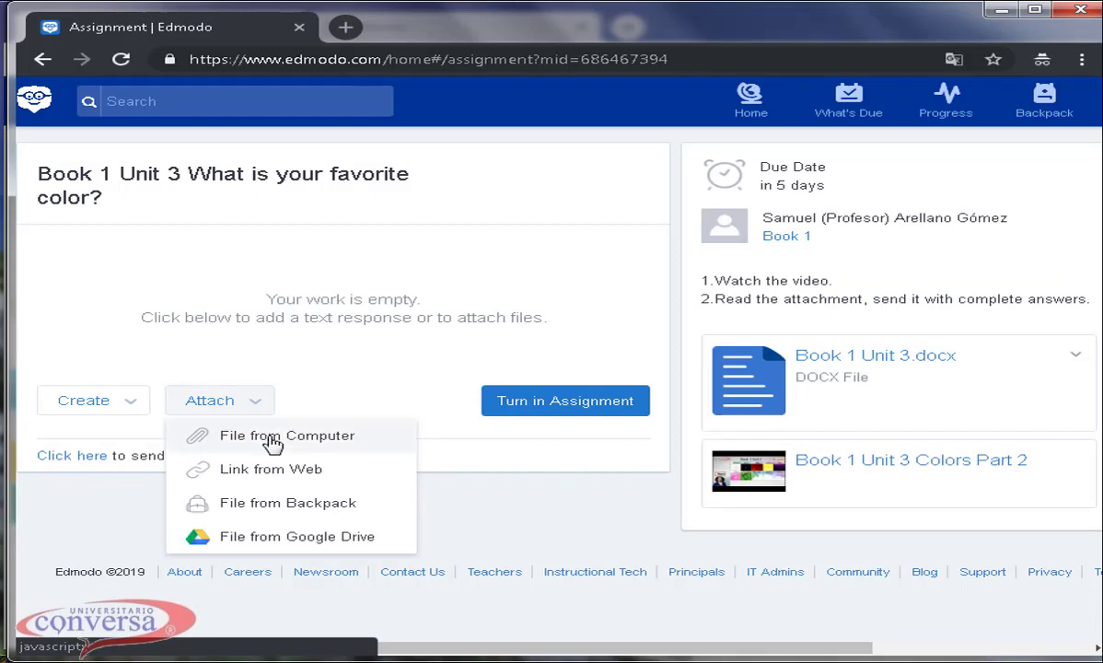
pyautogui.click(288, 436)
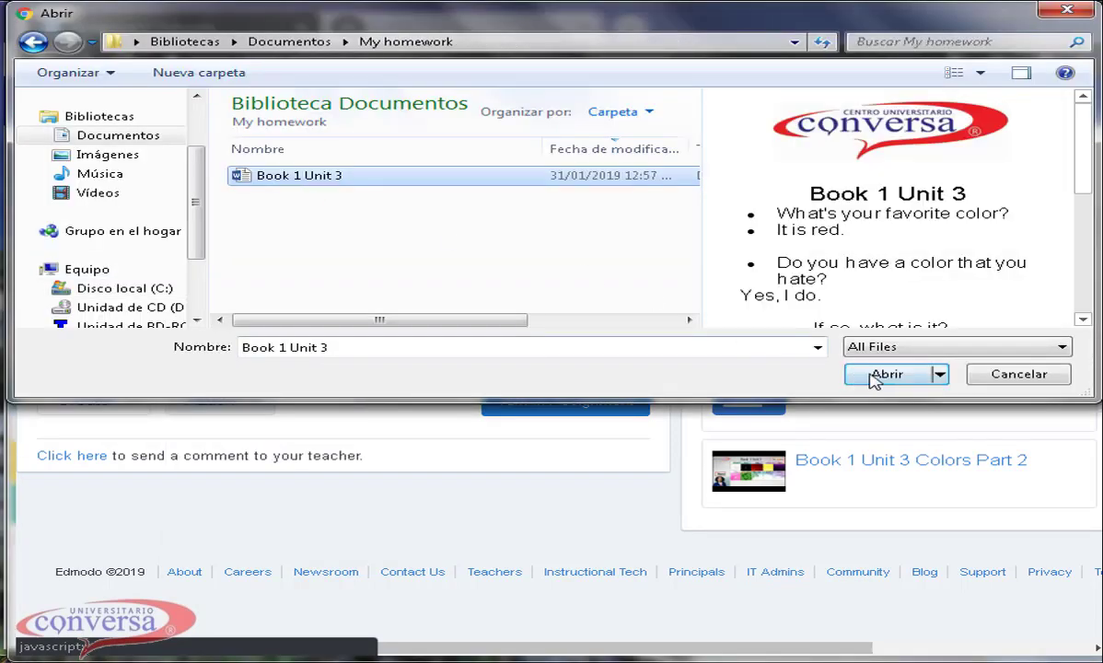
pyautogui.click(887, 373)
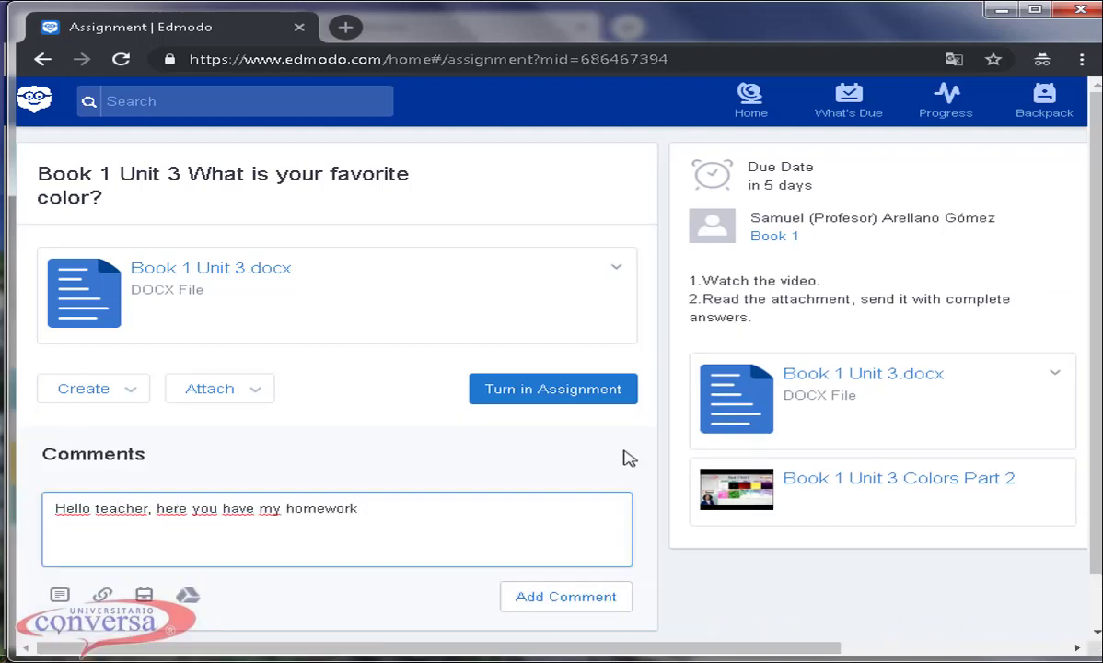
pyautogui.click(565, 597)
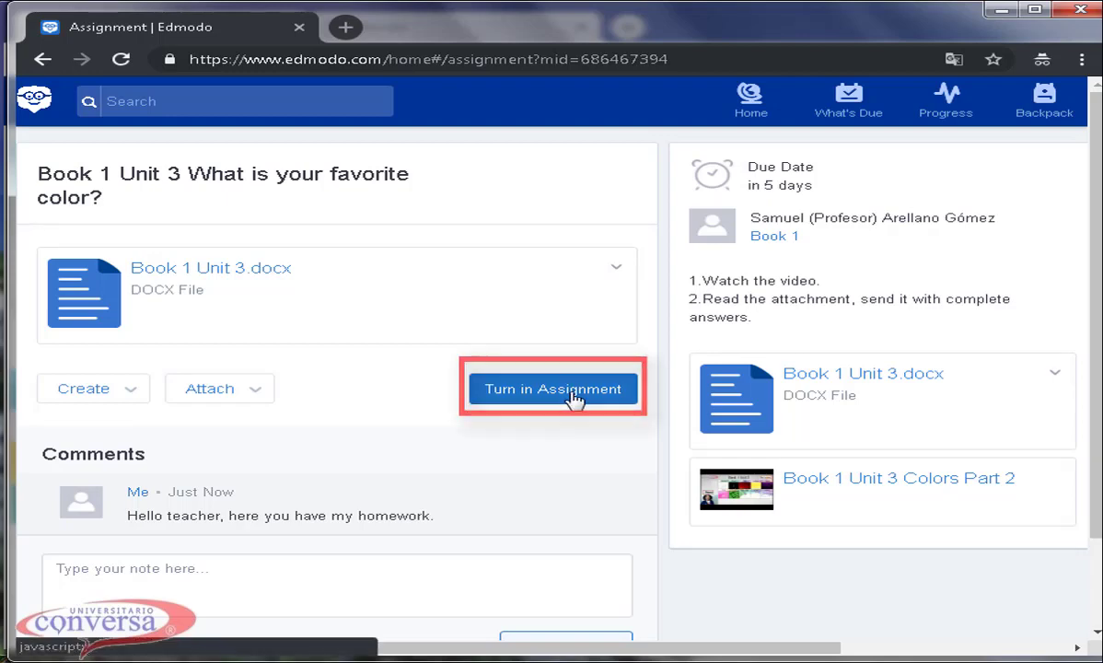
# Step: Turn in the homework assignment and return to the Book 1 class page
pyautogui.click(553, 388)
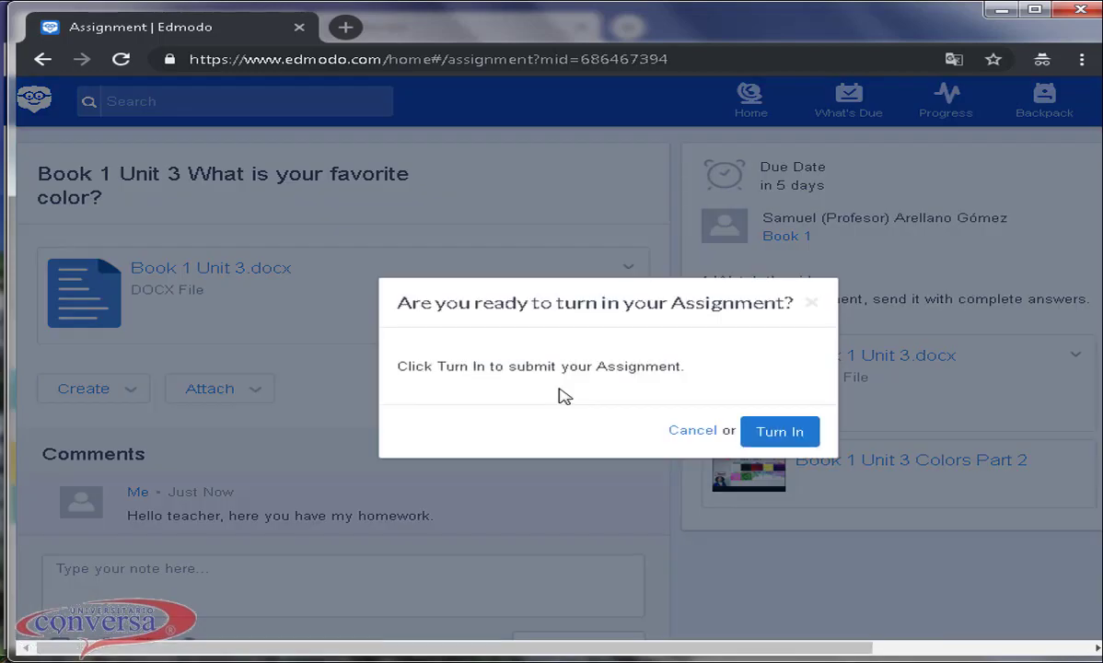
pyautogui.click(780, 431)
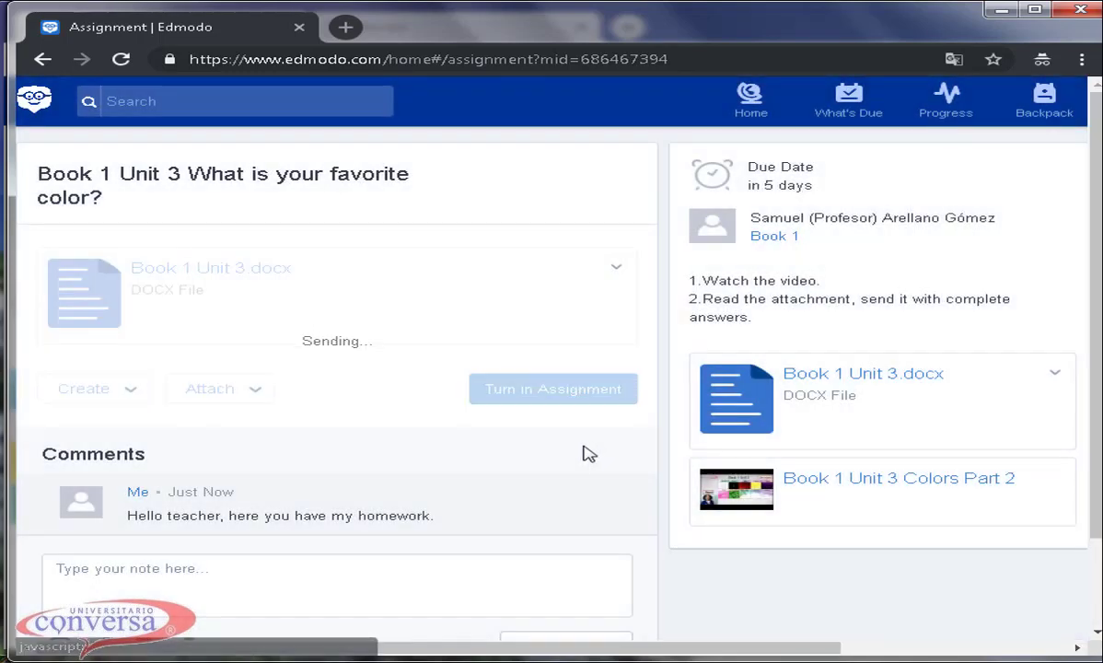
pyautogui.click(553, 388)
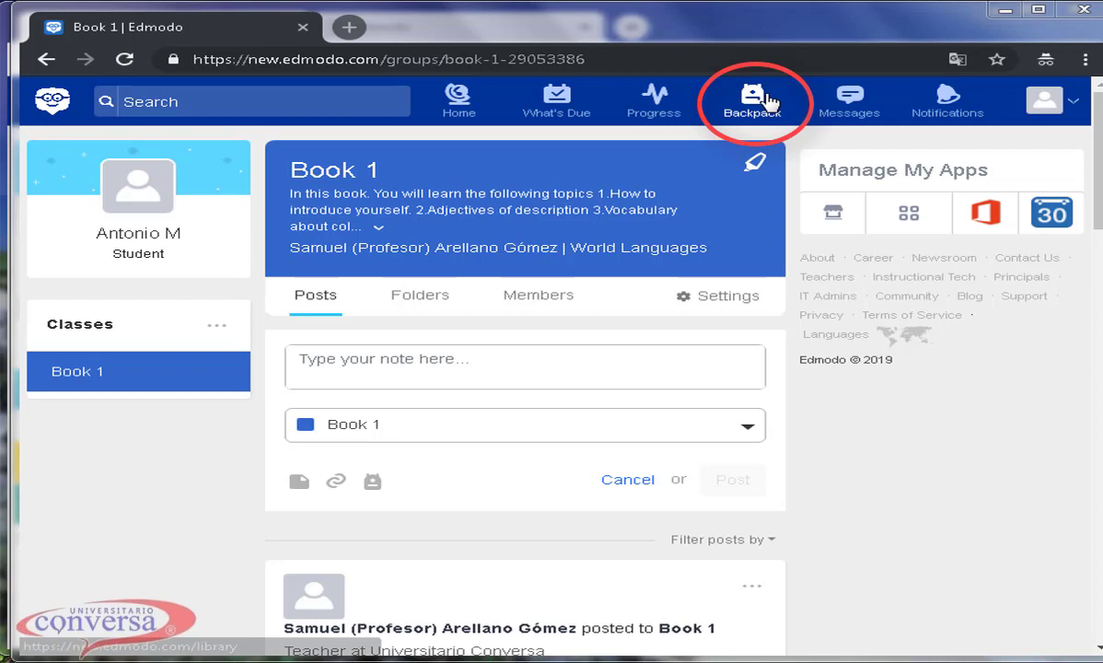
# Step: Add a new link titled My interview to the student's backpack
pyautogui.click(751, 95)
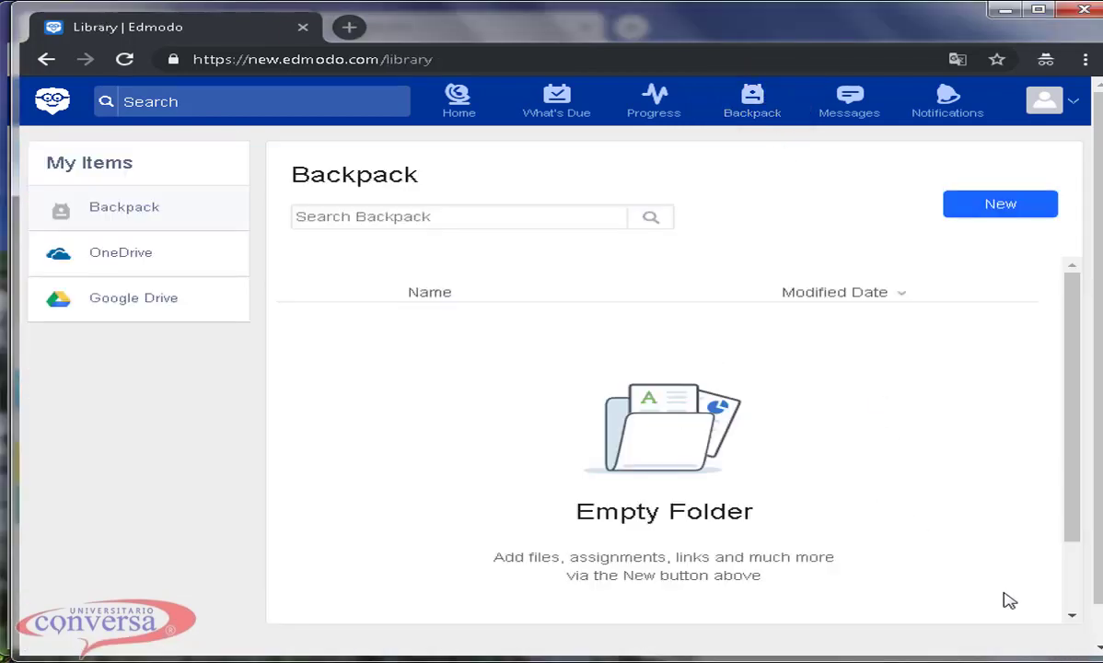
pyautogui.moveTo(1005, 204)
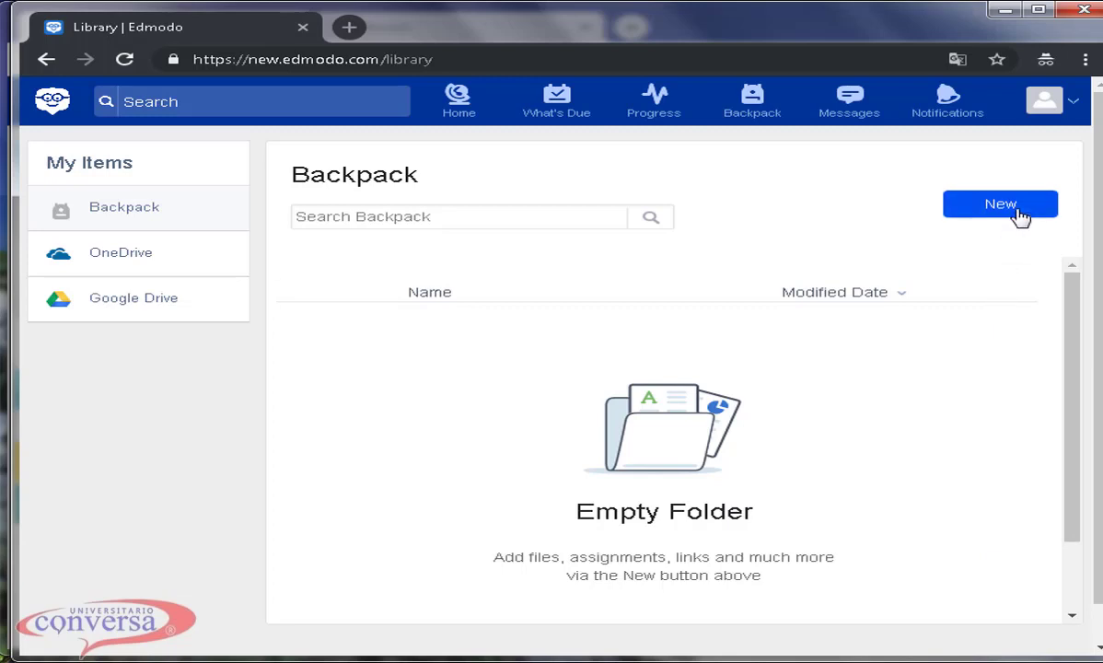
pyautogui.click(1000, 203)
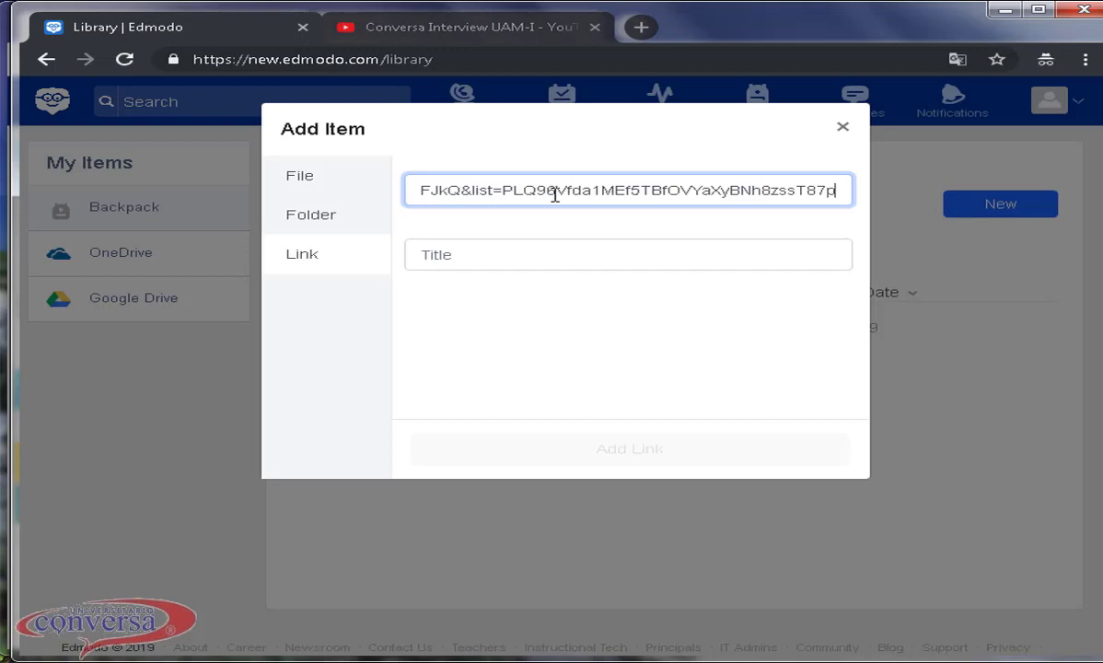
pyautogui.click(629, 255)
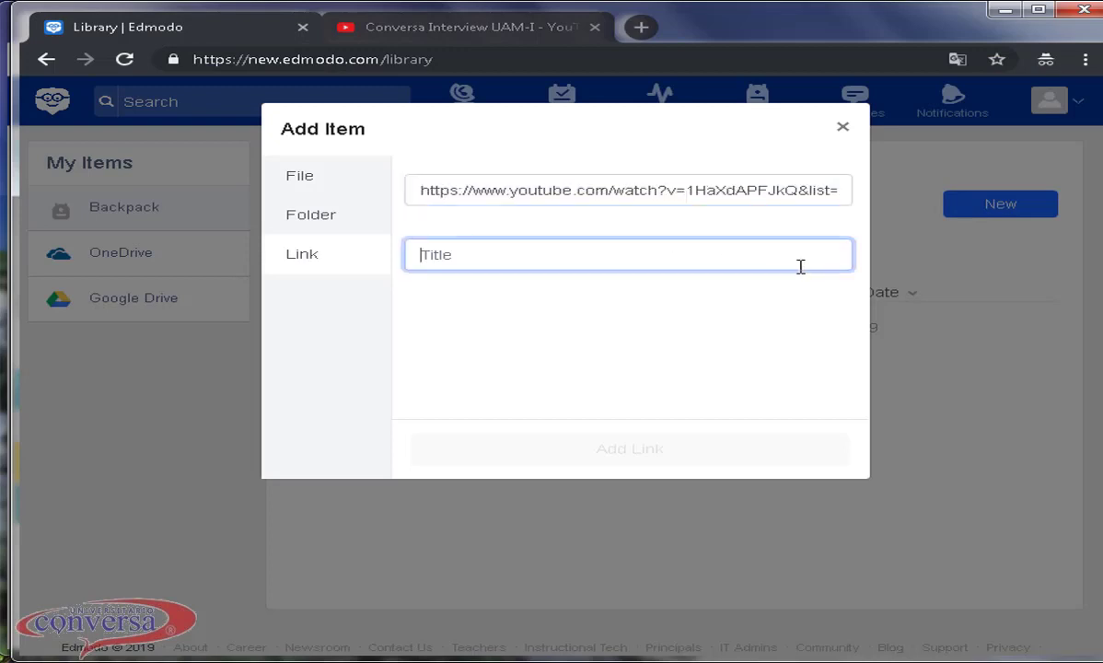
pyautogui.write('My interview')
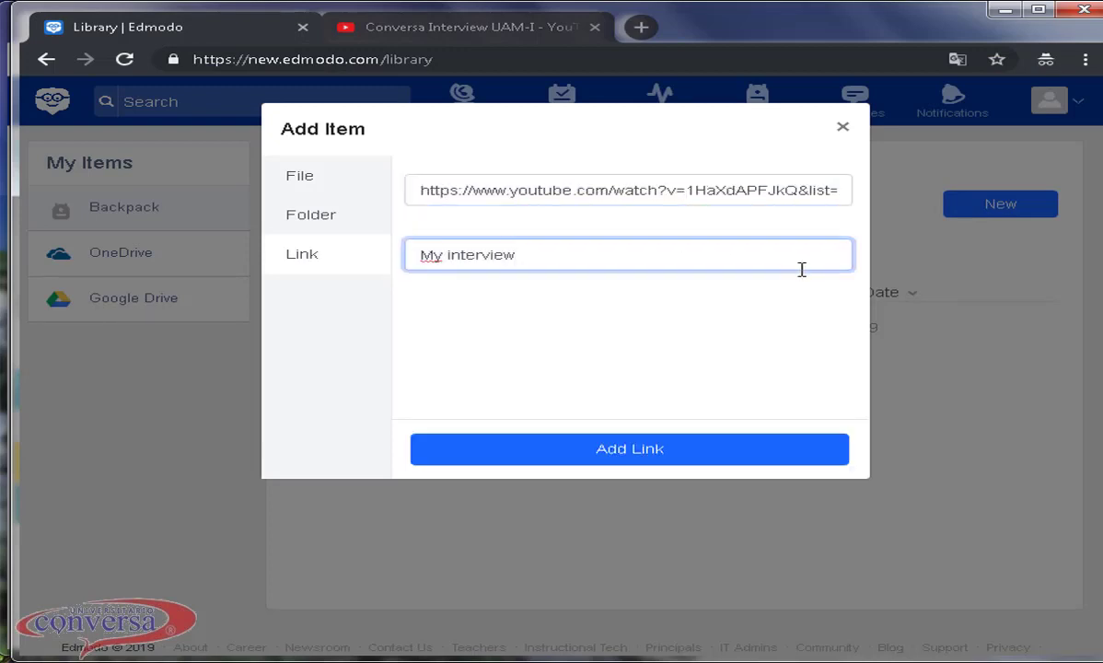
pyautogui.click(629, 449)
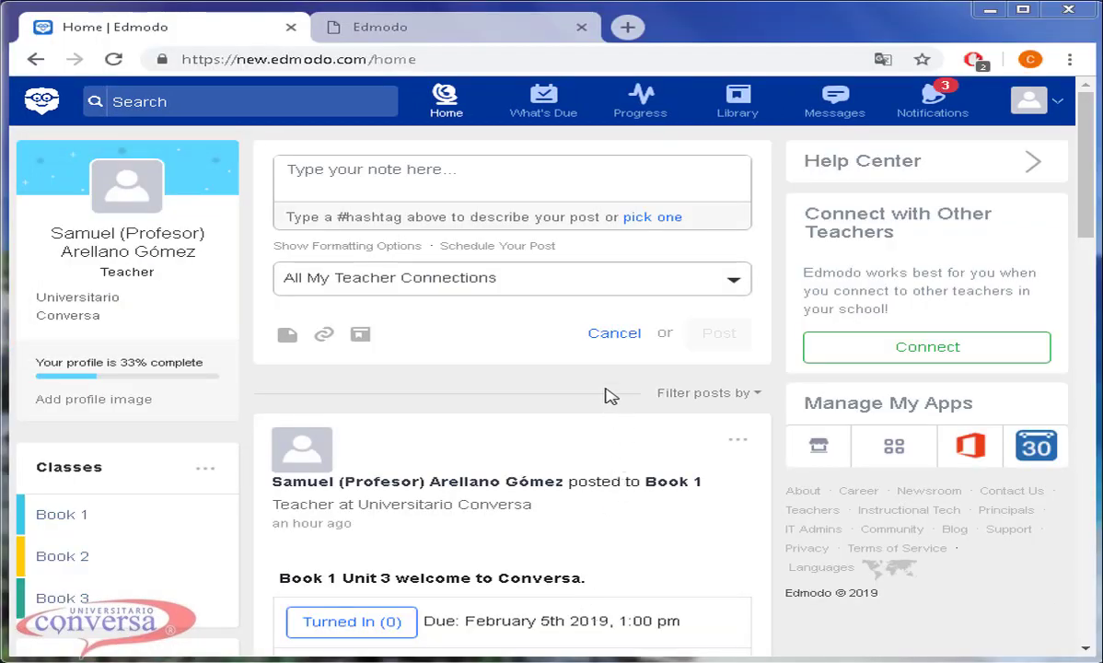
# Step: Show What's Due filtered to Assignments only
pyautogui.click(542, 101)
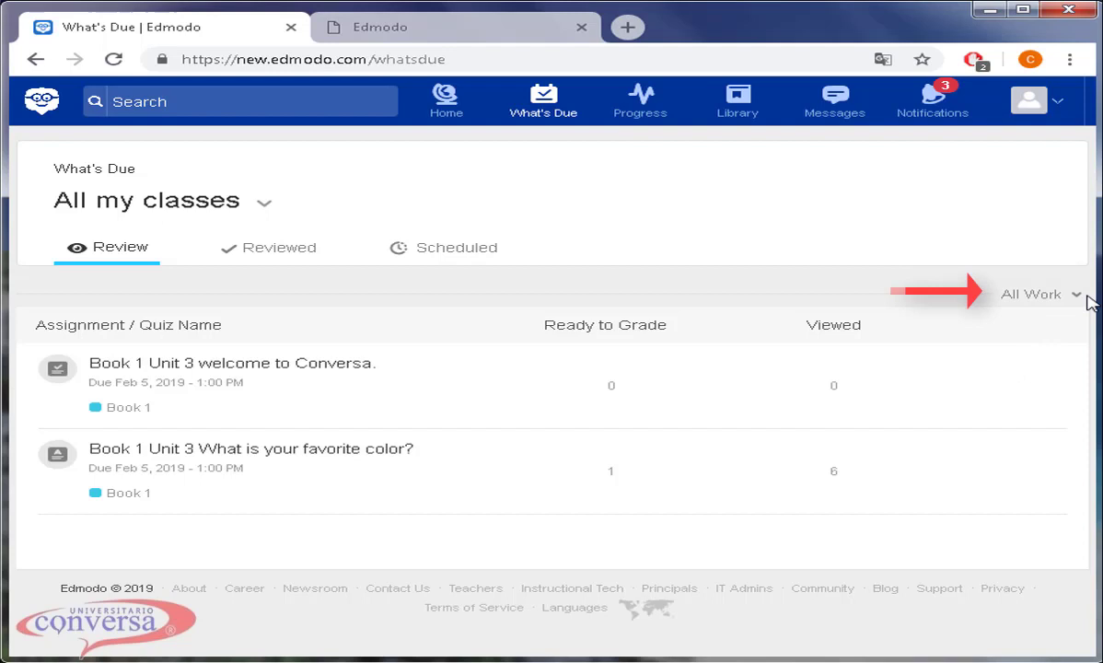
pyautogui.click(1058, 295)
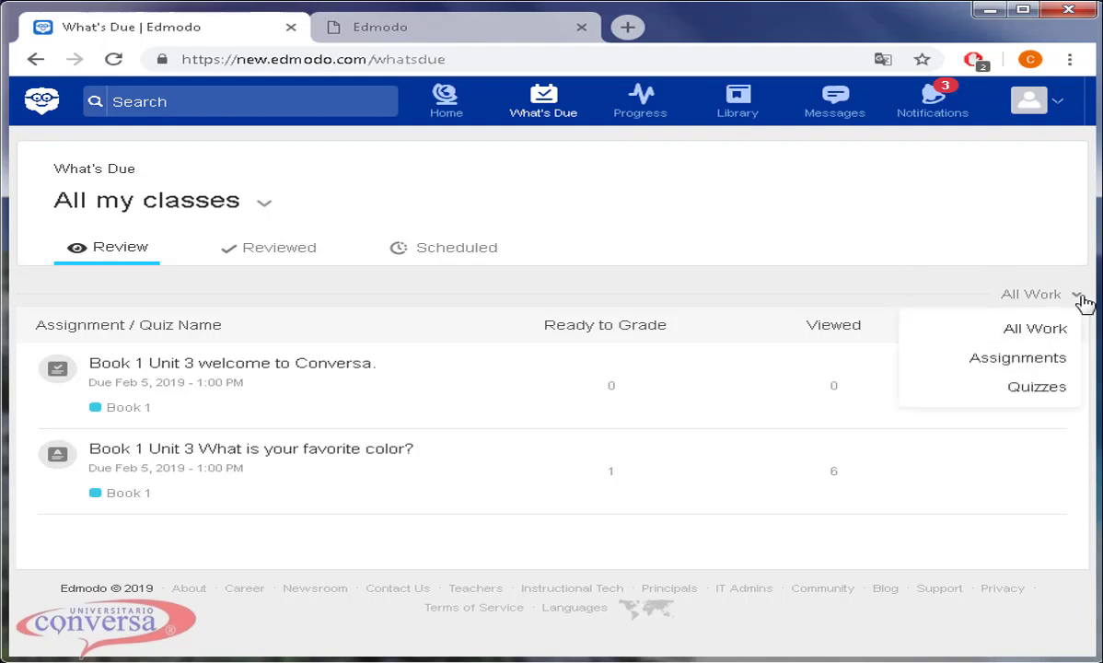
pyautogui.moveTo(1015, 359)
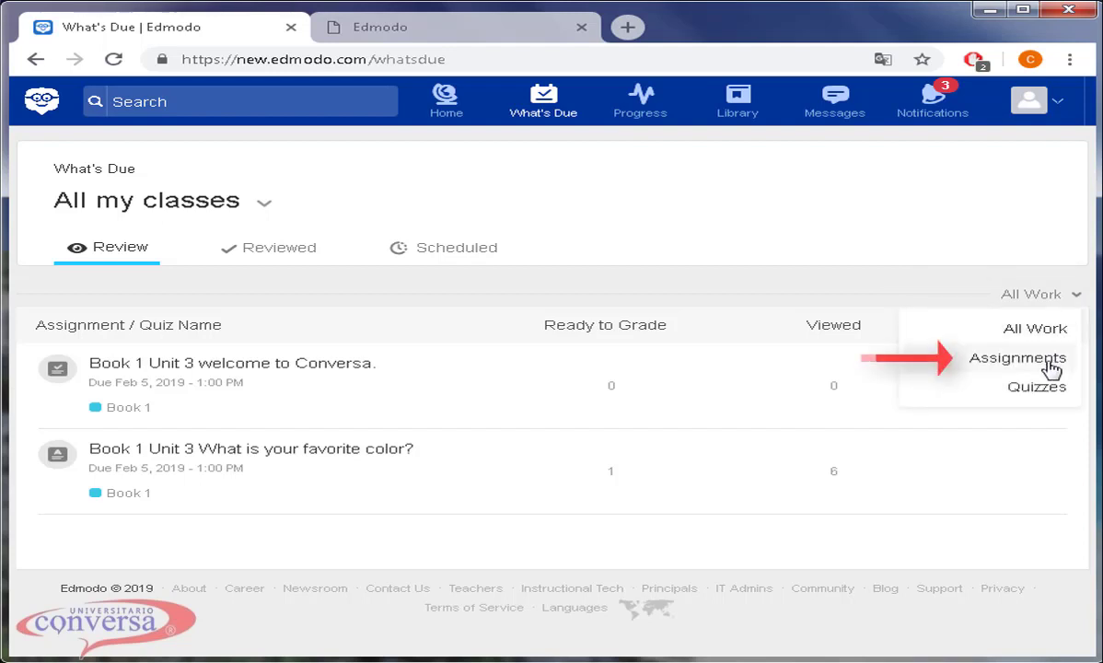
pyautogui.click(1017, 358)
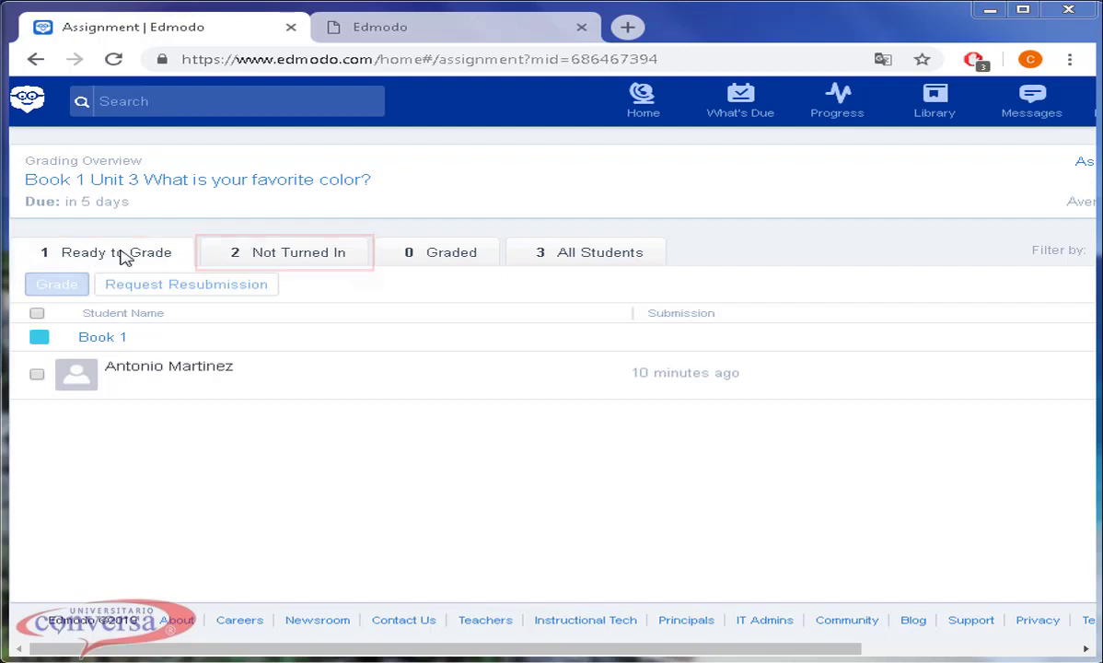
# Step: Review the Not Turned In, Graded and All Students submission lists
pyautogui.click(285, 252)
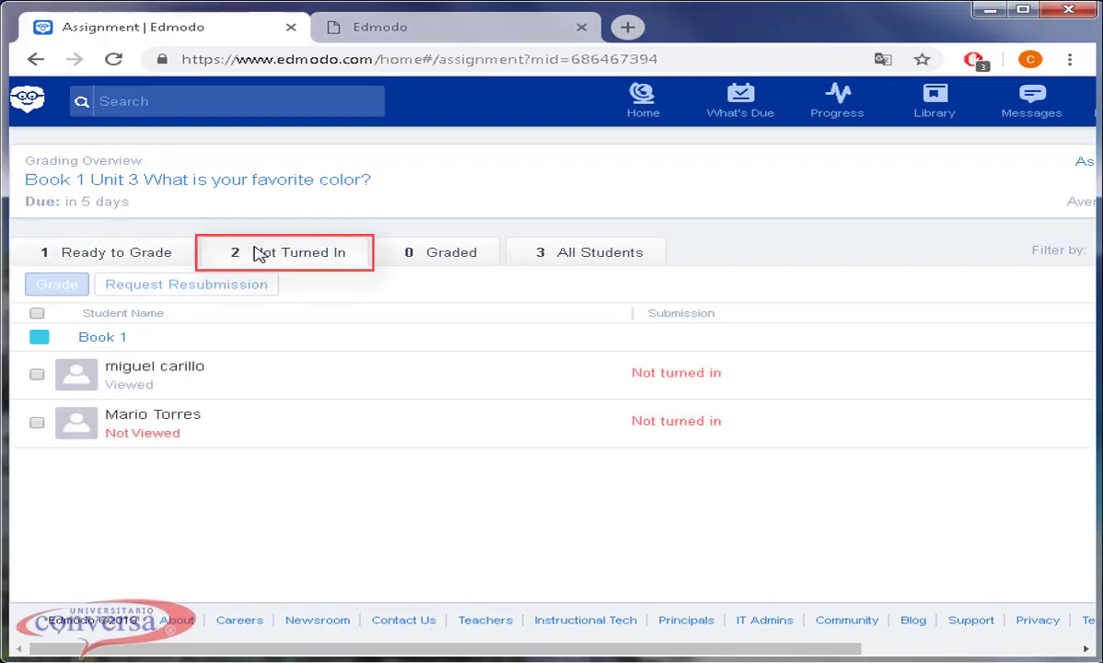
pyautogui.moveTo(442, 264)
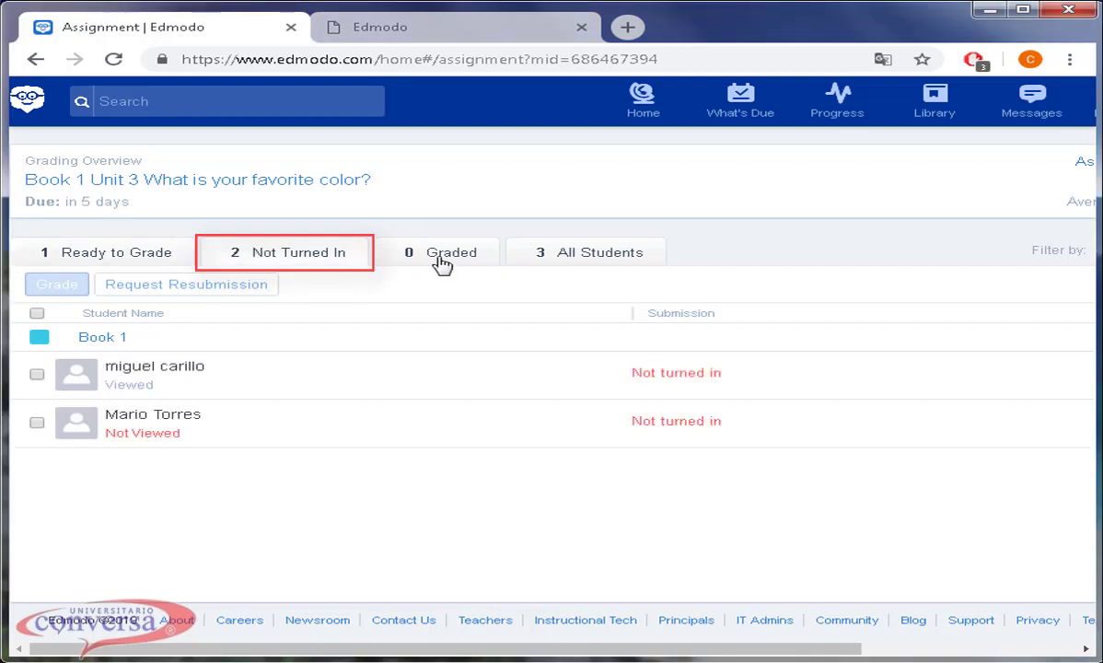
pyautogui.click(438, 258)
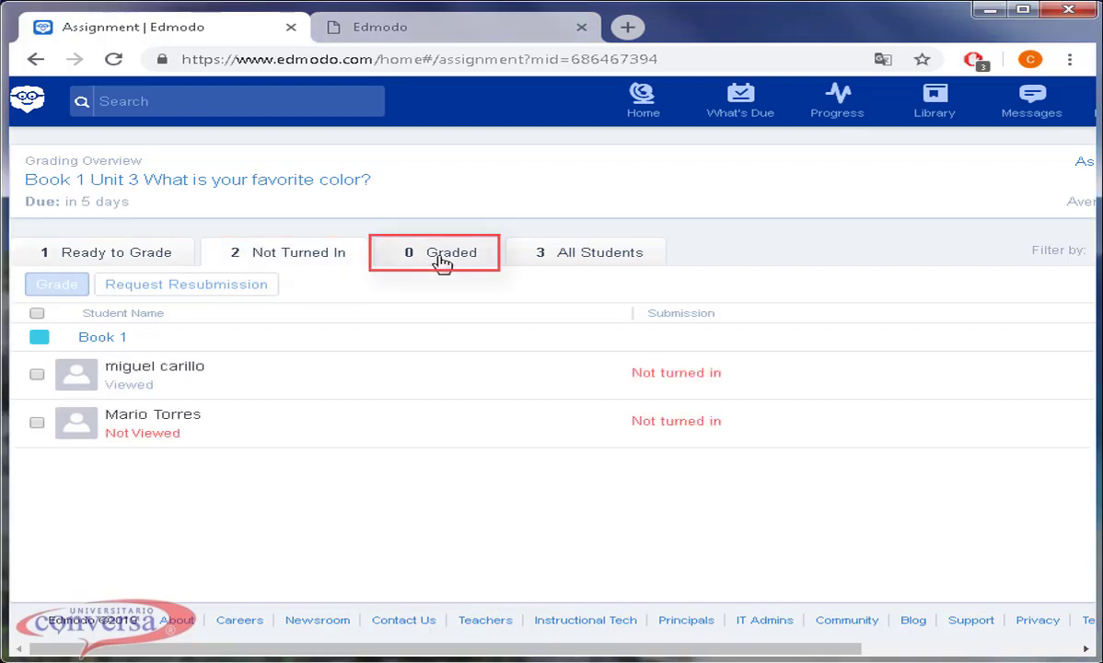
pyautogui.click(440, 253)
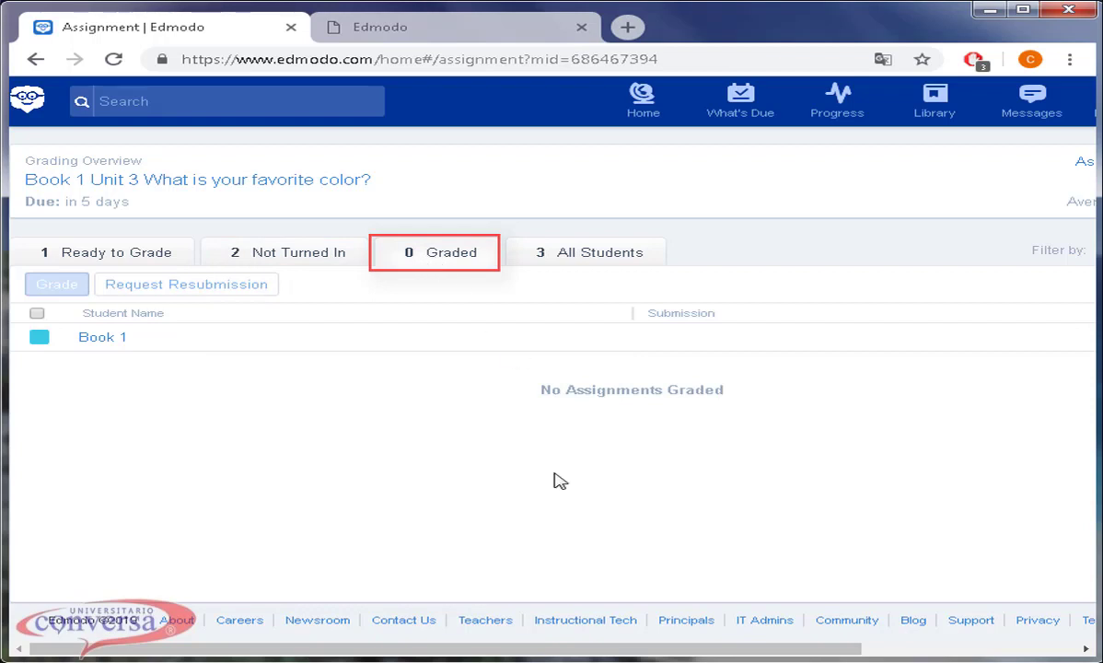
pyautogui.click(587, 252)
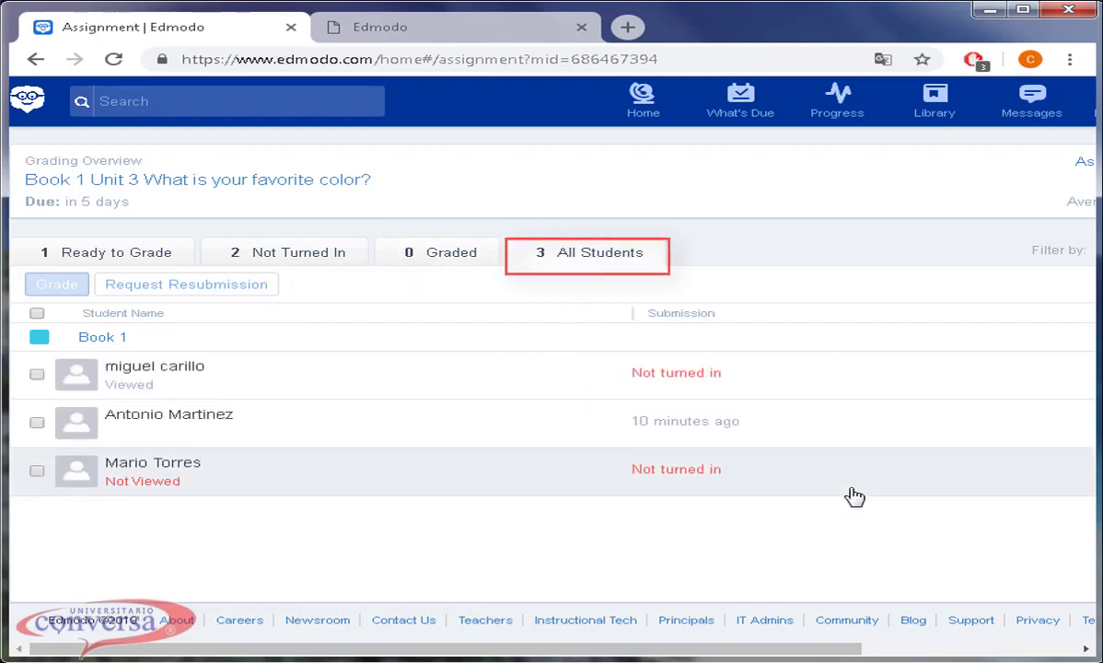
pyautogui.moveTo(425, 572)
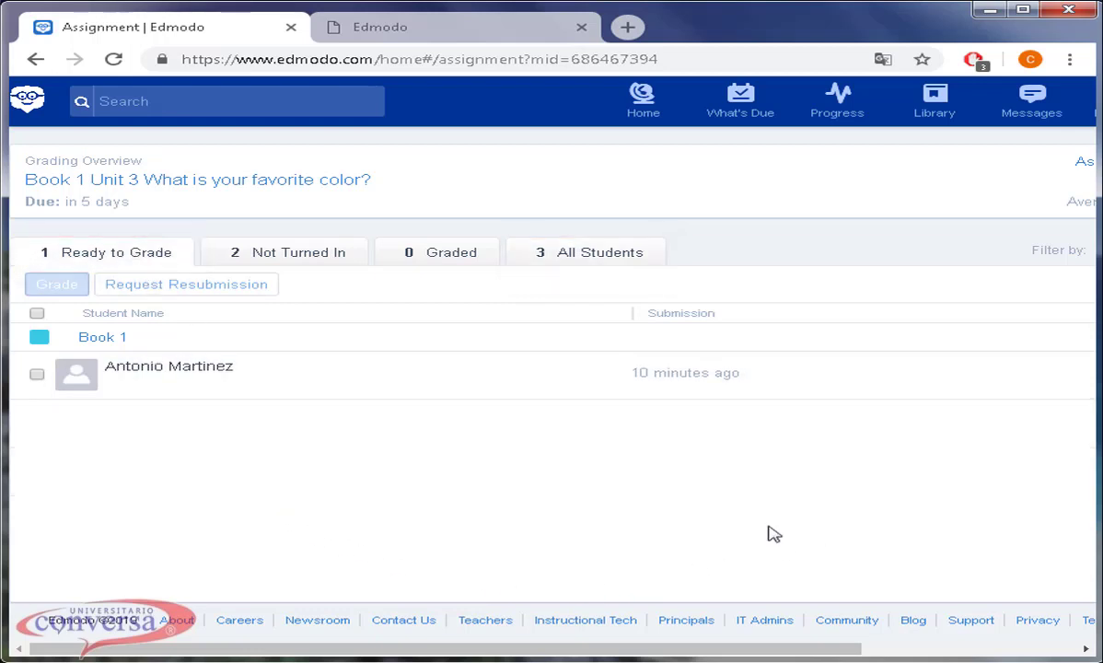
pyautogui.moveTo(174, 378)
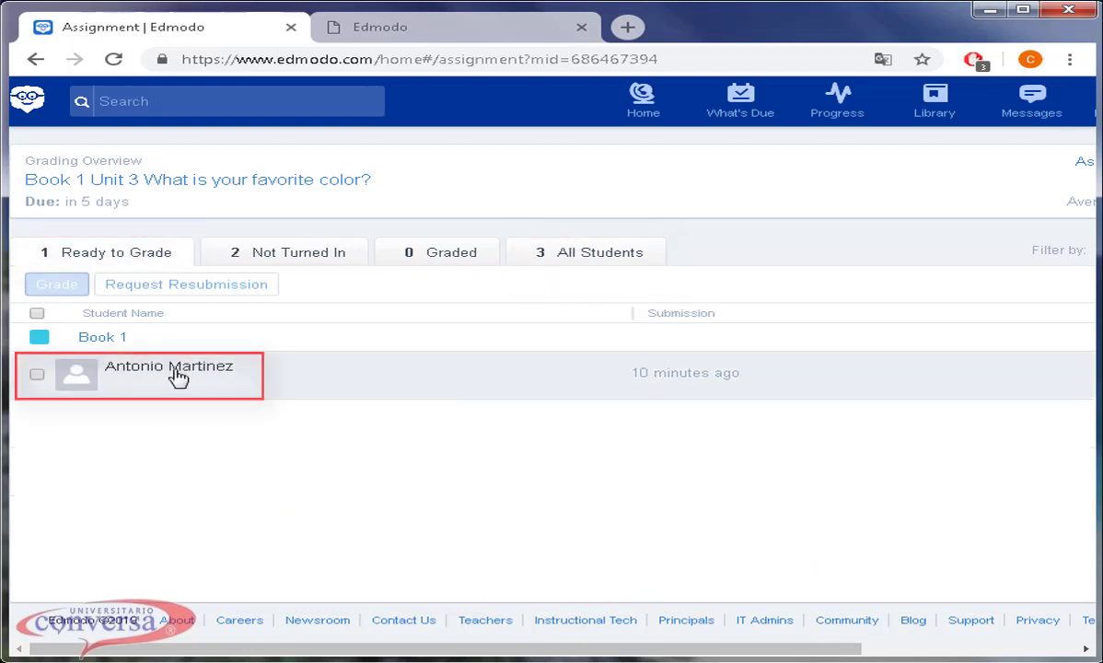
# Step: Open the student's submission and its Book 1 Unit 3.docx file
pyautogui.click(170, 368)
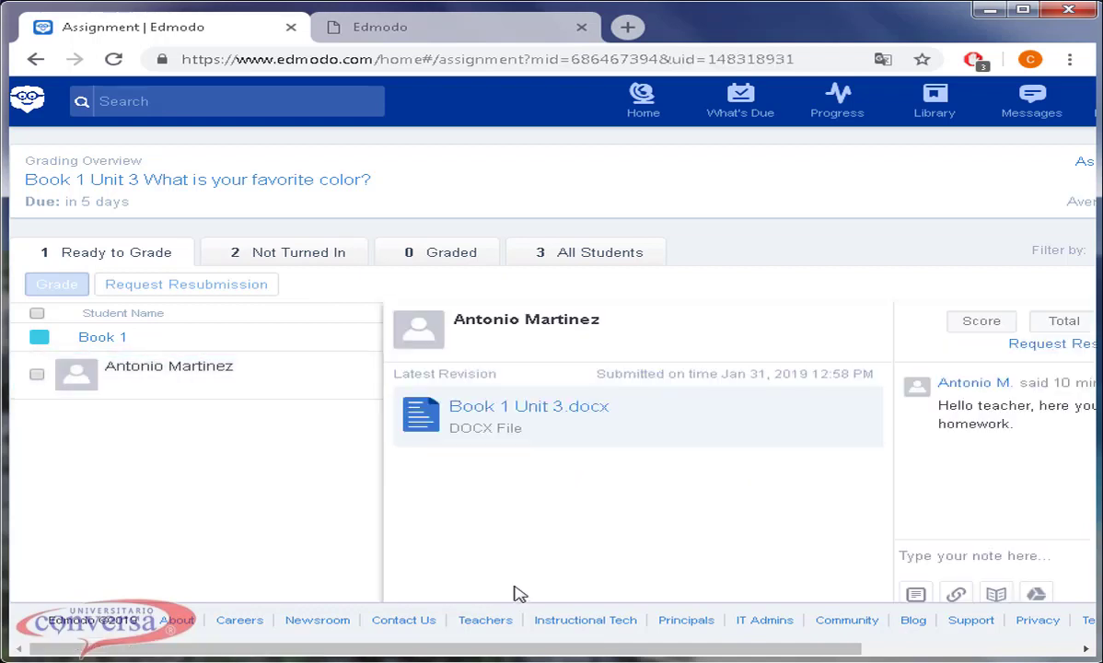
pyautogui.moveTo(516, 418)
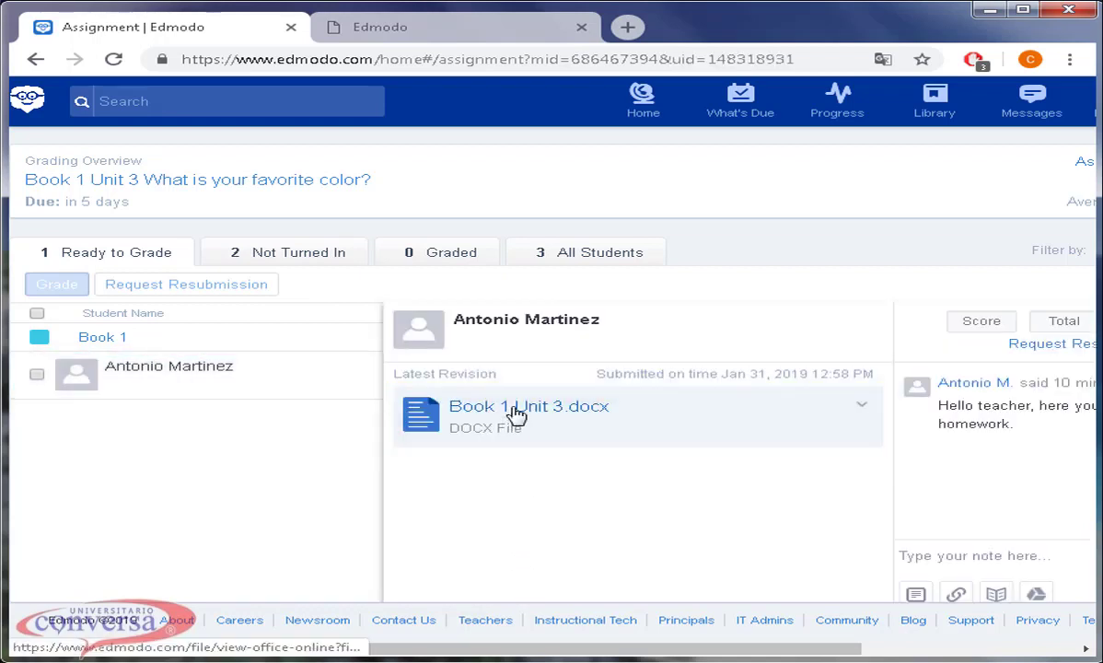
pyautogui.click(528, 406)
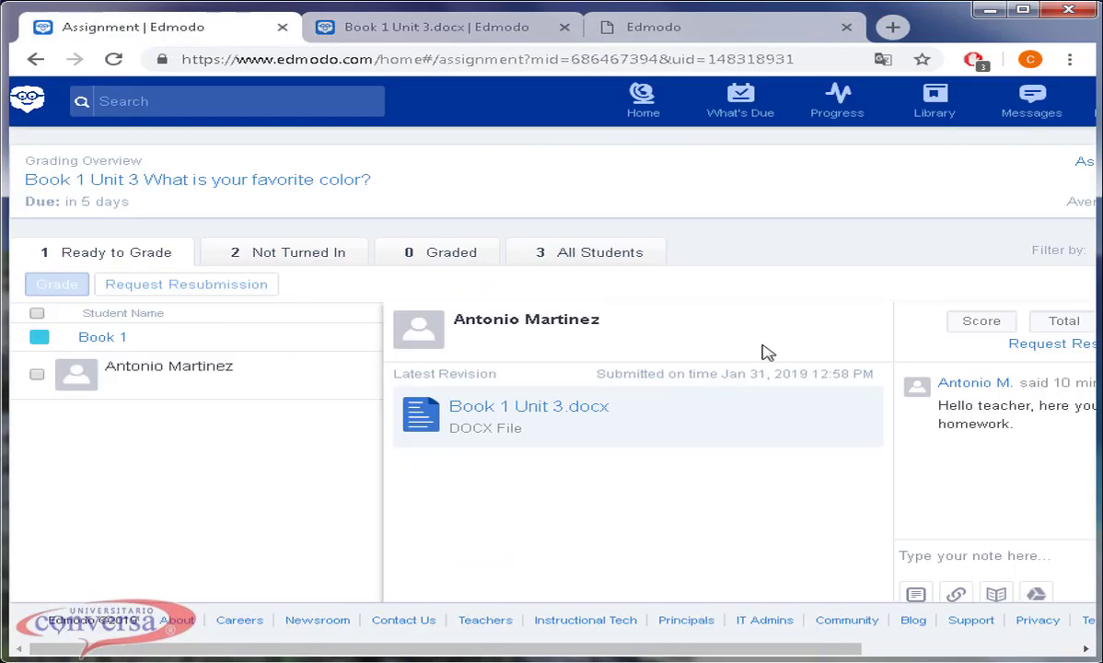
pyautogui.moveTo(749, 654)
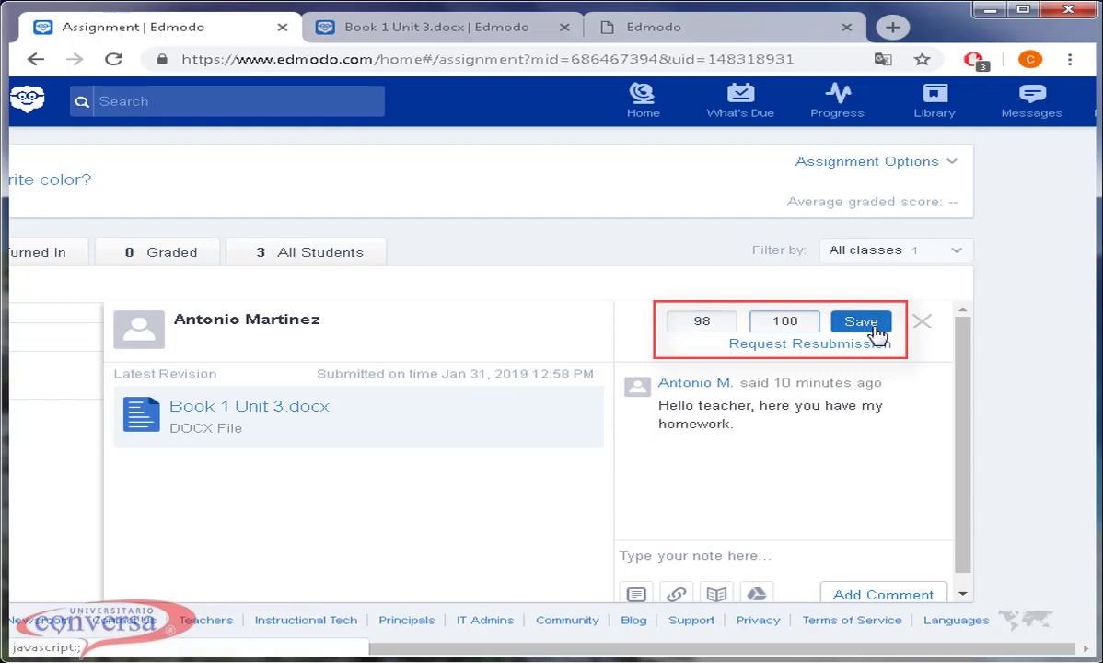
pyautogui.click(861, 322)
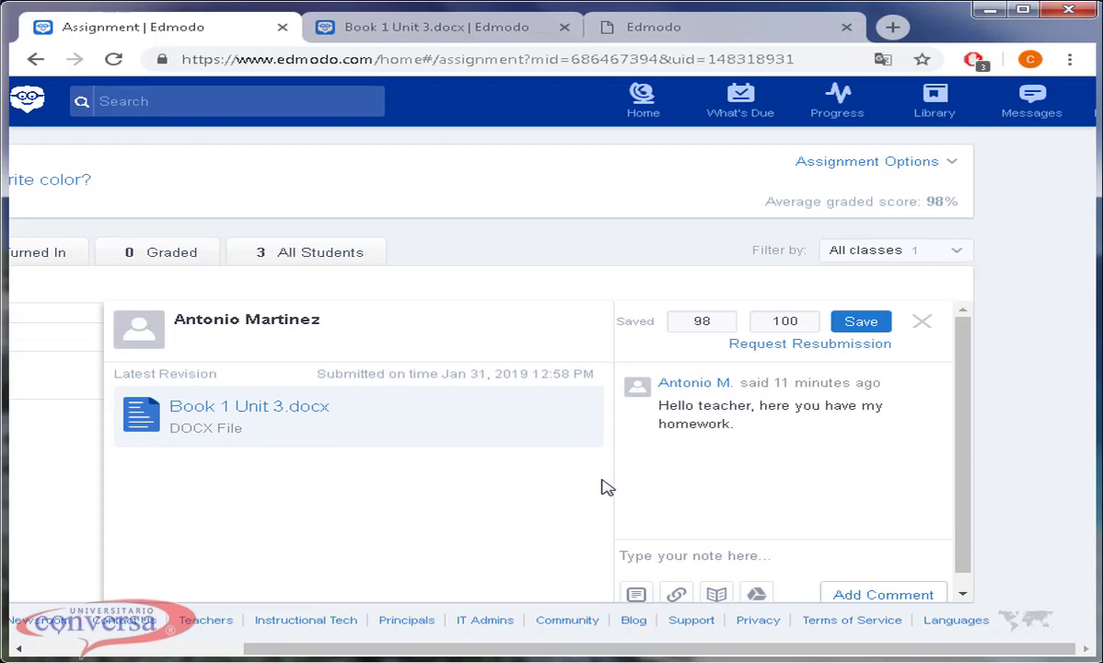
pyautogui.moveTo(571, 658)
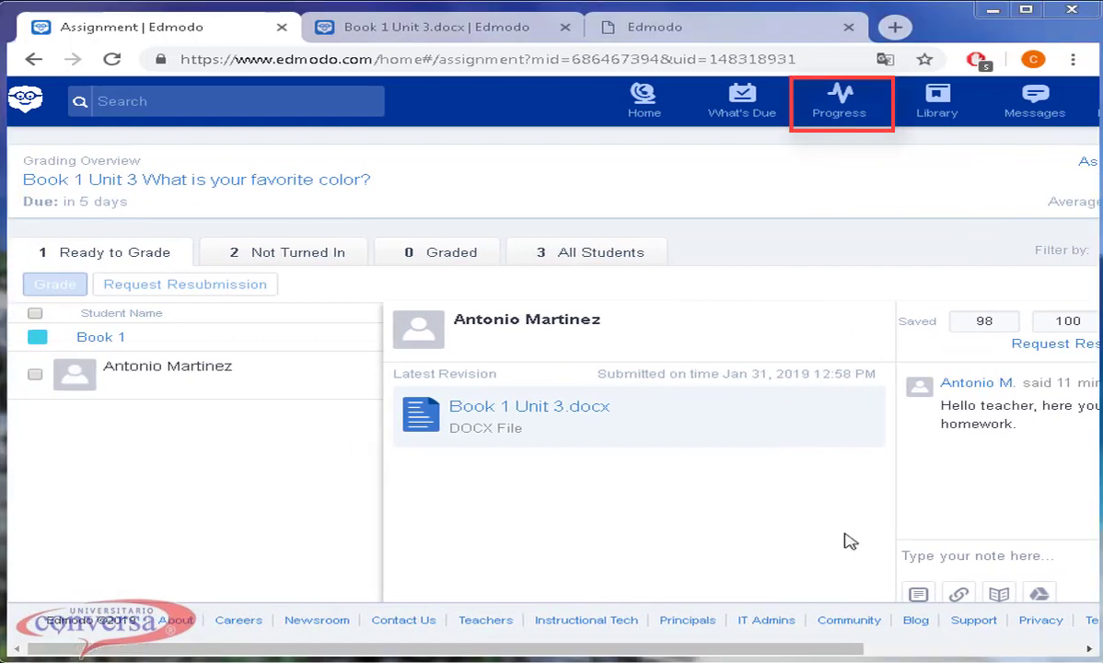
pyautogui.moveTo(813, 333)
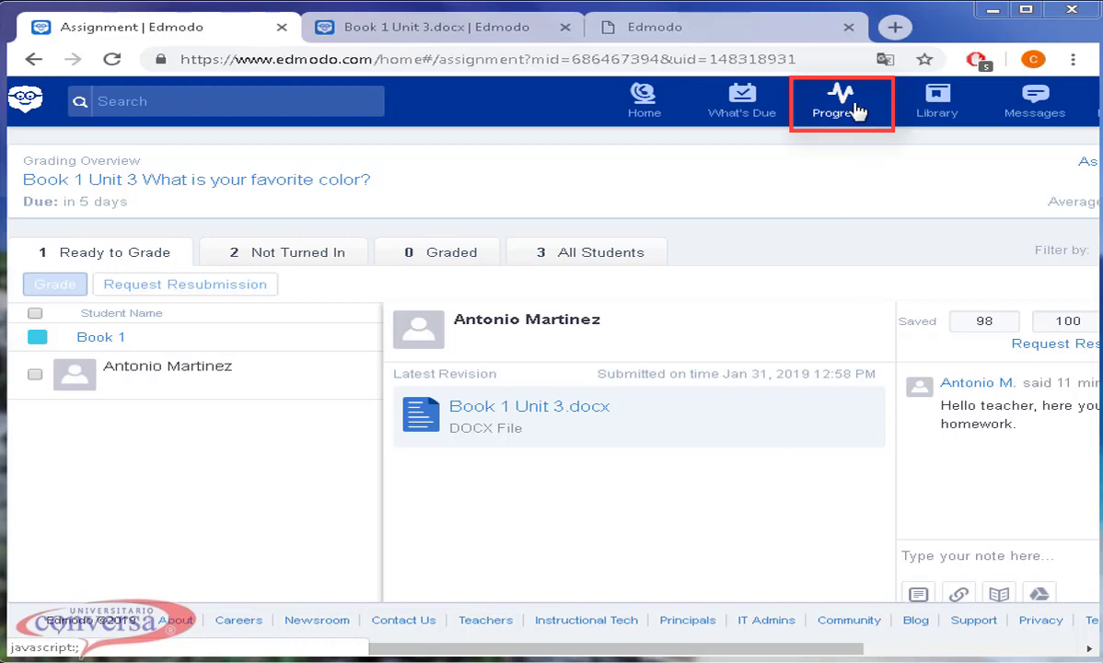
pyautogui.moveTo(866, 190)
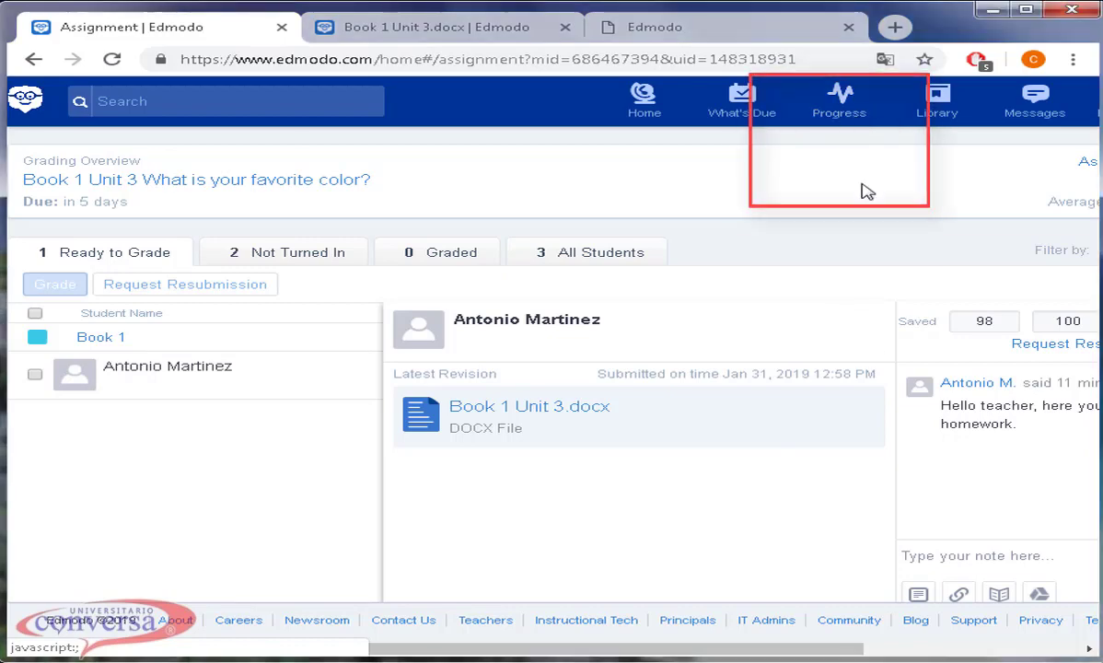
# Step: Show the Book 1 Progress gradebook with Antonio's 98 / 100 and go to his profile
pyautogui.click(837, 99)
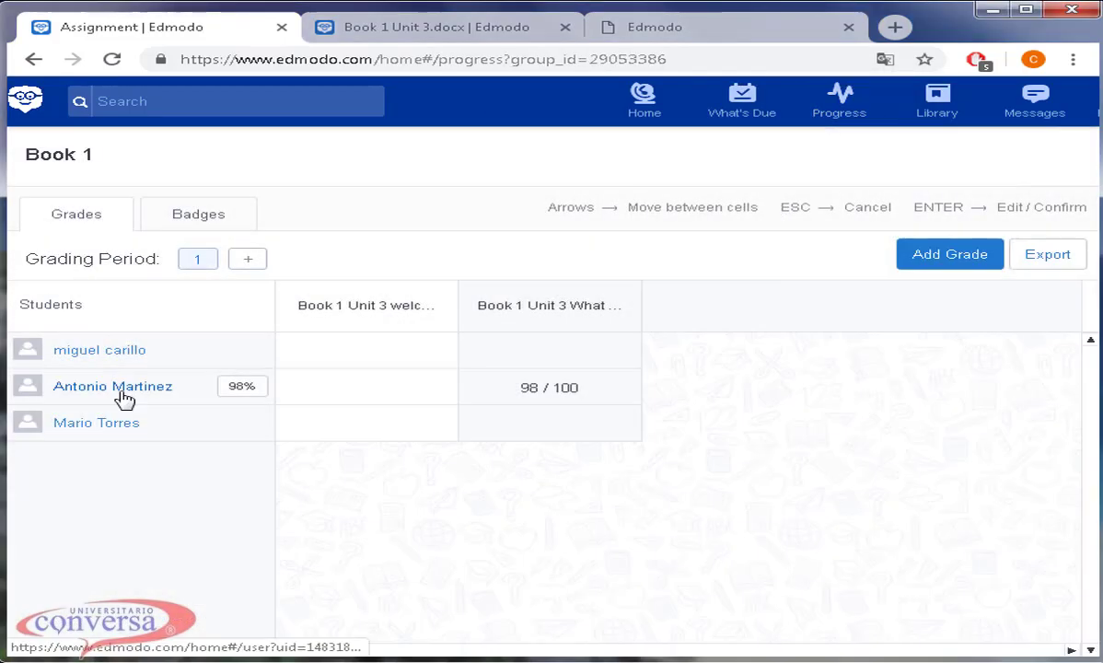
pyautogui.click(112, 386)
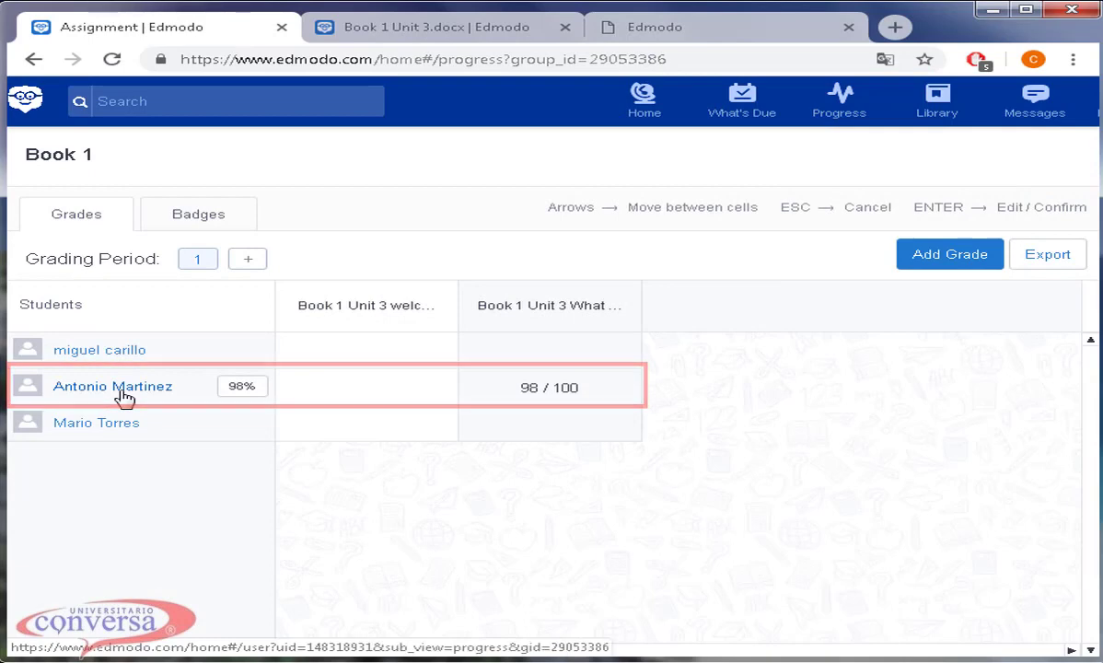
pyautogui.click(112, 386)
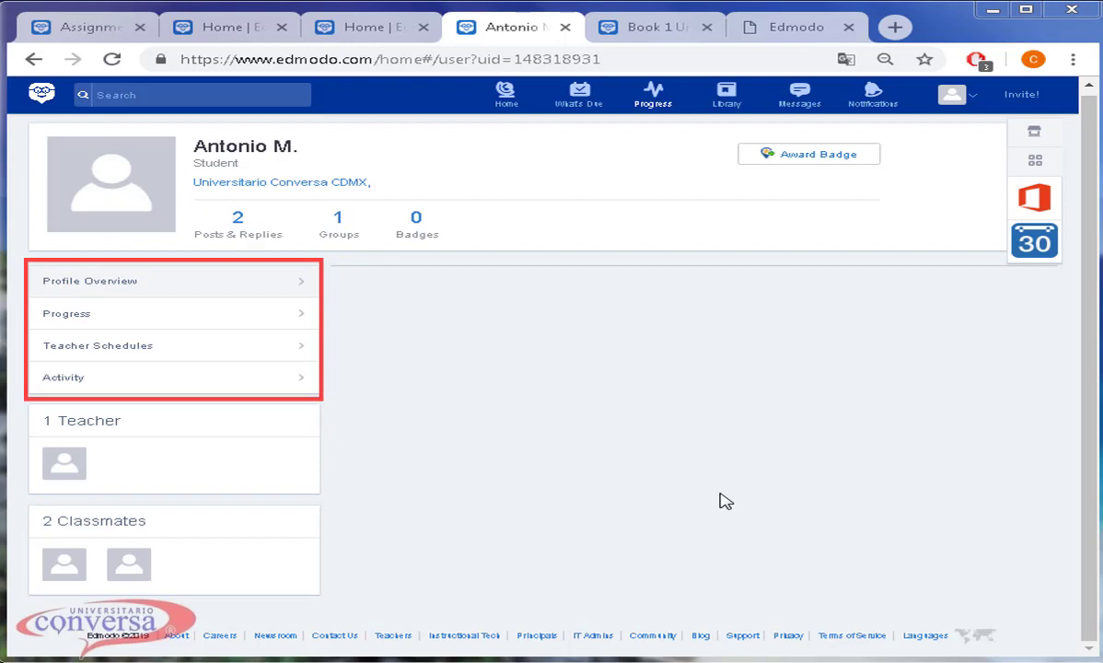
pyautogui.moveTo(130, 323)
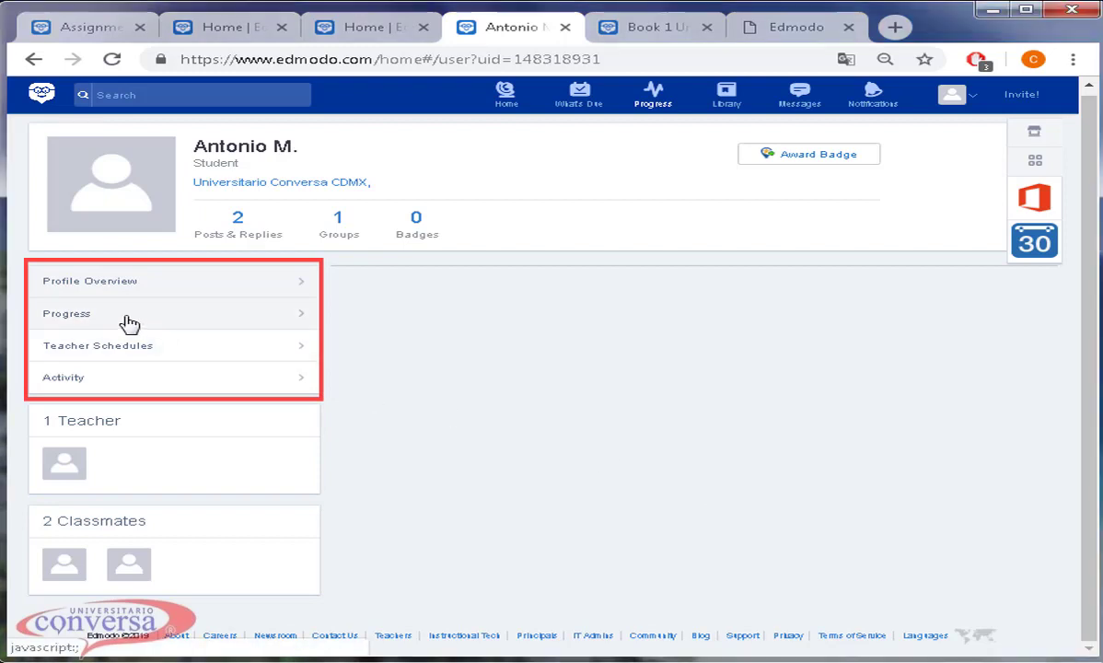
pyautogui.click(66, 313)
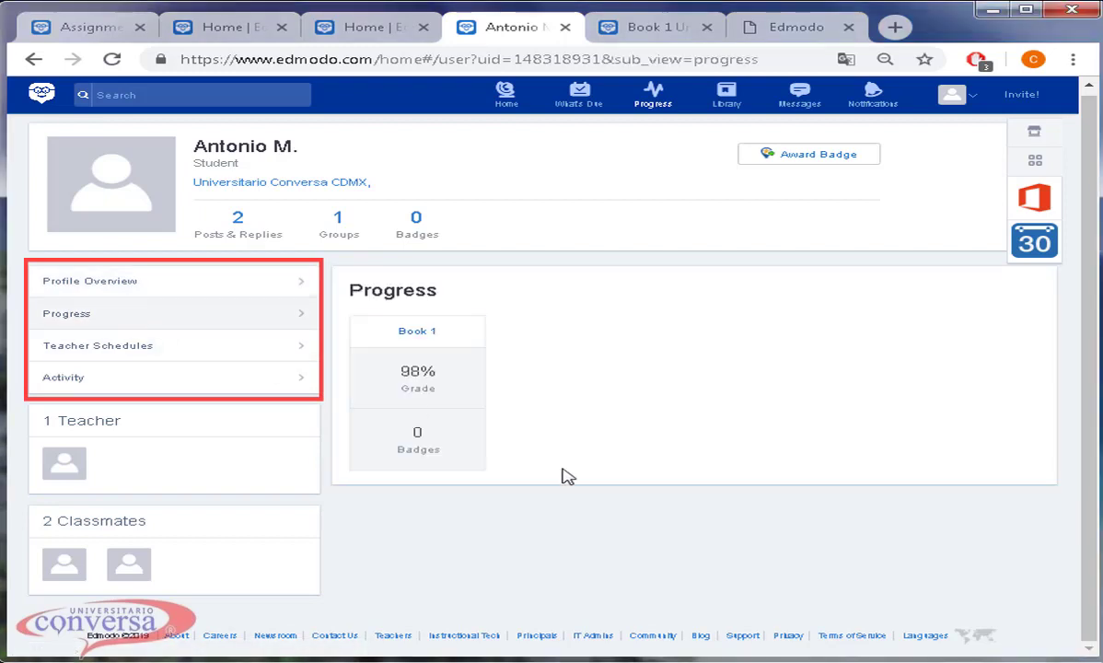
pyautogui.moveTo(554, 487)
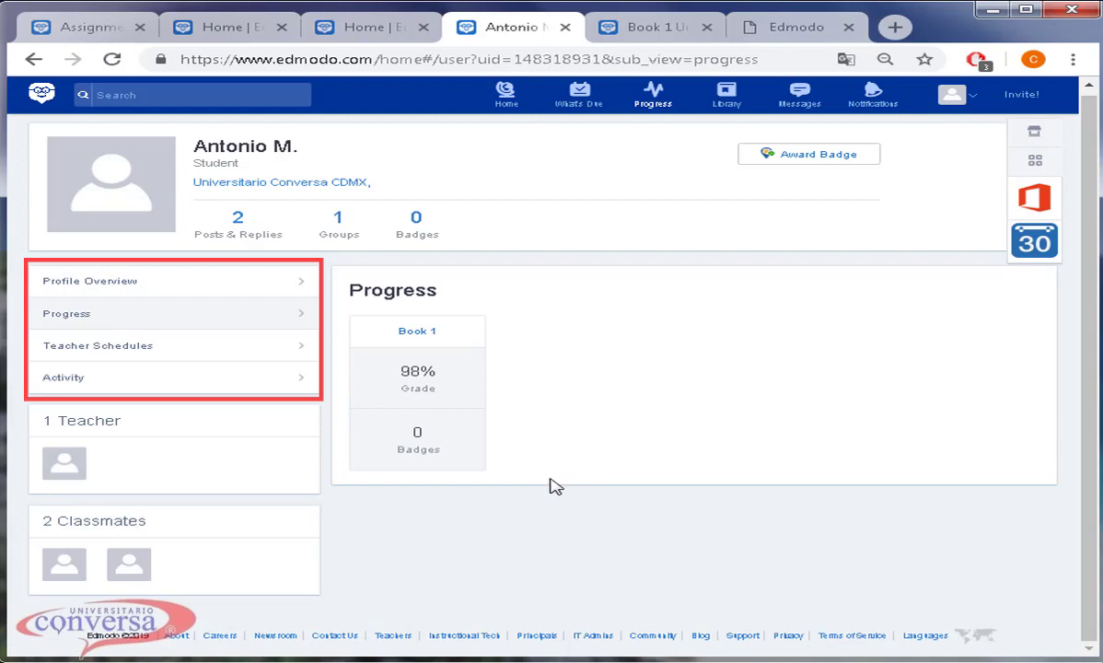
pyautogui.click(119, 346)
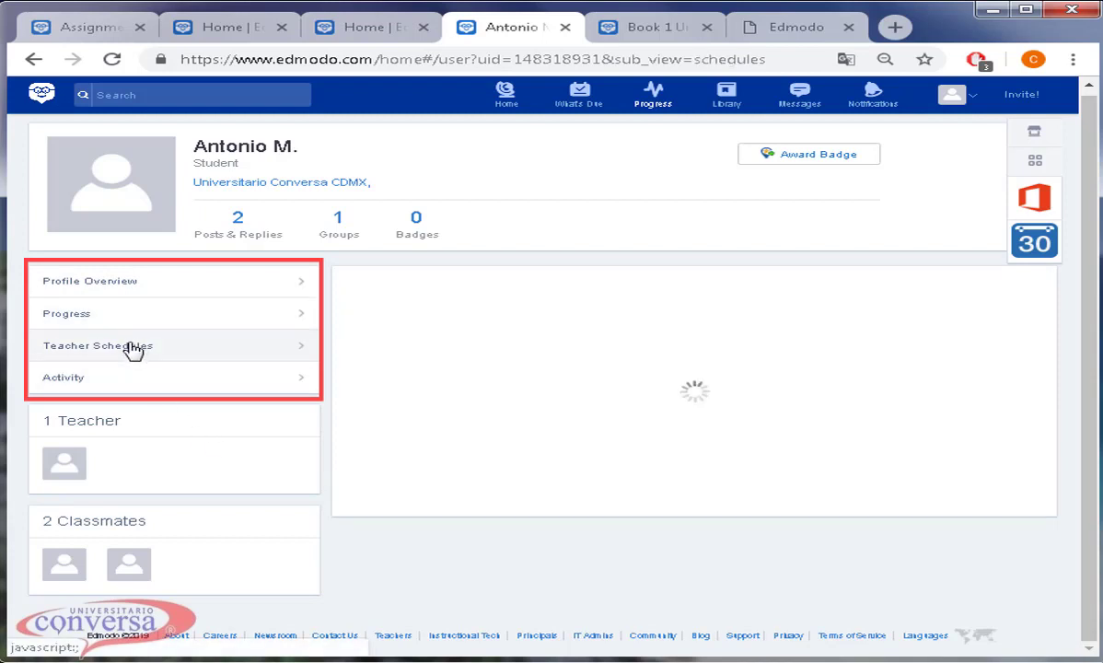
pyautogui.click(98, 346)
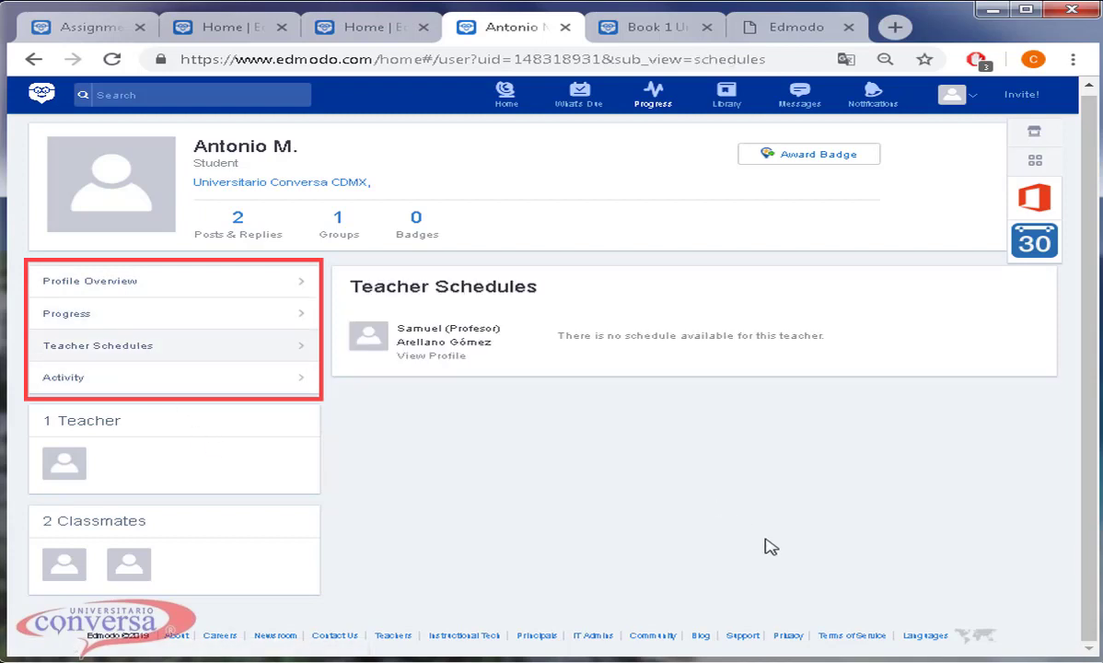
pyautogui.click(63, 378)
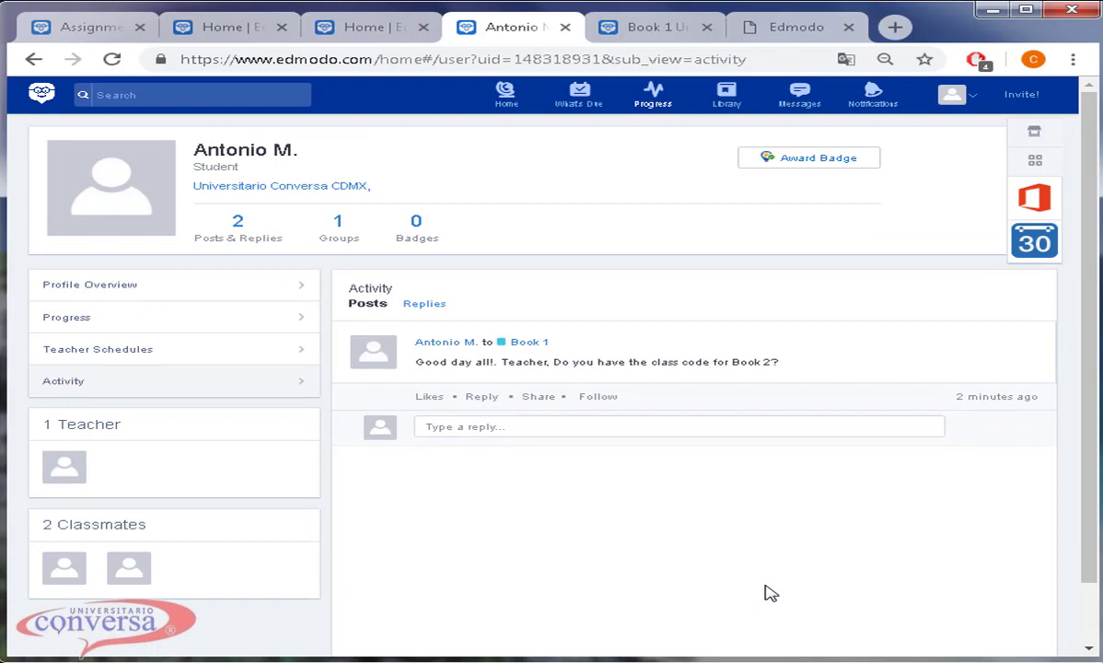
pyautogui.click(818, 158)
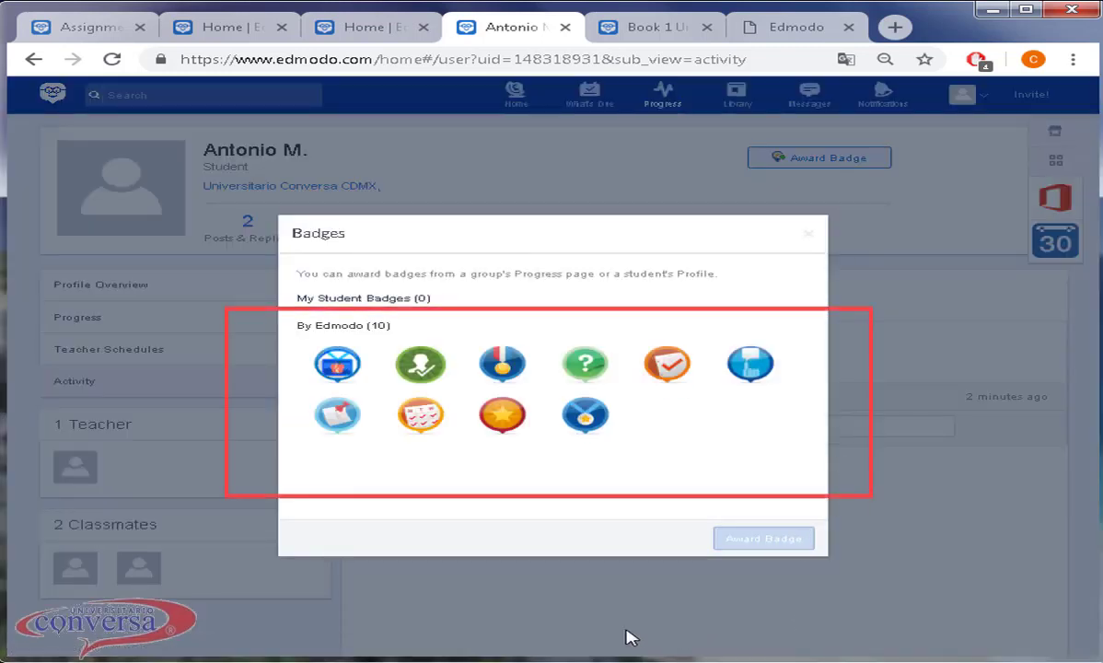
pyautogui.moveTo(459, 630)
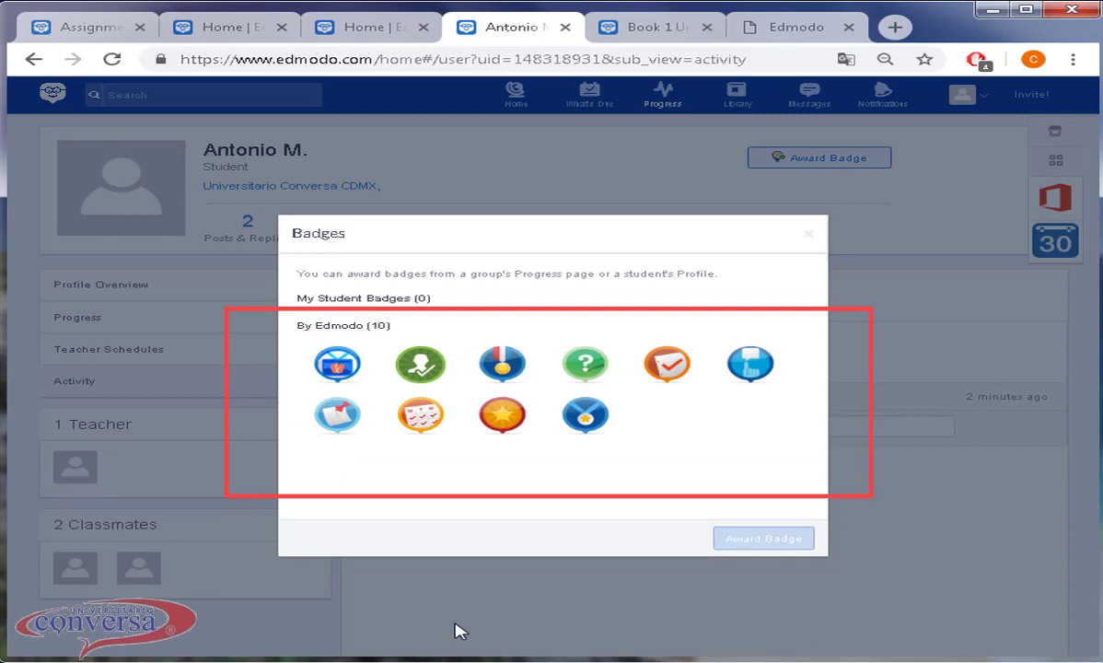
pyautogui.moveTo(366, 354)
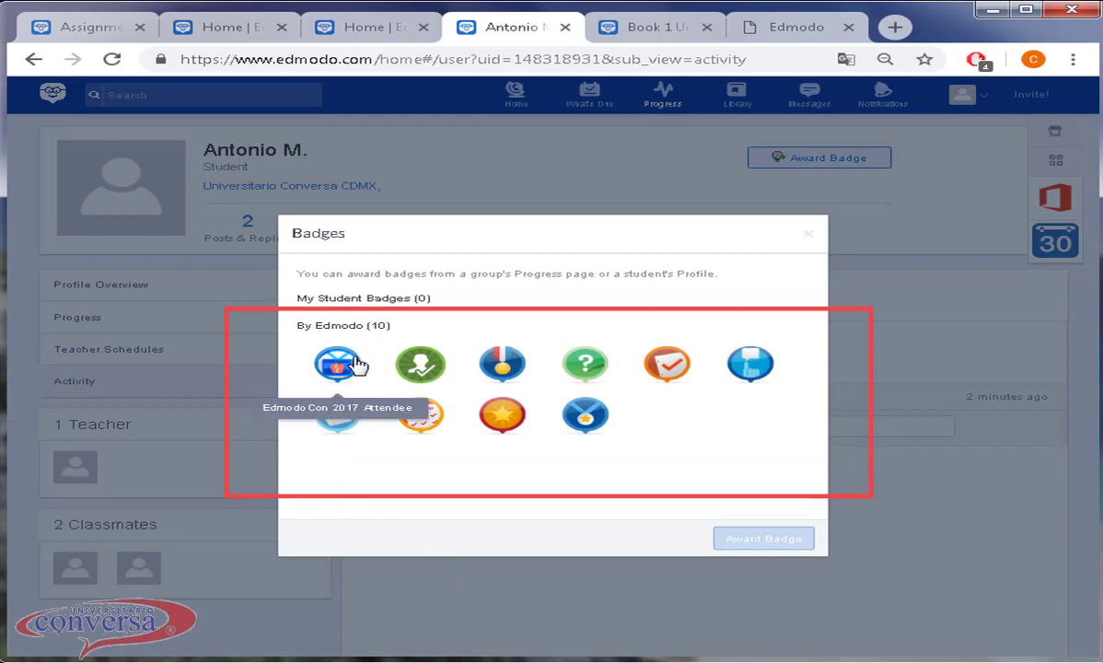
pyautogui.moveTo(381, 365)
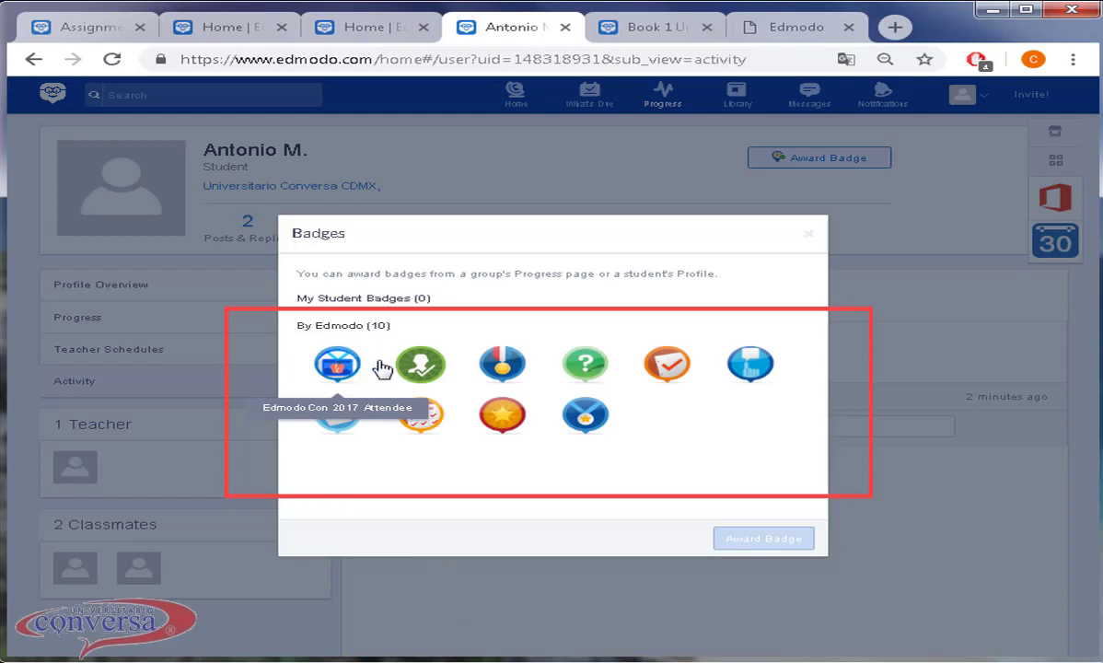
pyautogui.moveTo(419, 365)
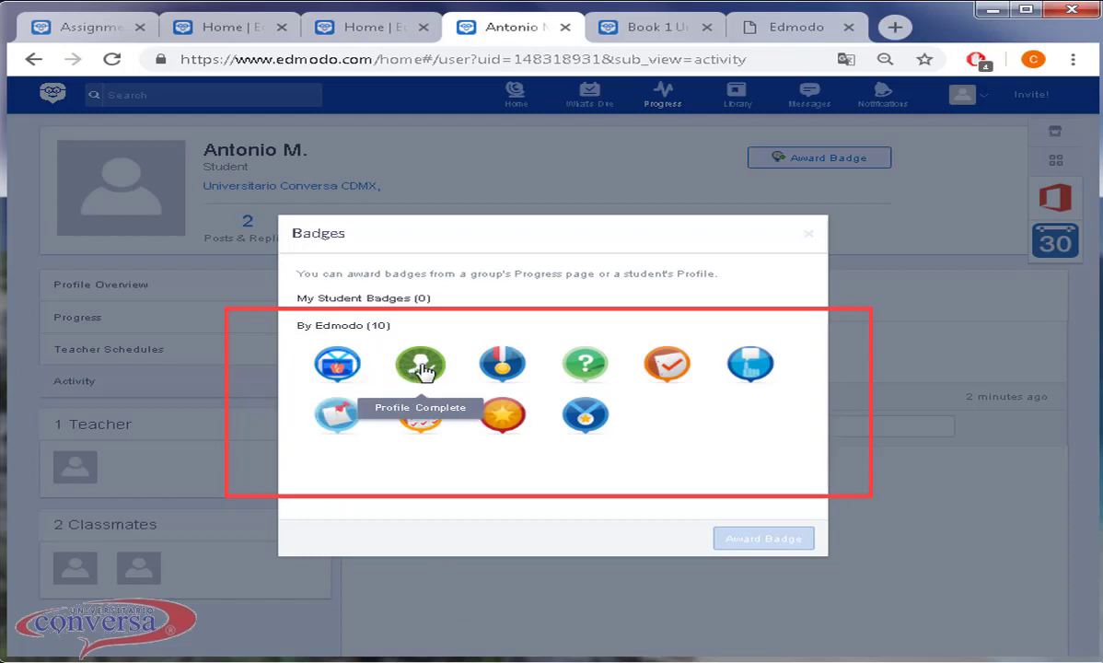
pyautogui.moveTo(501, 368)
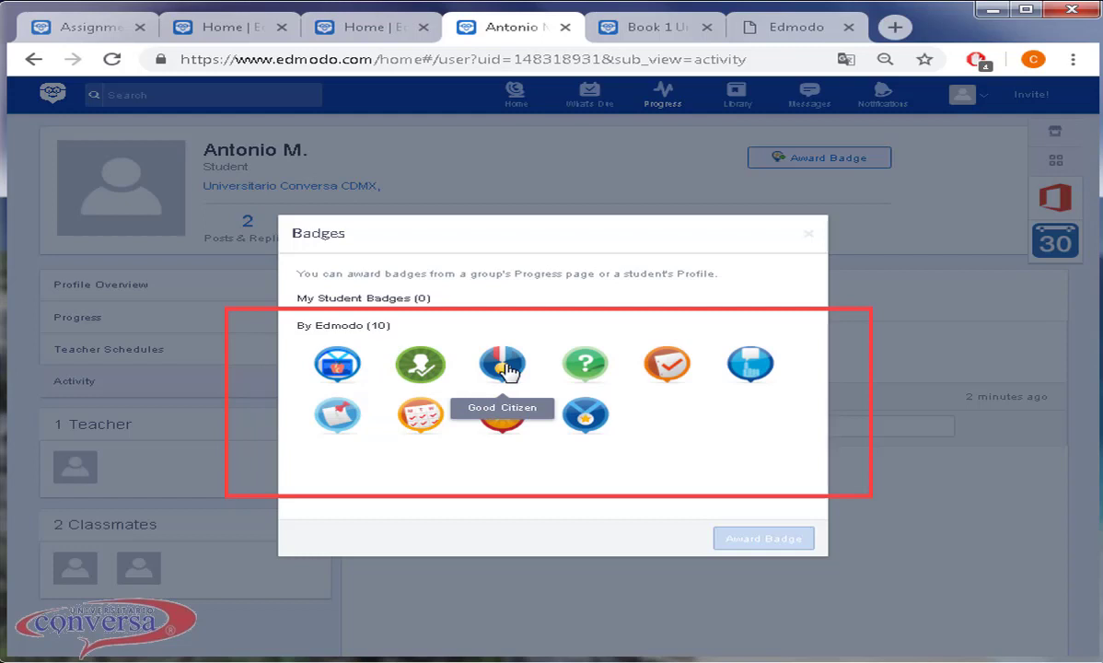
pyautogui.moveTo(585, 366)
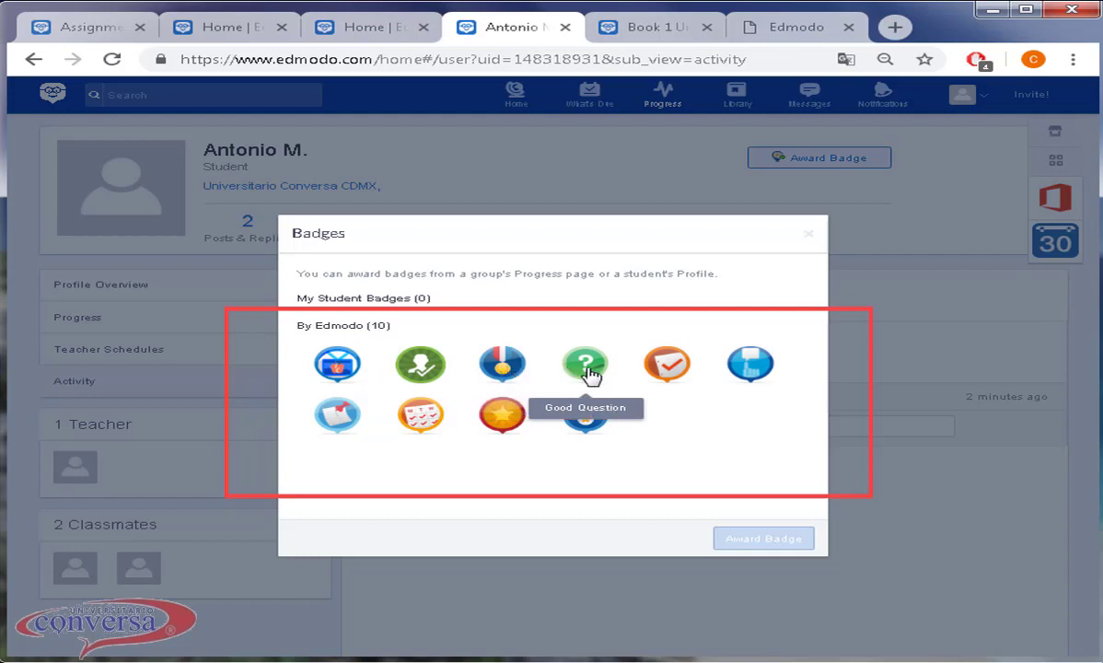
pyautogui.moveTo(666, 366)
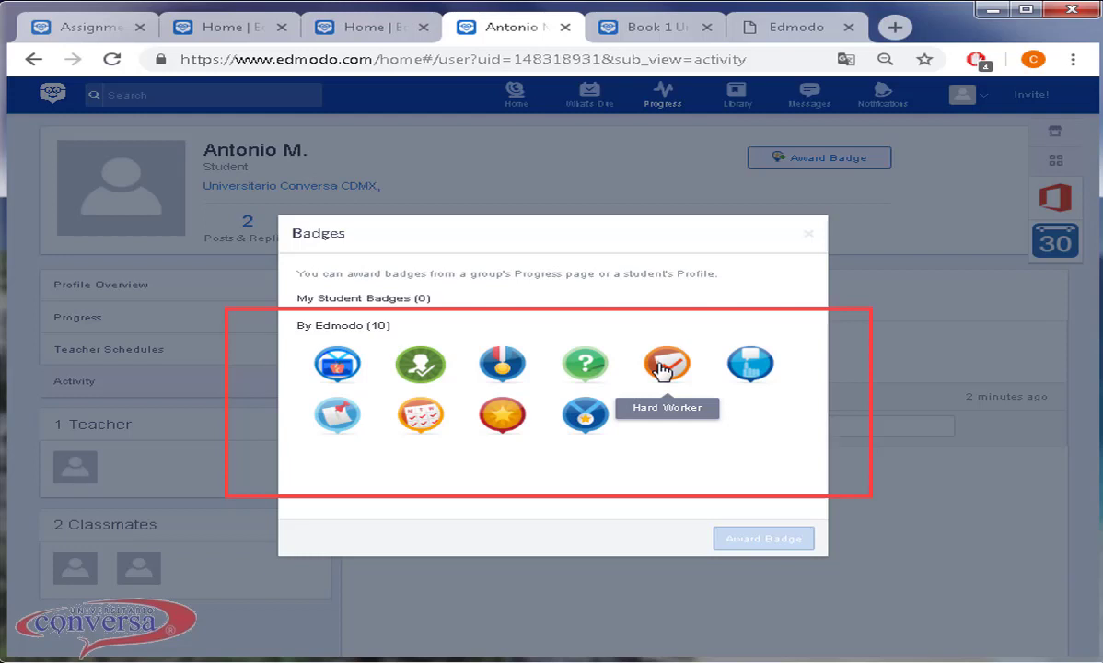
pyautogui.moveTo(750, 364)
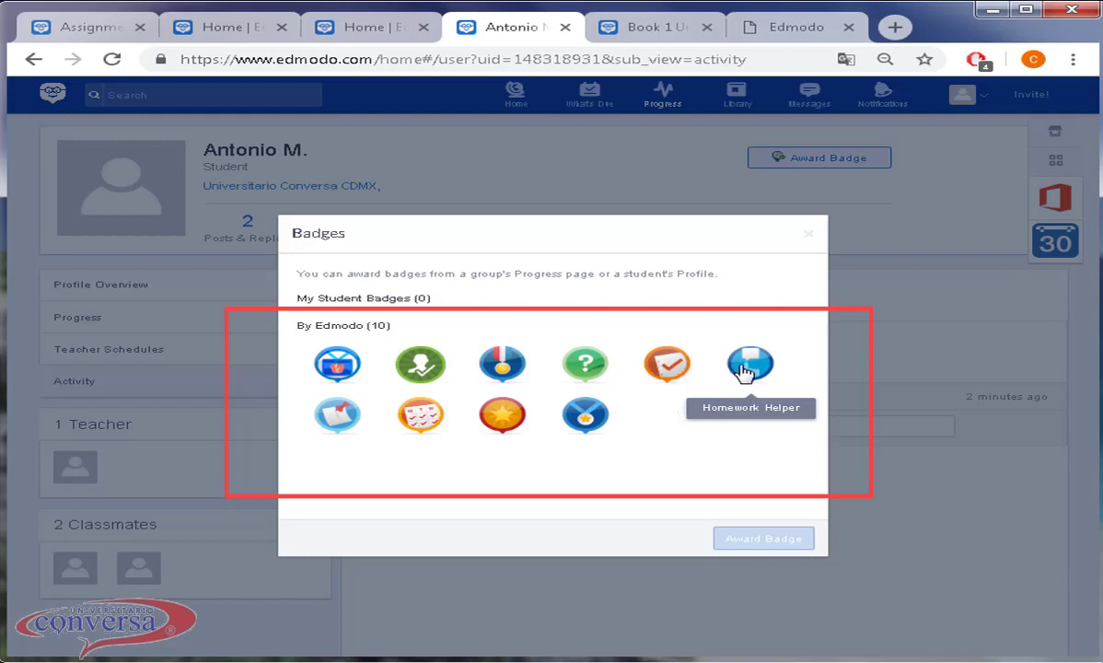
pyautogui.moveTo(557, 509)
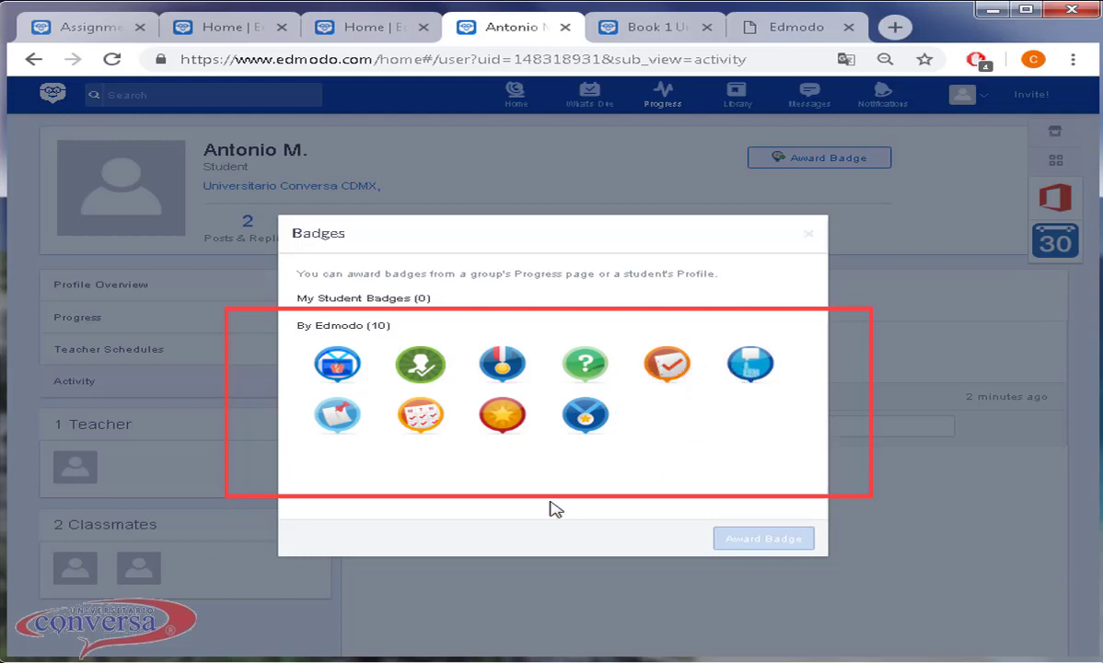
pyautogui.moveTo(337, 420)
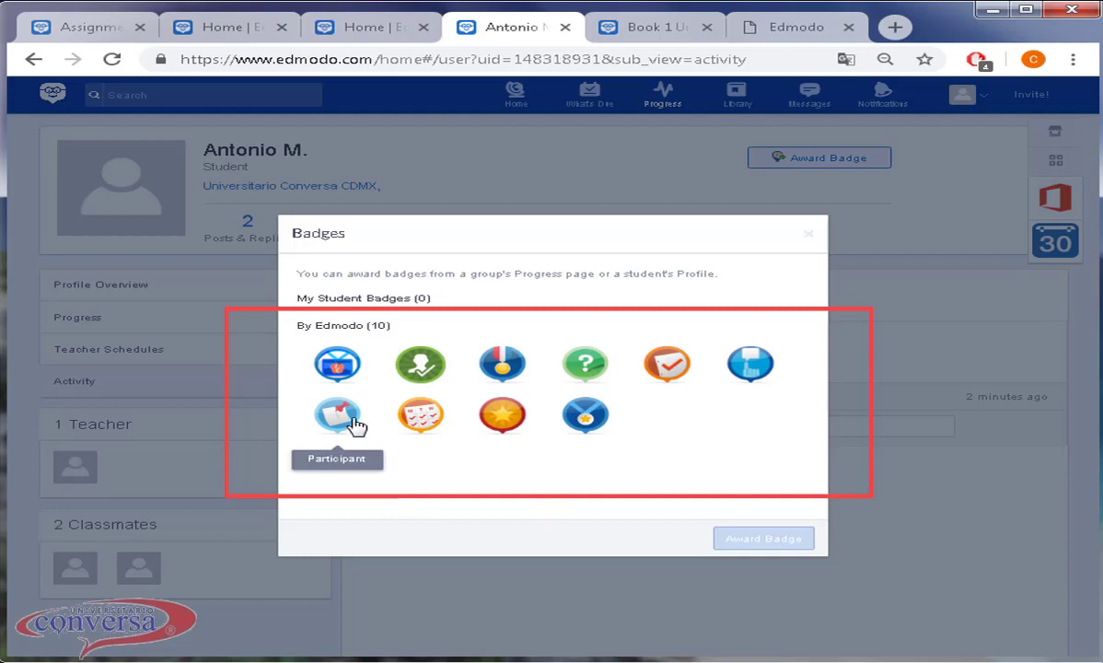
pyautogui.moveTo(420, 415)
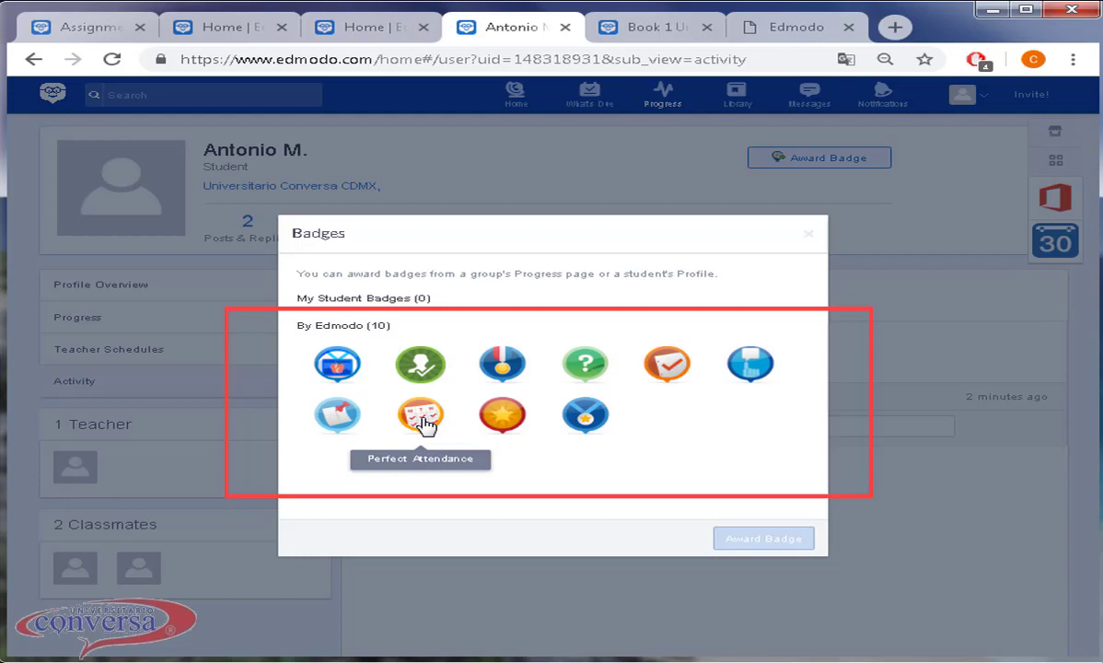
pyautogui.moveTo(500, 420)
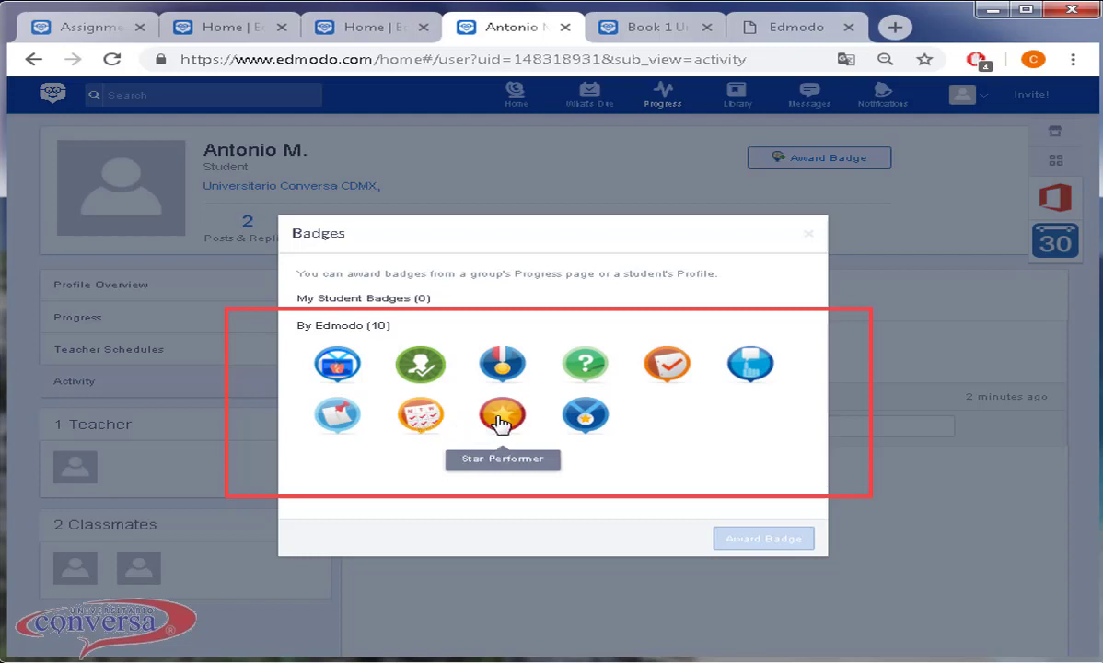
pyautogui.moveTo(584, 422)
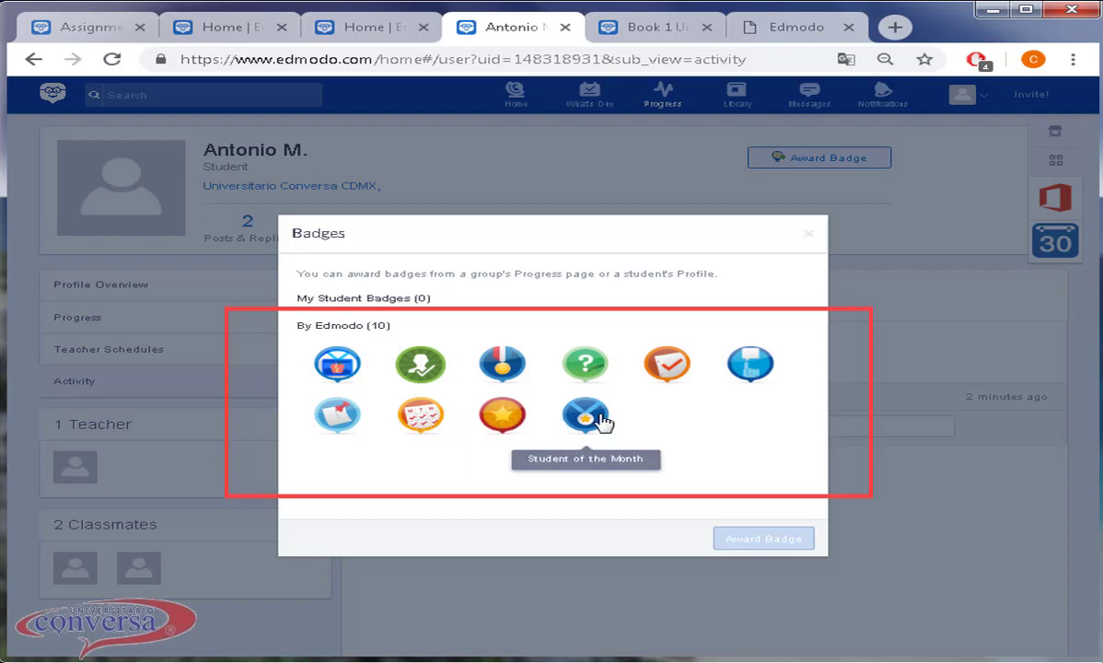
pyautogui.moveTo(641, 422)
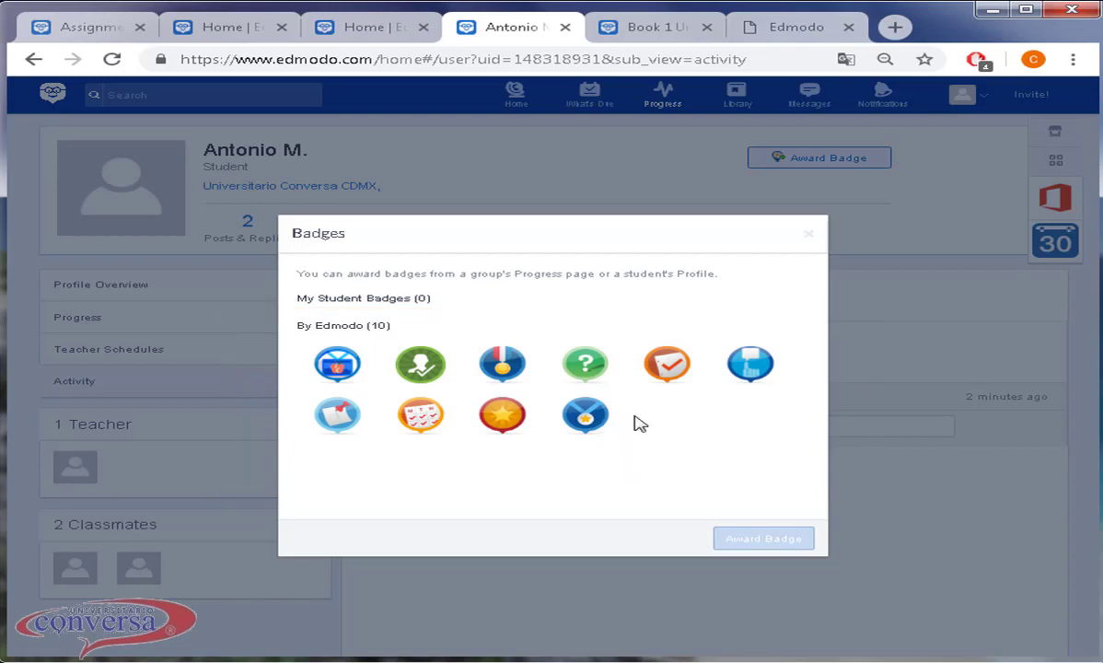
pyautogui.moveTo(648, 500)
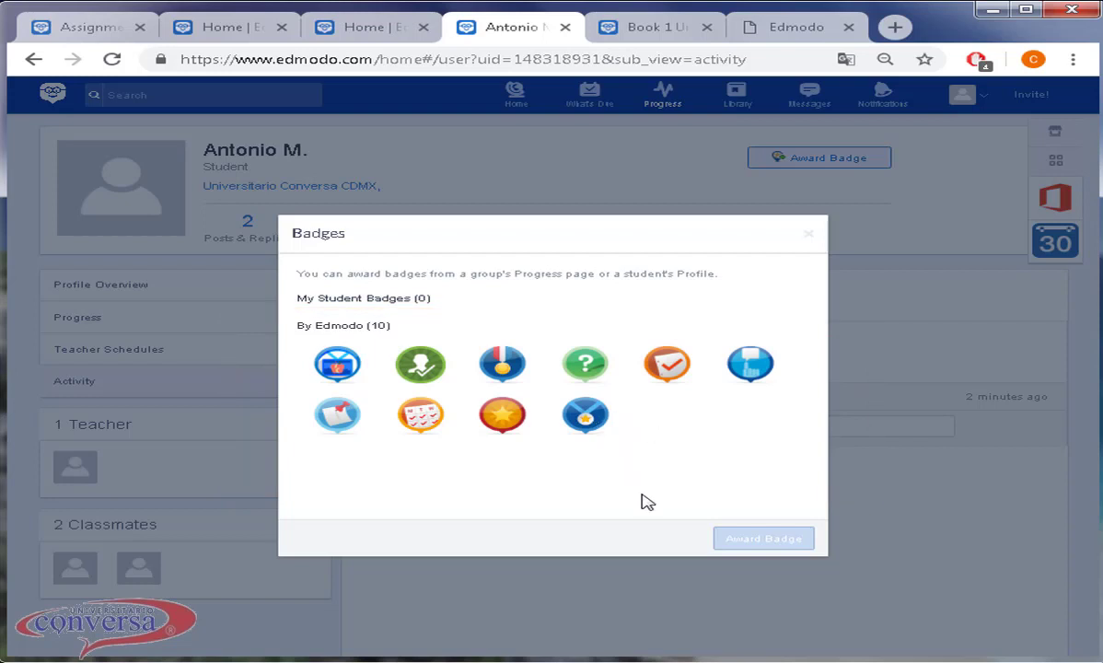
pyautogui.click(585, 416)
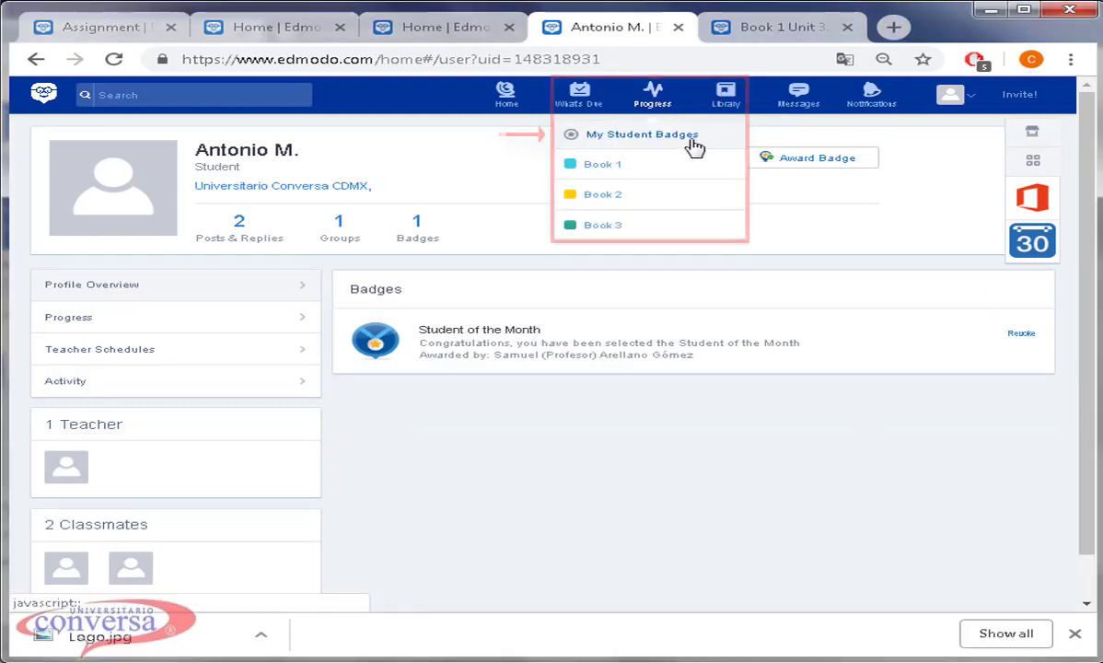
# Step: Start a custom badge titled Universitario Conversa's star with the 'You worked hard and you did it!' description
pyautogui.click(817, 157)
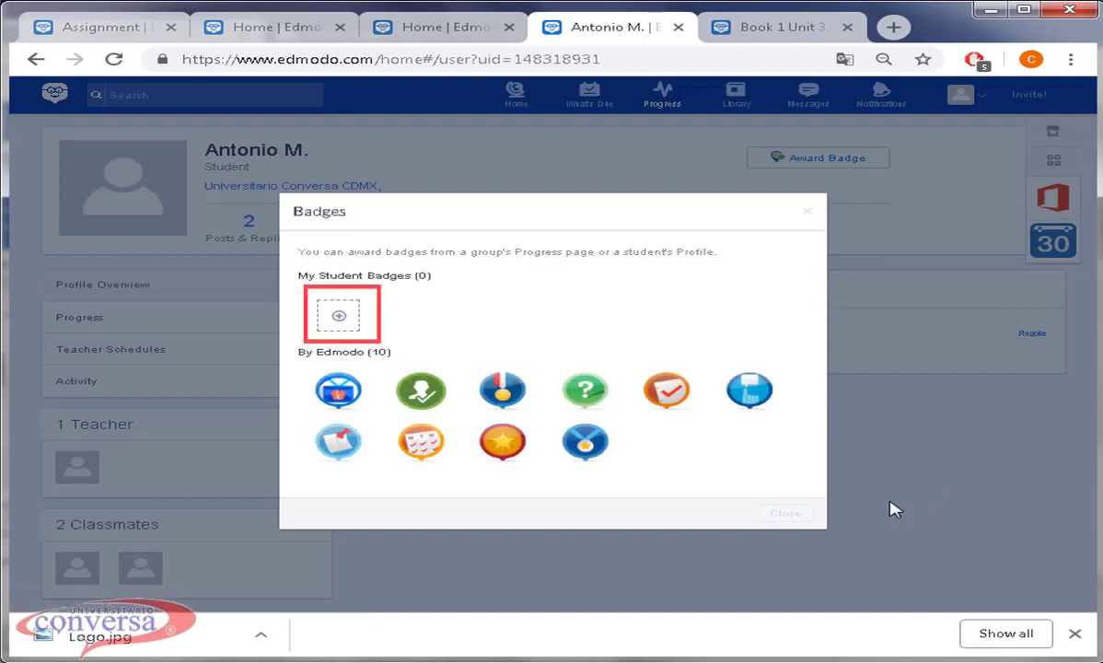
pyautogui.click(338, 314)
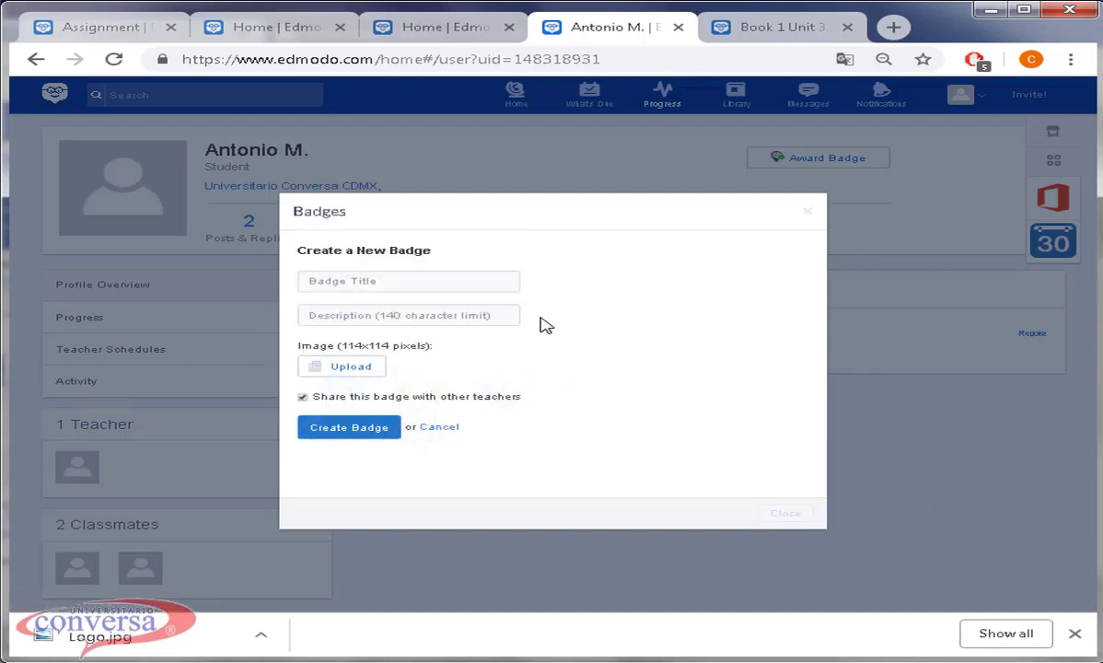
pyautogui.write("Universitario Conversa's star")
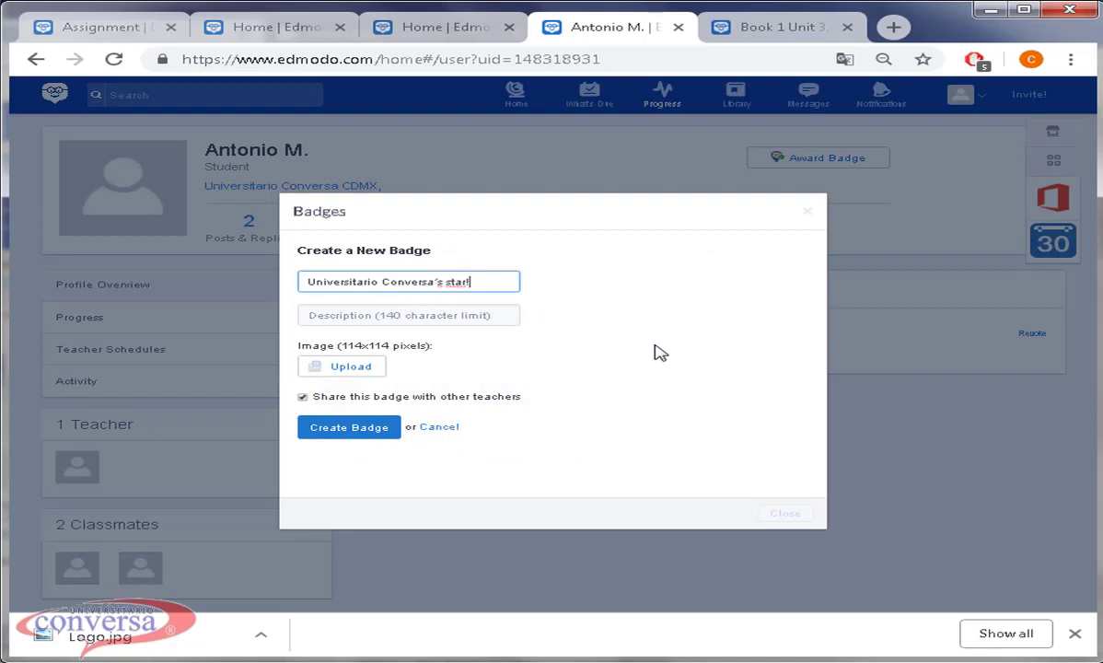
pyautogui.click(409, 315)
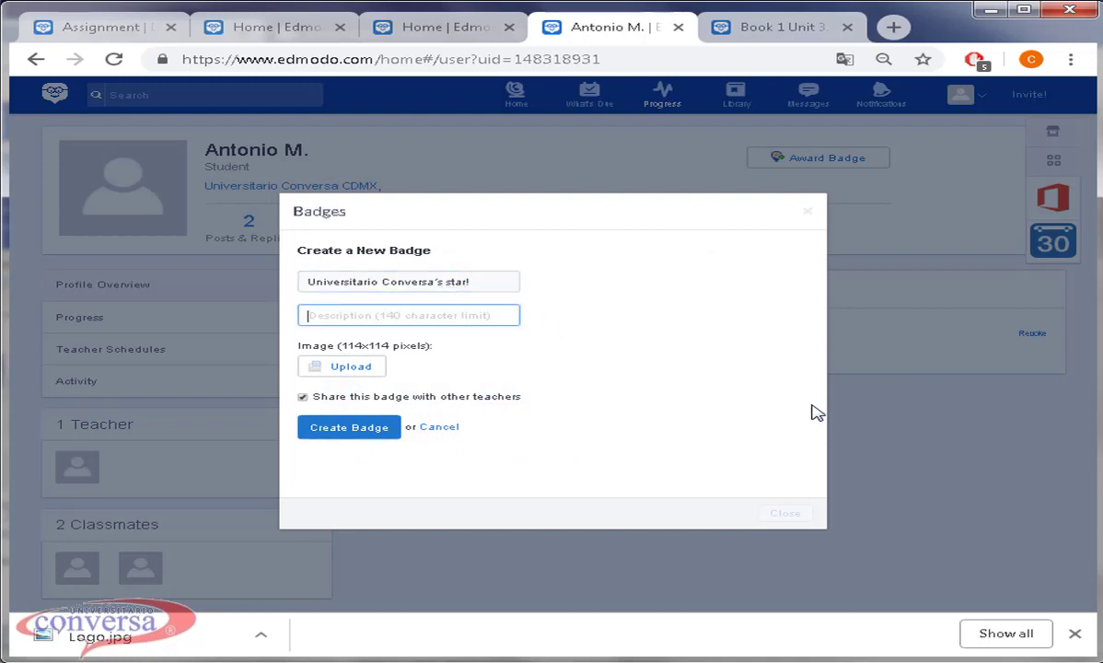
pyautogui.write('You worked hard and you did it! Enjoy life to the fullest. May your hopes and dreams become reality.')
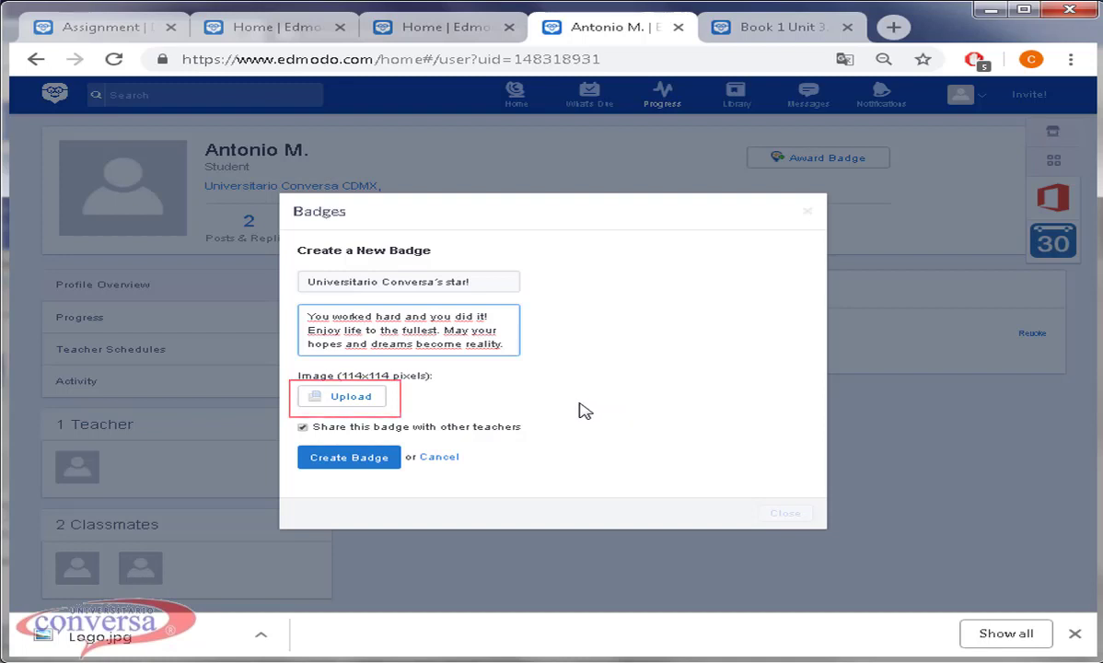
# Step: Upload the Universitario Conversa image for the badge
pyautogui.click(342, 396)
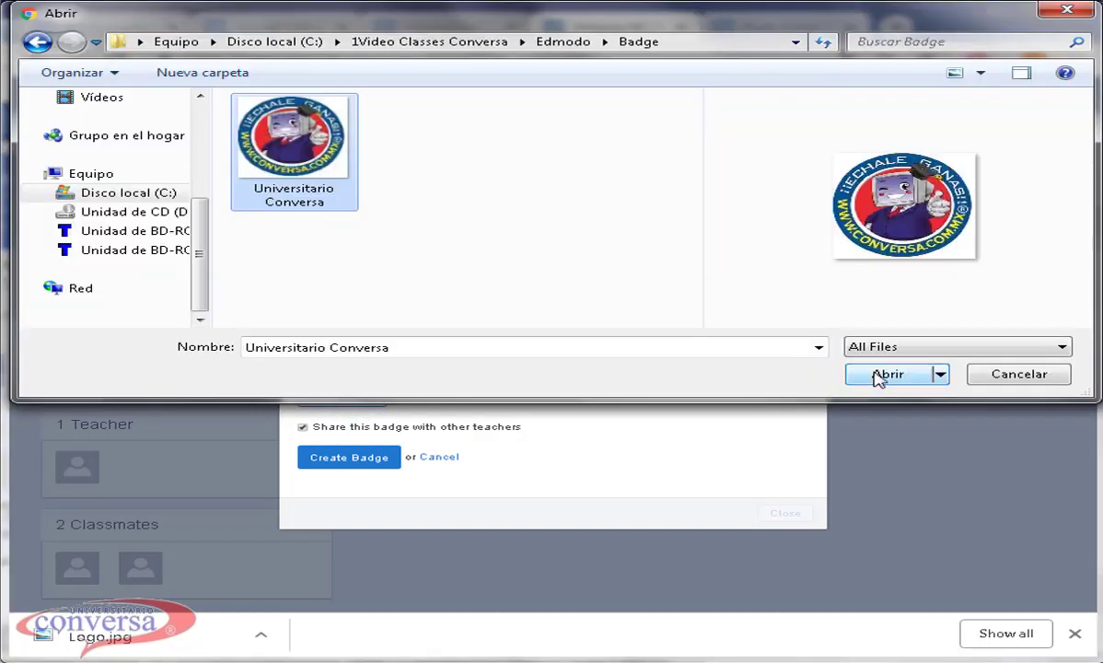
pyautogui.click(889, 373)
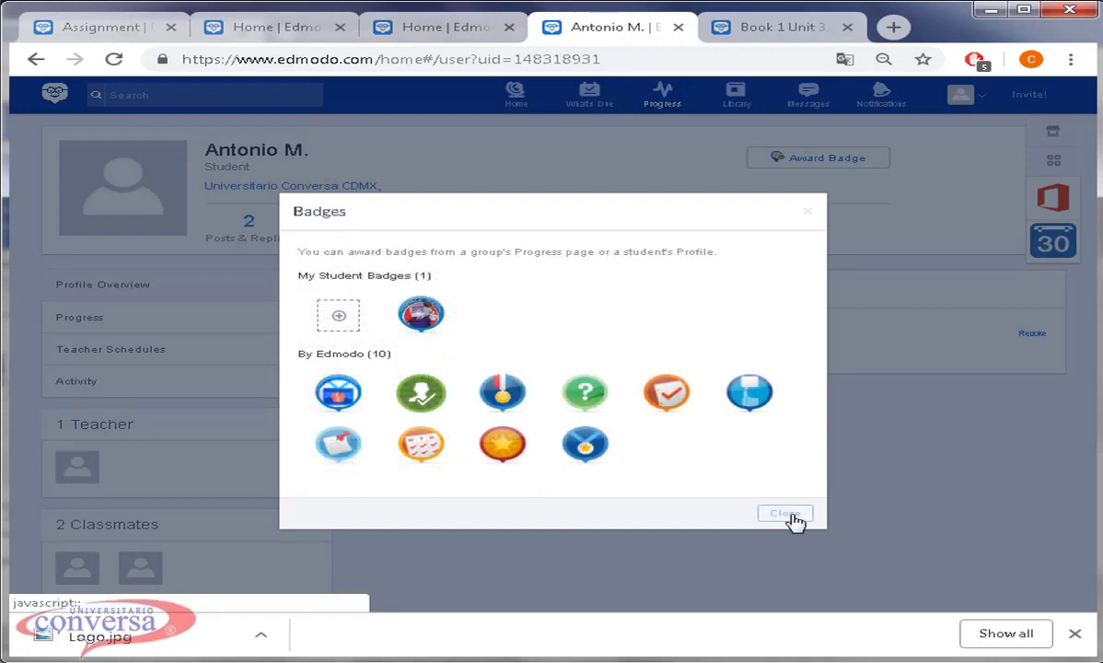
pyautogui.click(783, 514)
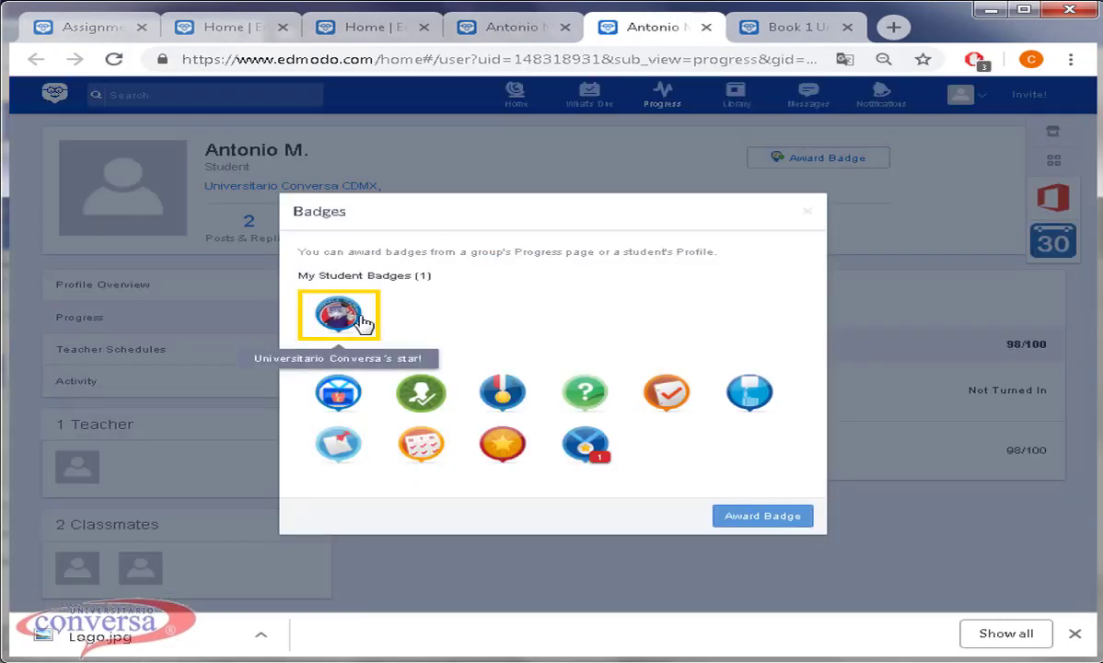
pyautogui.click(806, 210)
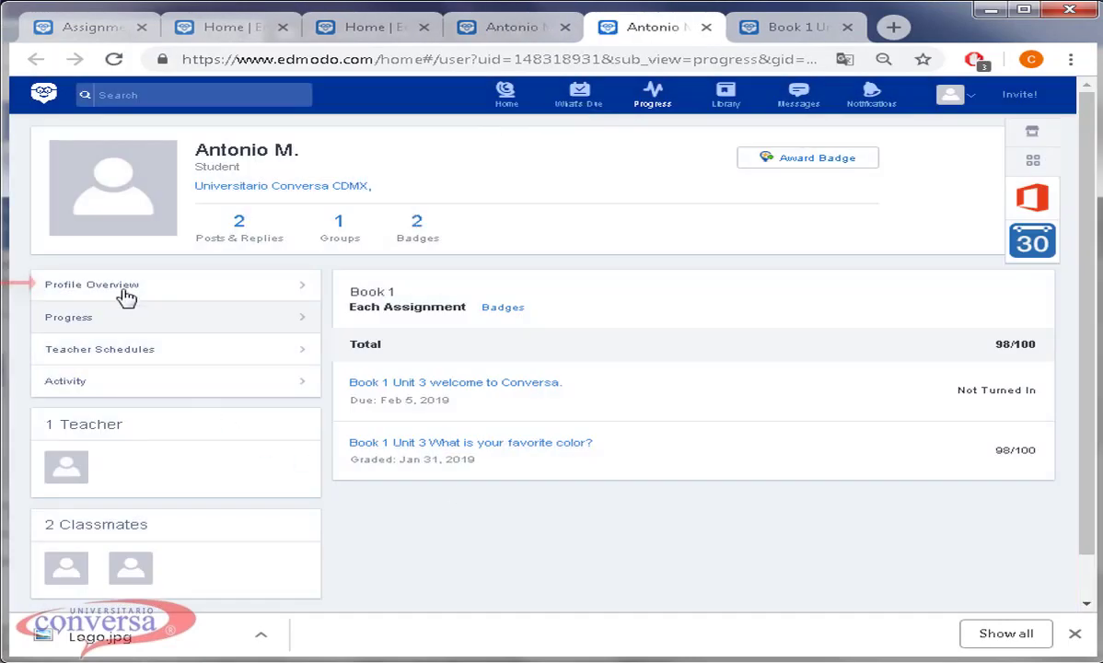
pyautogui.click(91, 283)
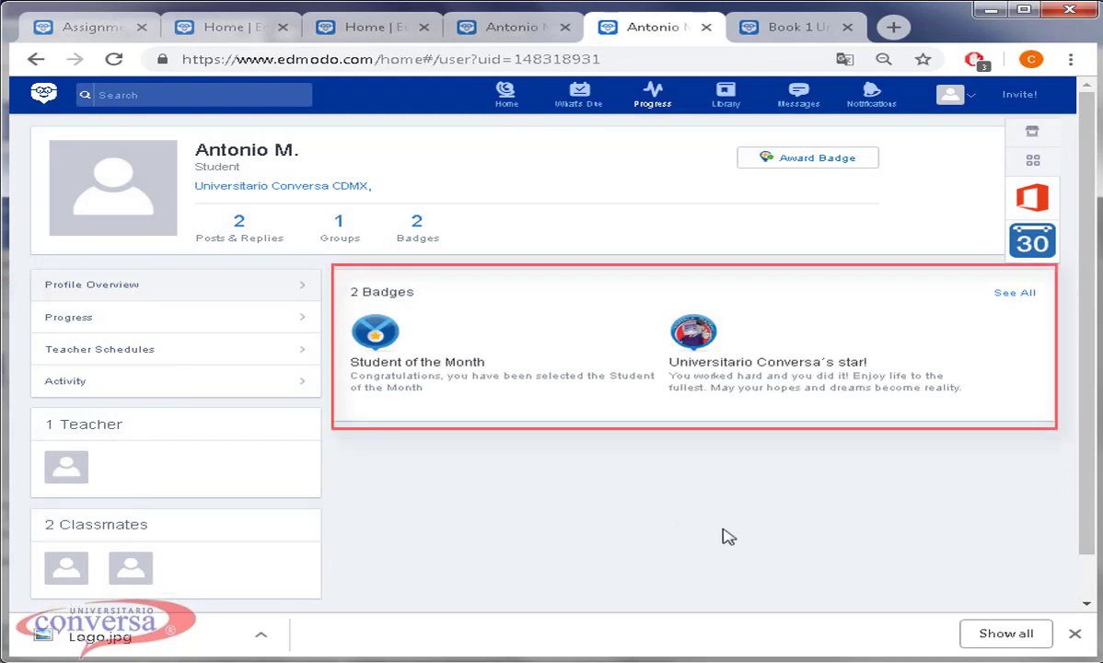